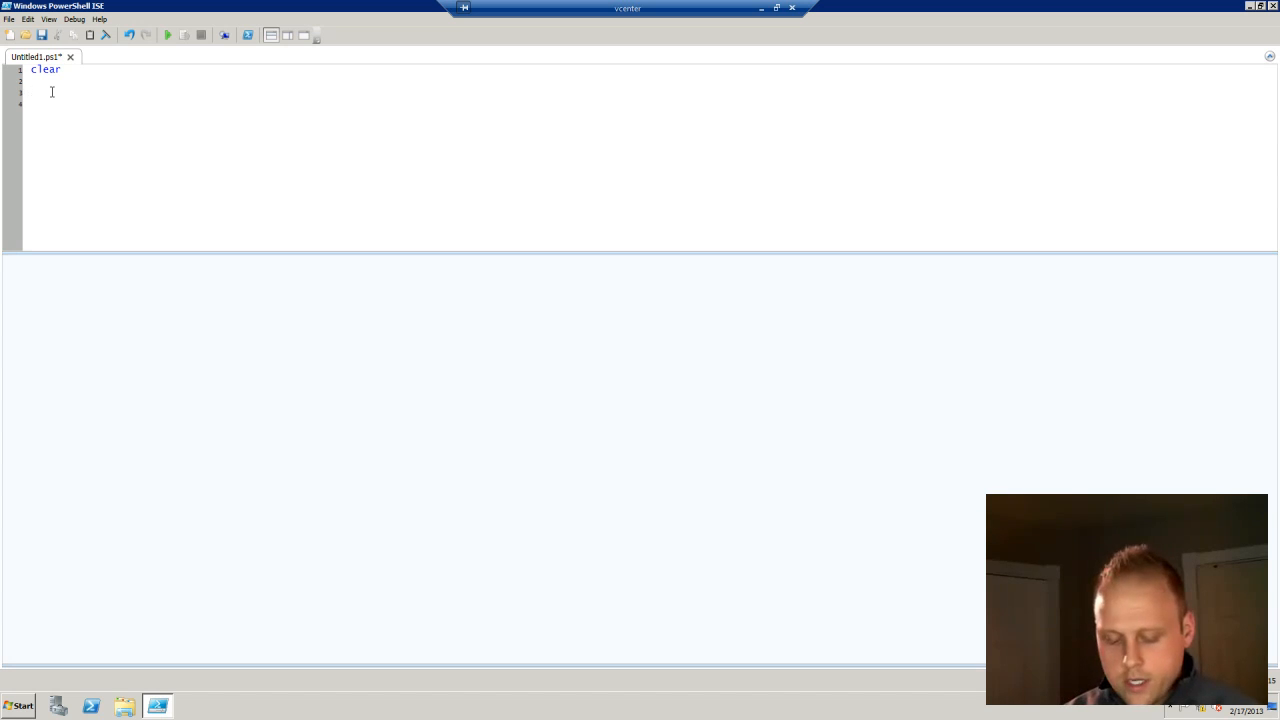
# Step: Write $i = 1 and an empty while($i -lt 10){ } loop in the script pane
pyautogui.write('$i')
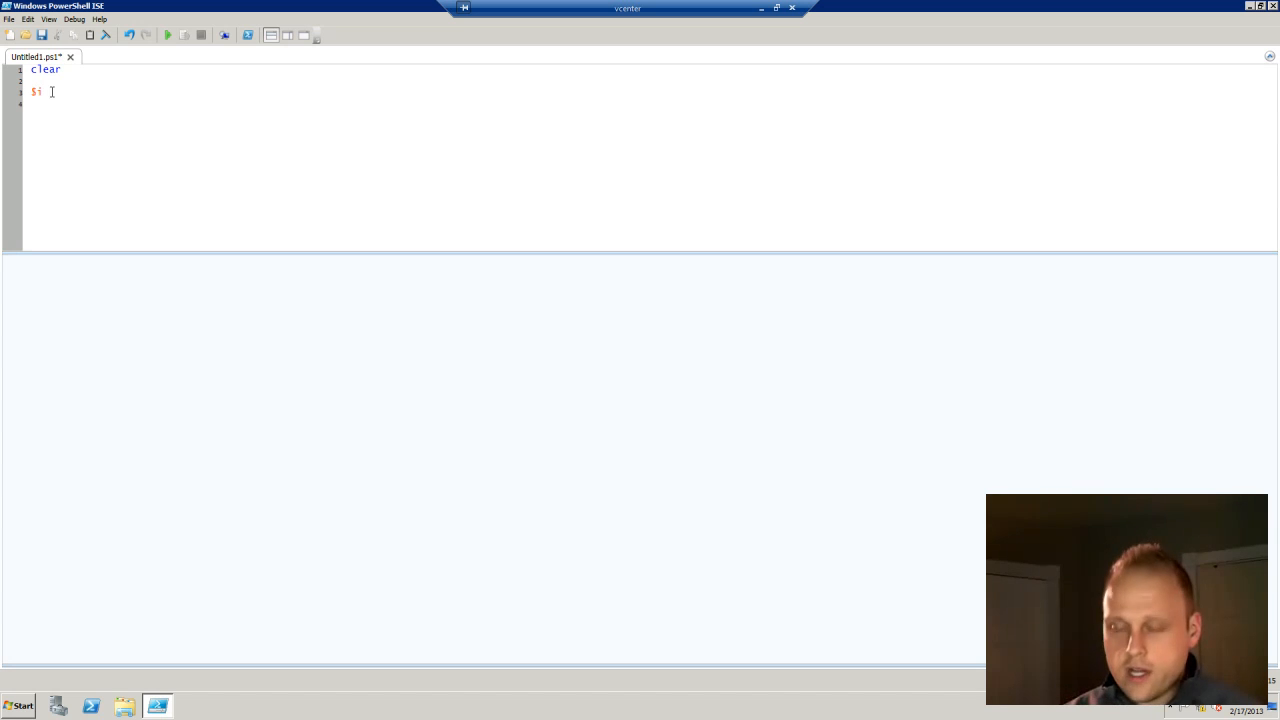
pyautogui.write('1')
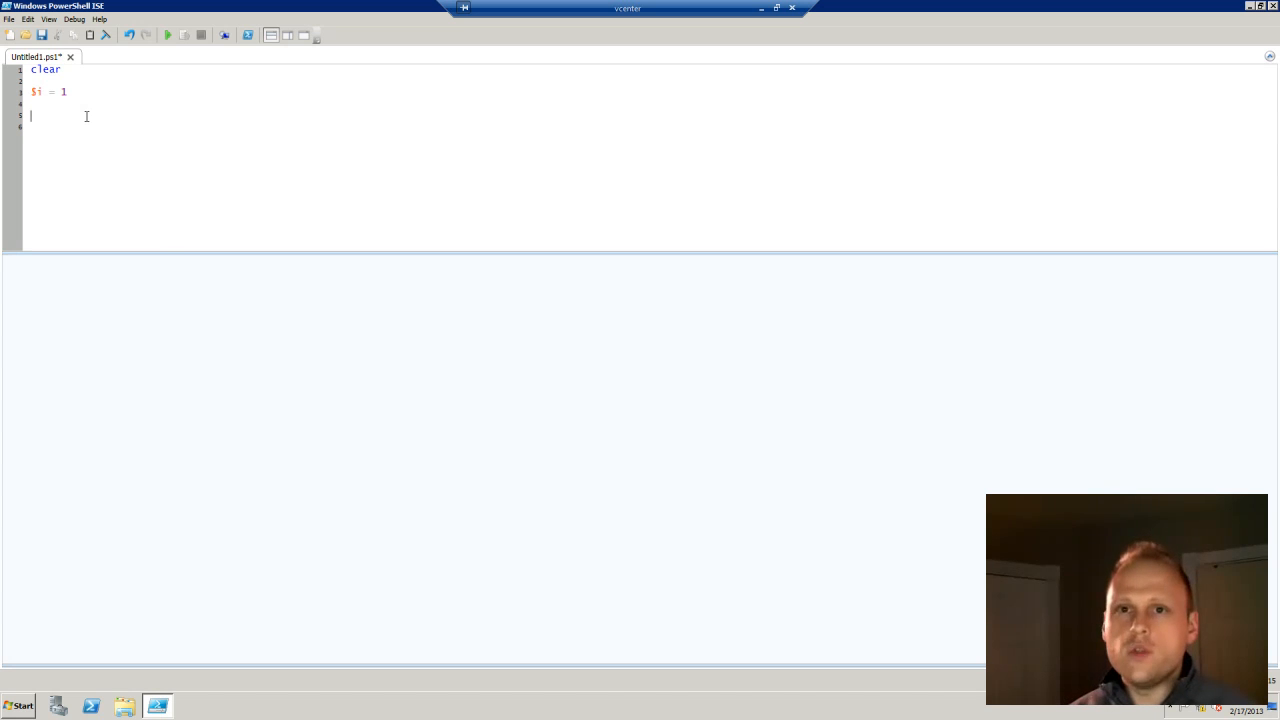
pyautogui.write('while(')
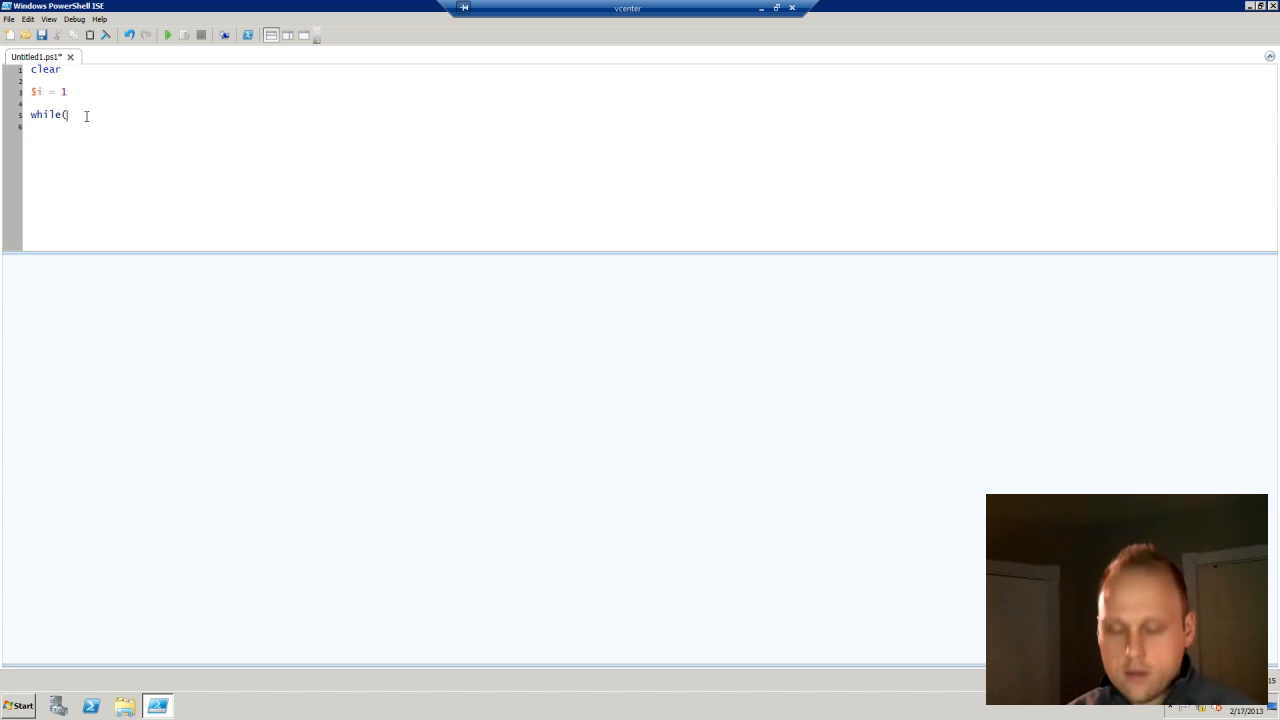
pyautogui.write('$')
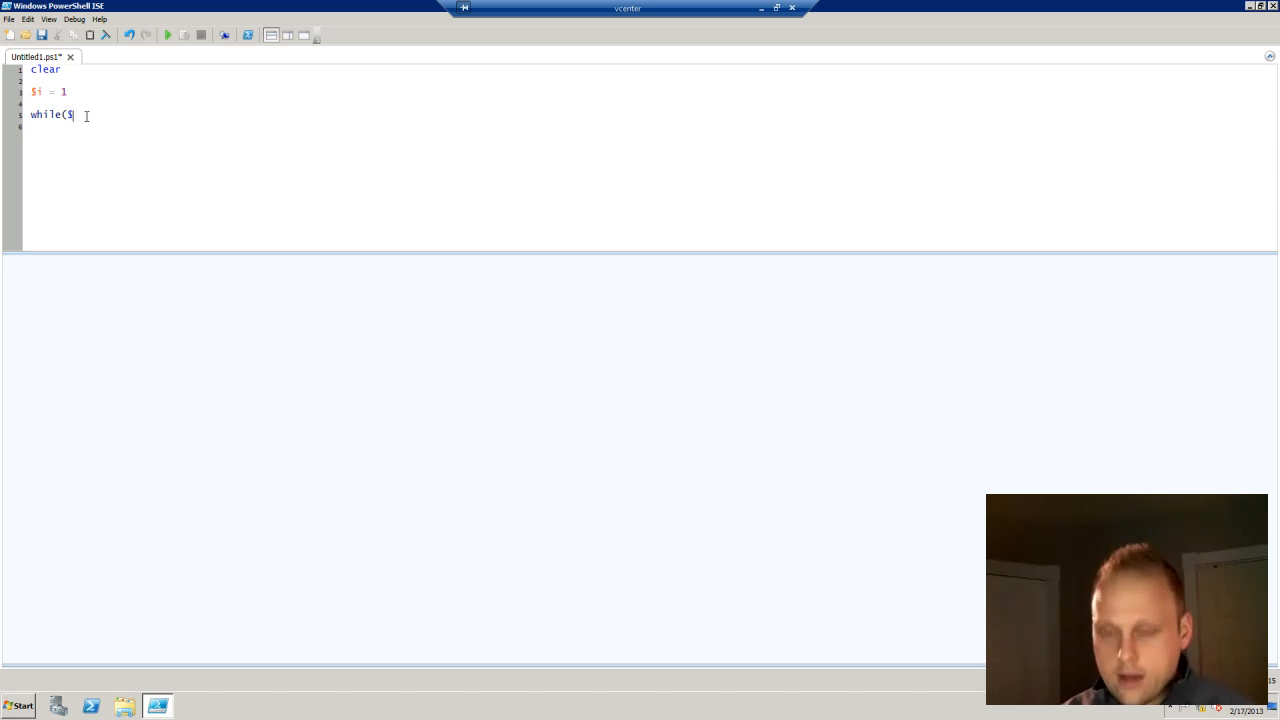
pyautogui.write('i')
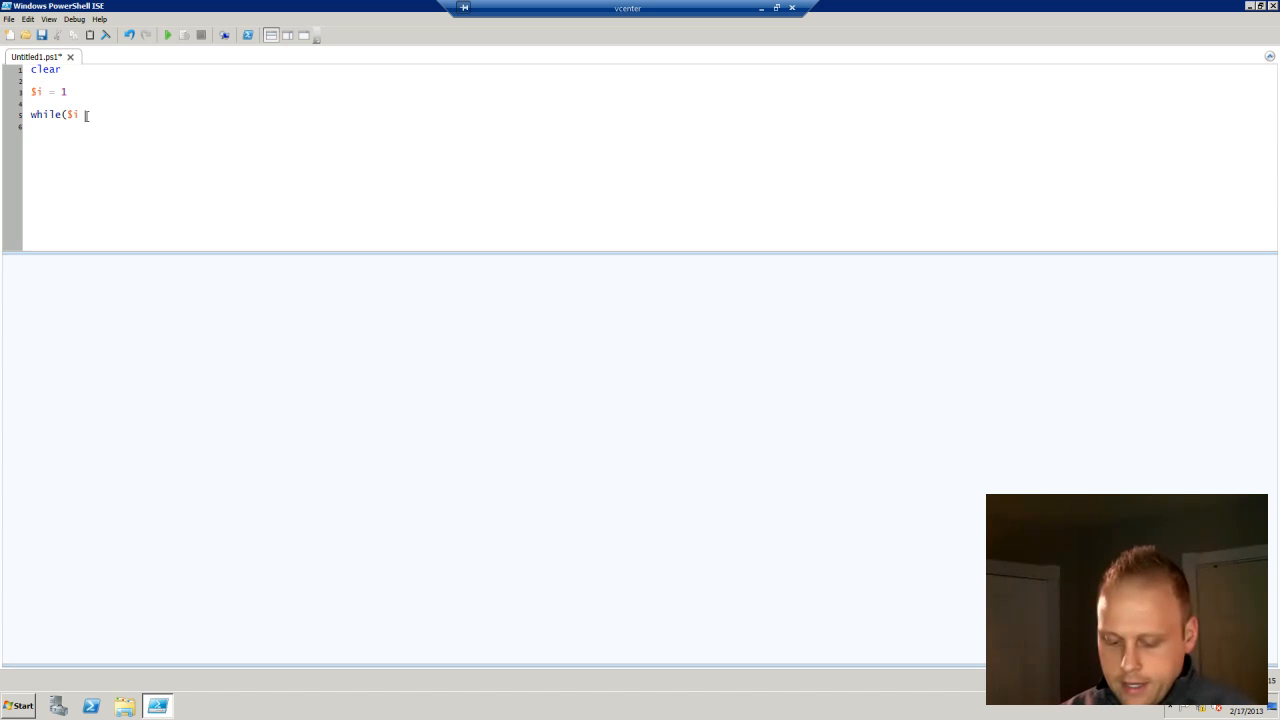
pyautogui.write('-lt')
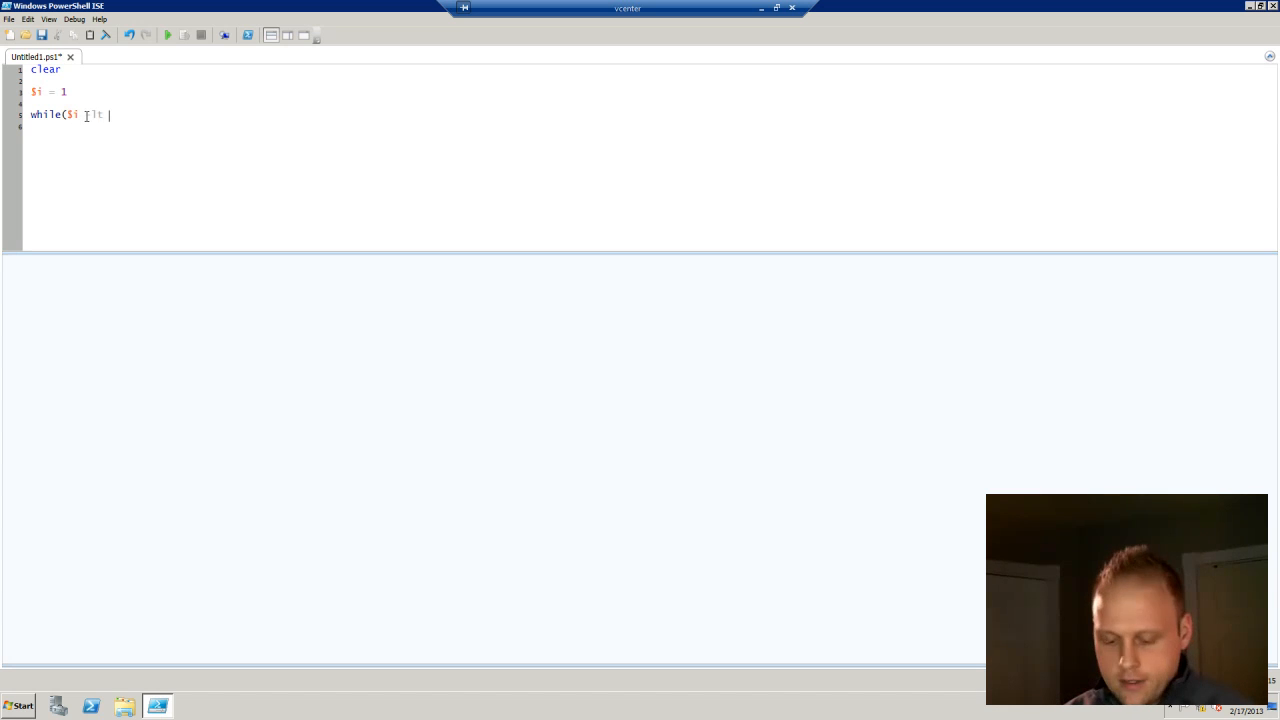
pyautogui.write('10')
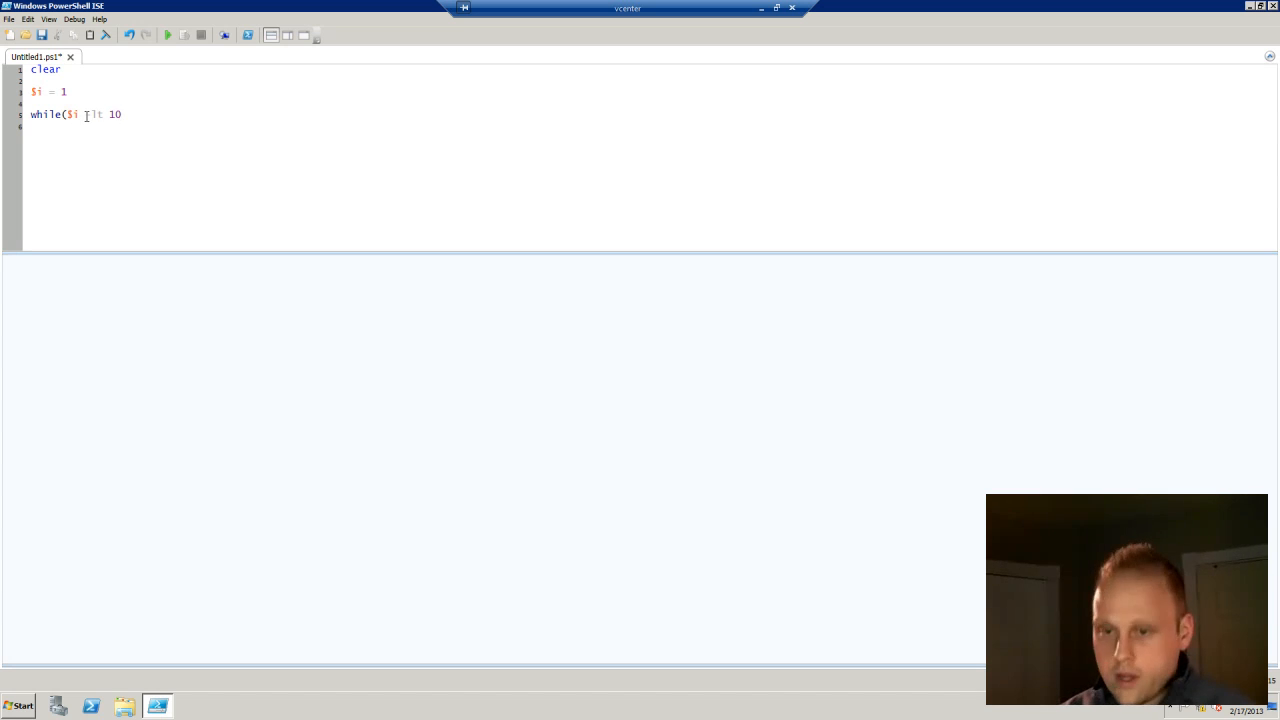
pyautogui.write('){')
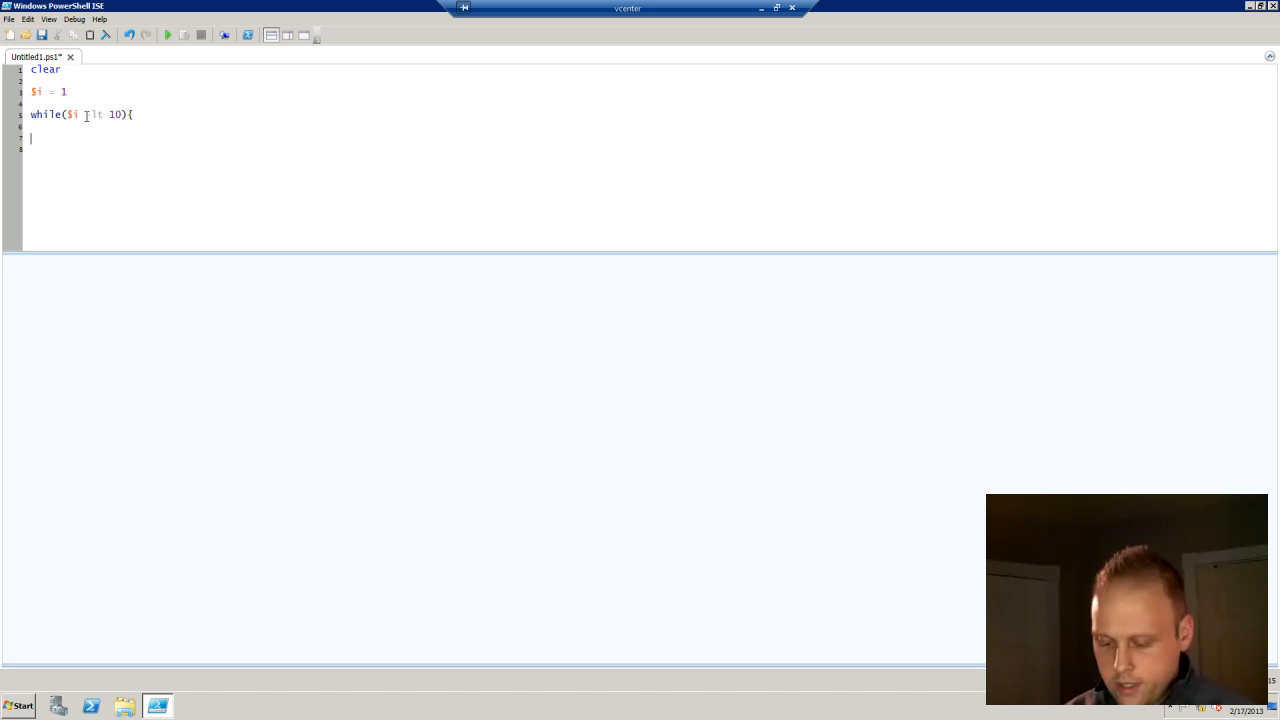
pyautogui.write('}')
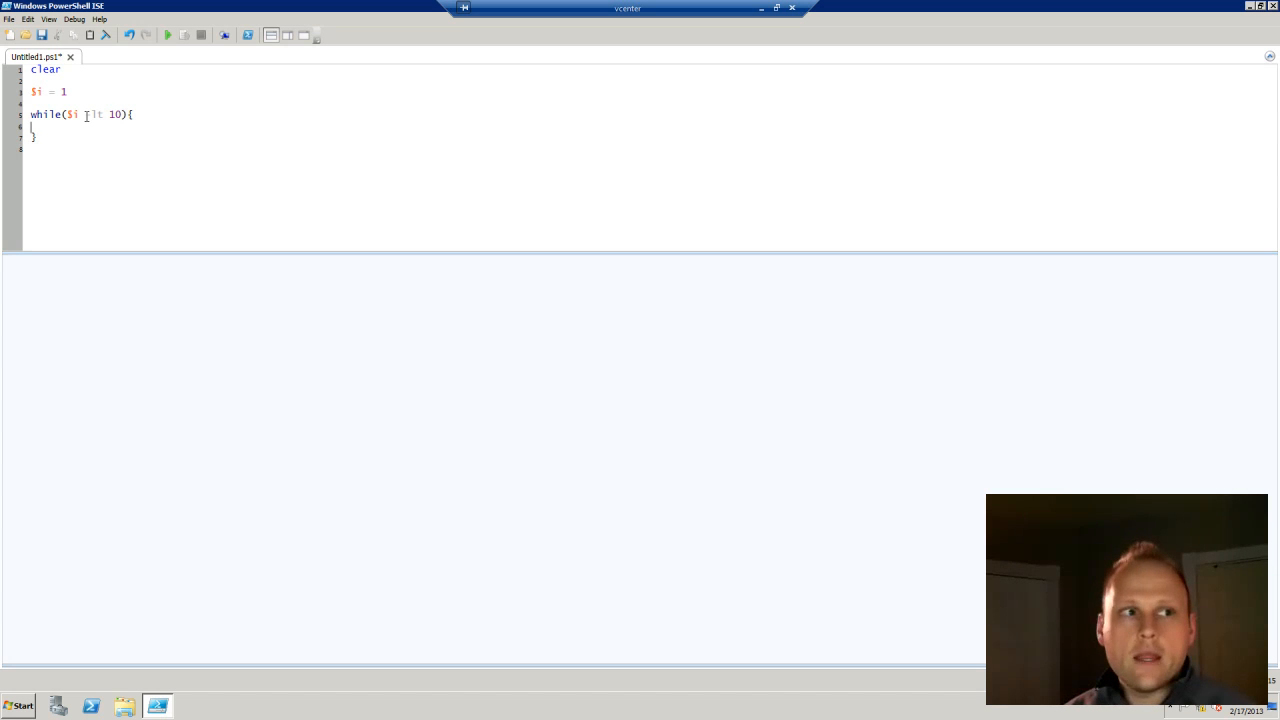
# Step: Put Write-Host $i inside the while loop body, fixing a typo along the way
pyautogui.write('write')
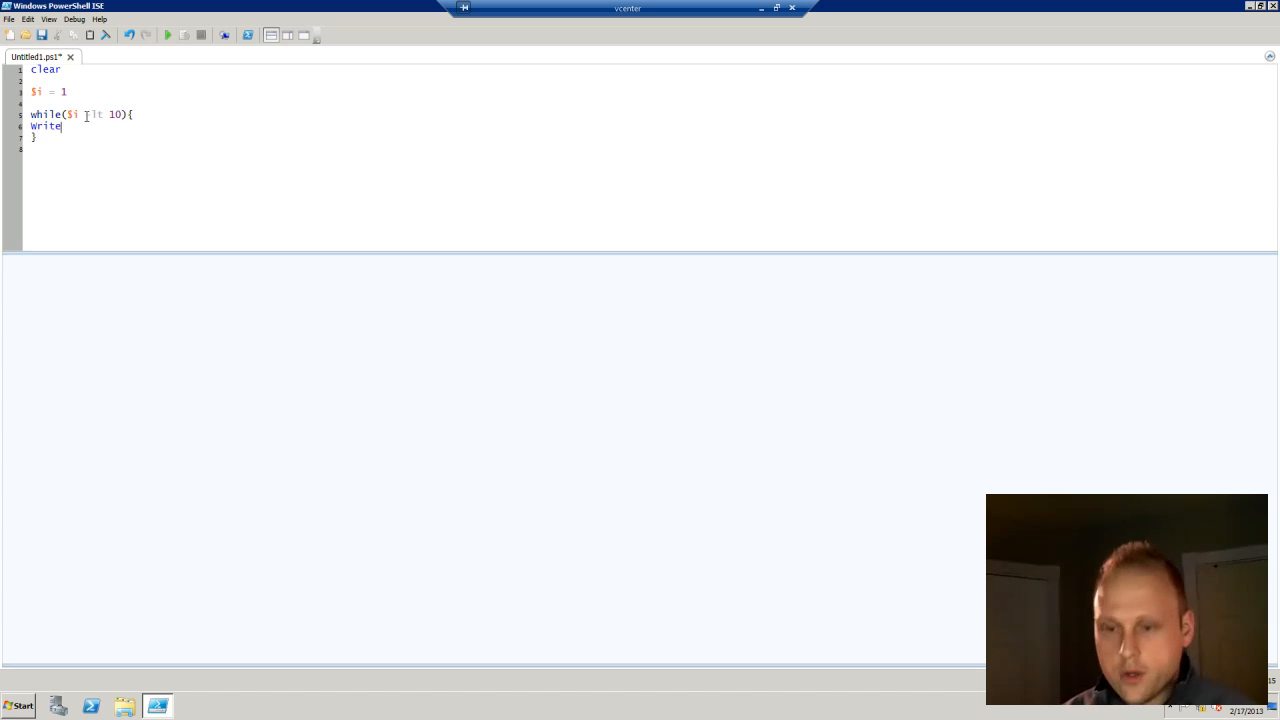
pyautogui.write('-Ho')
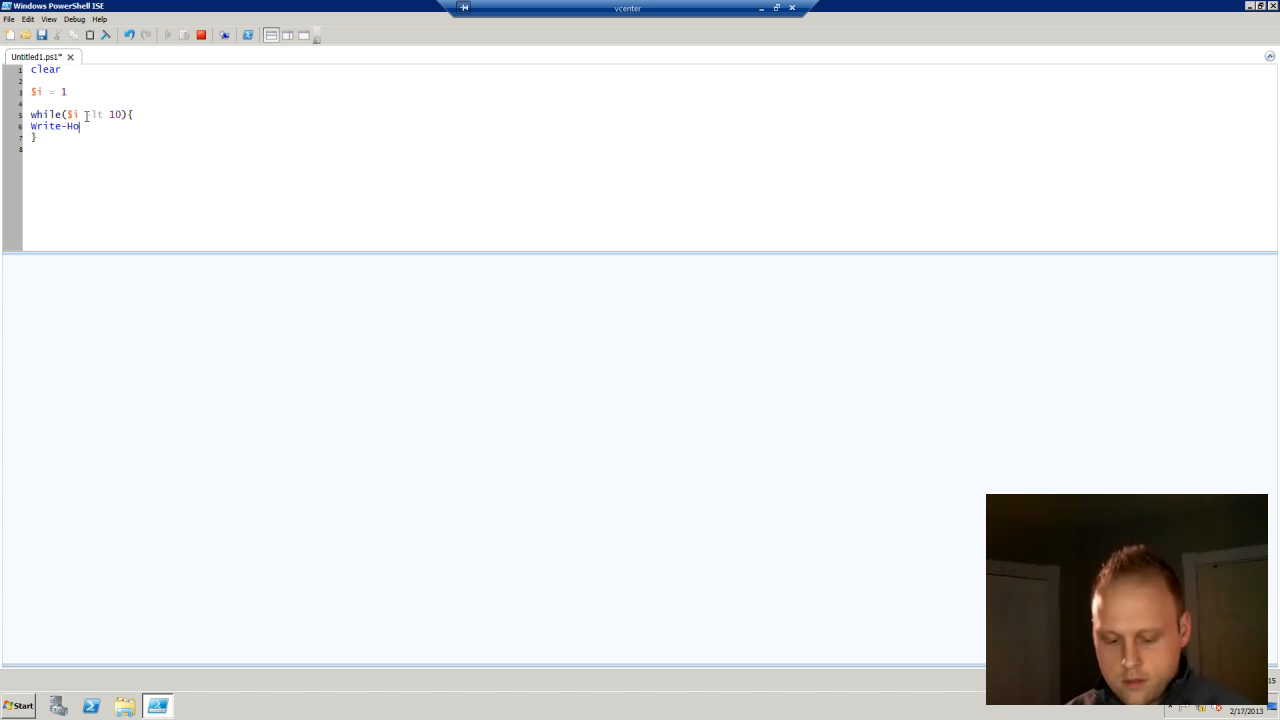
pyautogui.write('sts')
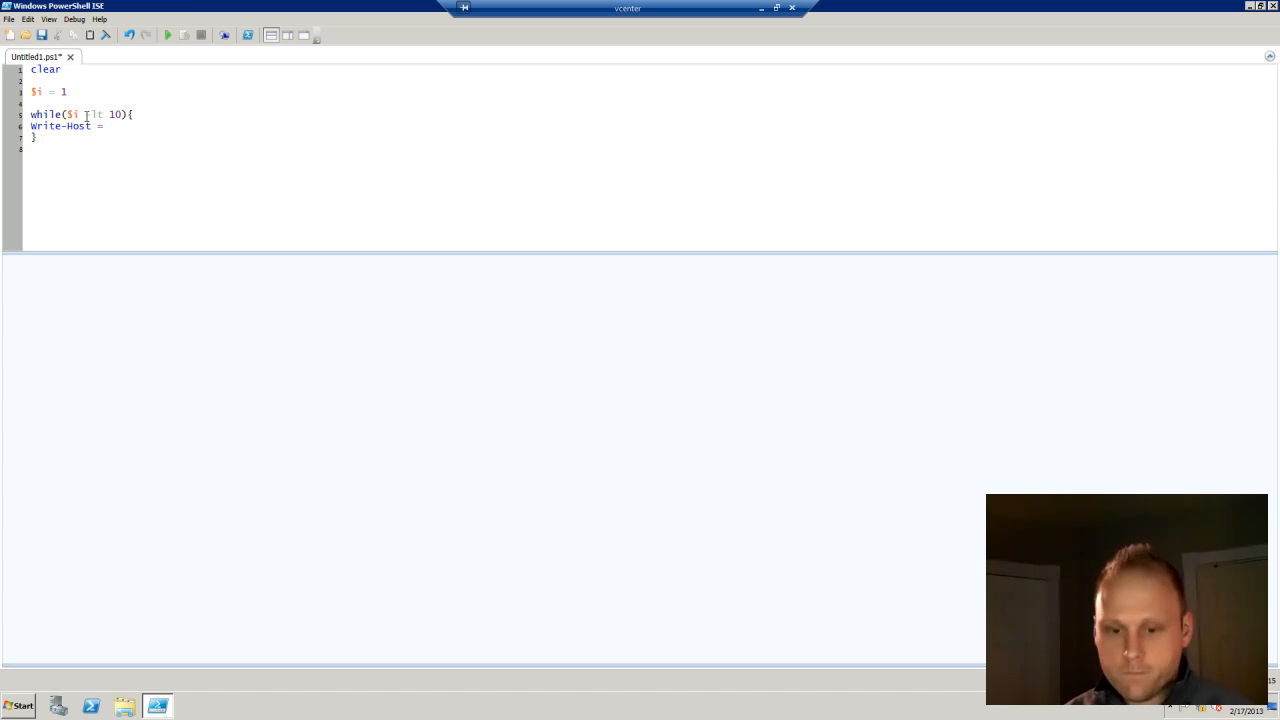
pyautogui.press('BackSpace')
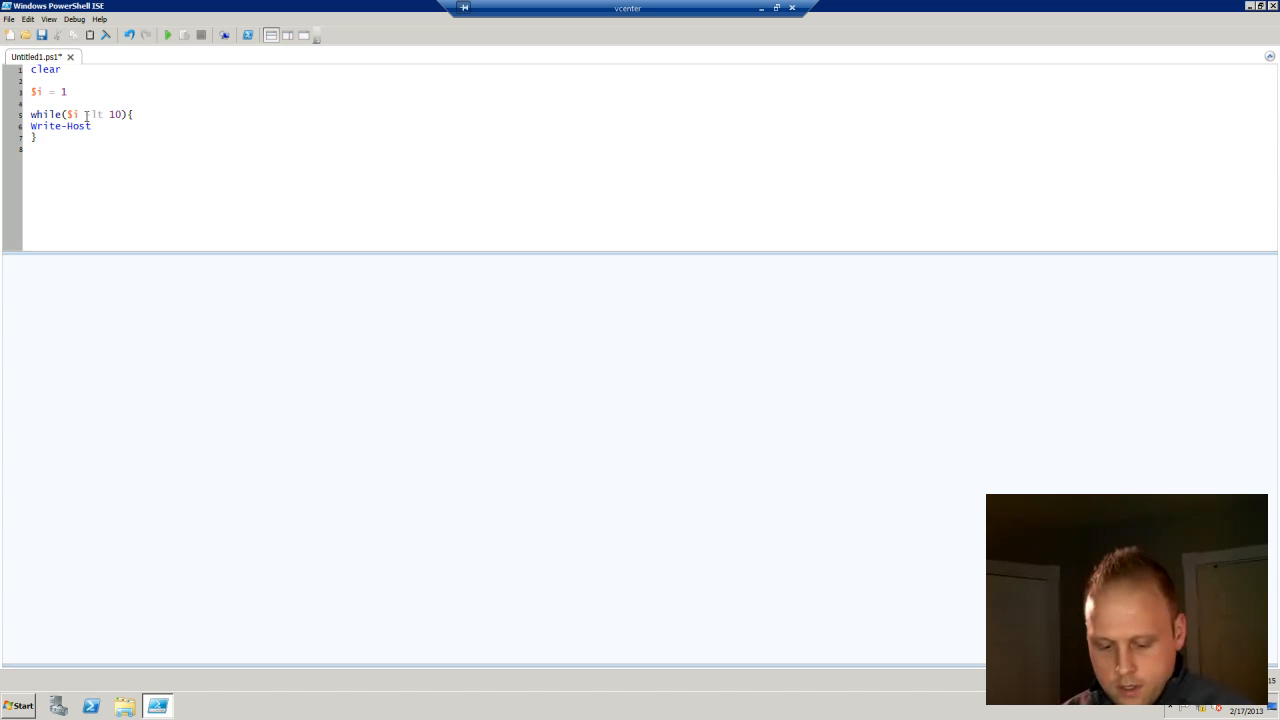
pyautogui.write('$i')
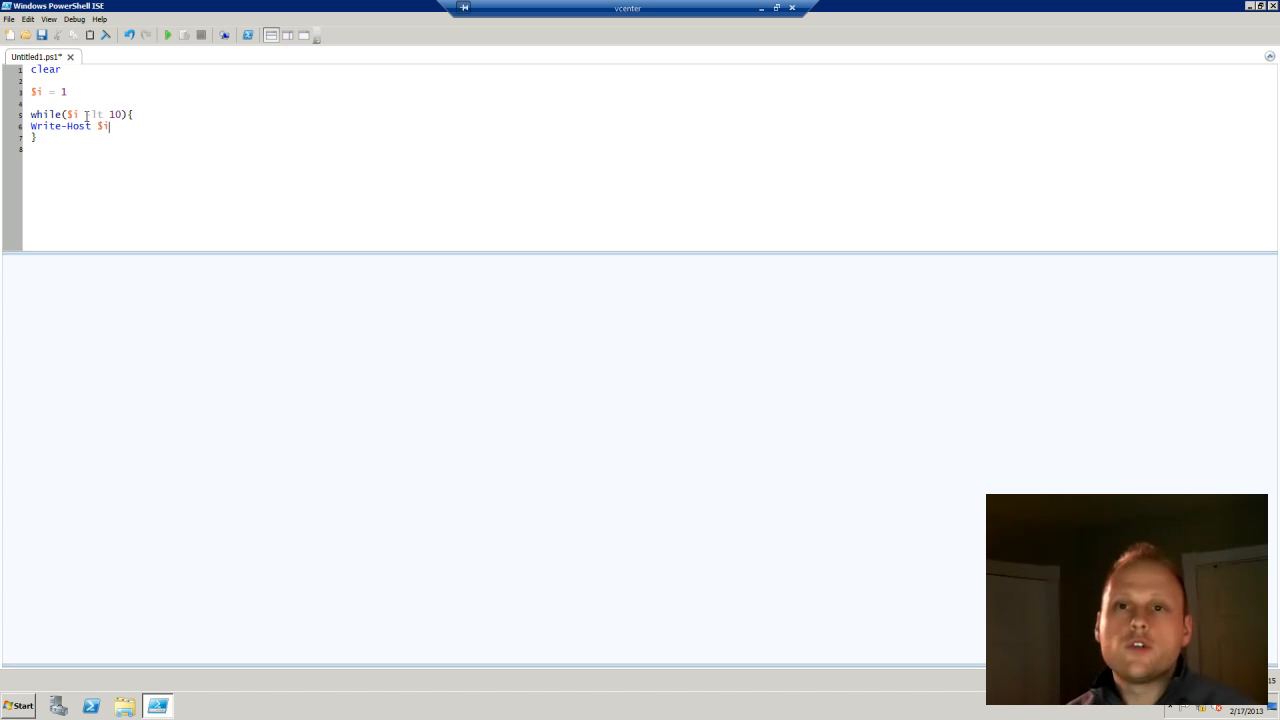
pyautogui.moveTo(32, 114); pyautogui.dragTo(36, 140)
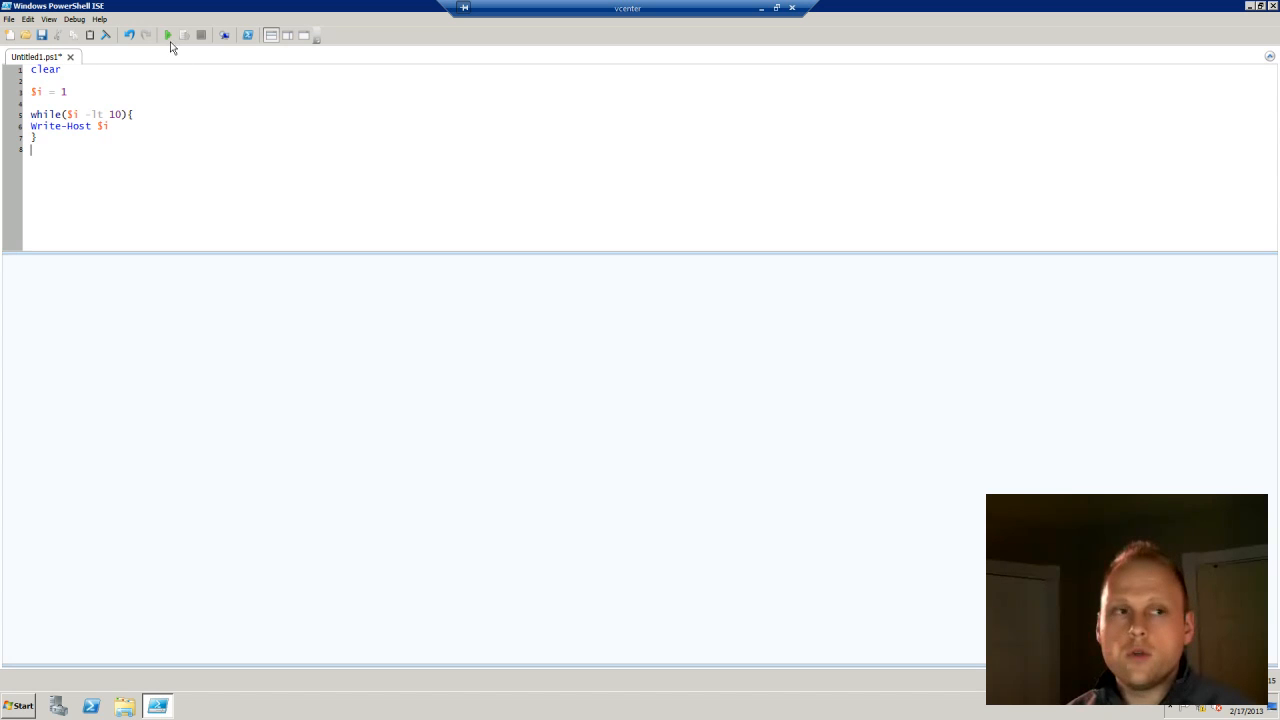
# Step: Run the script, stop its endless stream of 1s, and start a new line in the loop
pyautogui.click(170, 32)
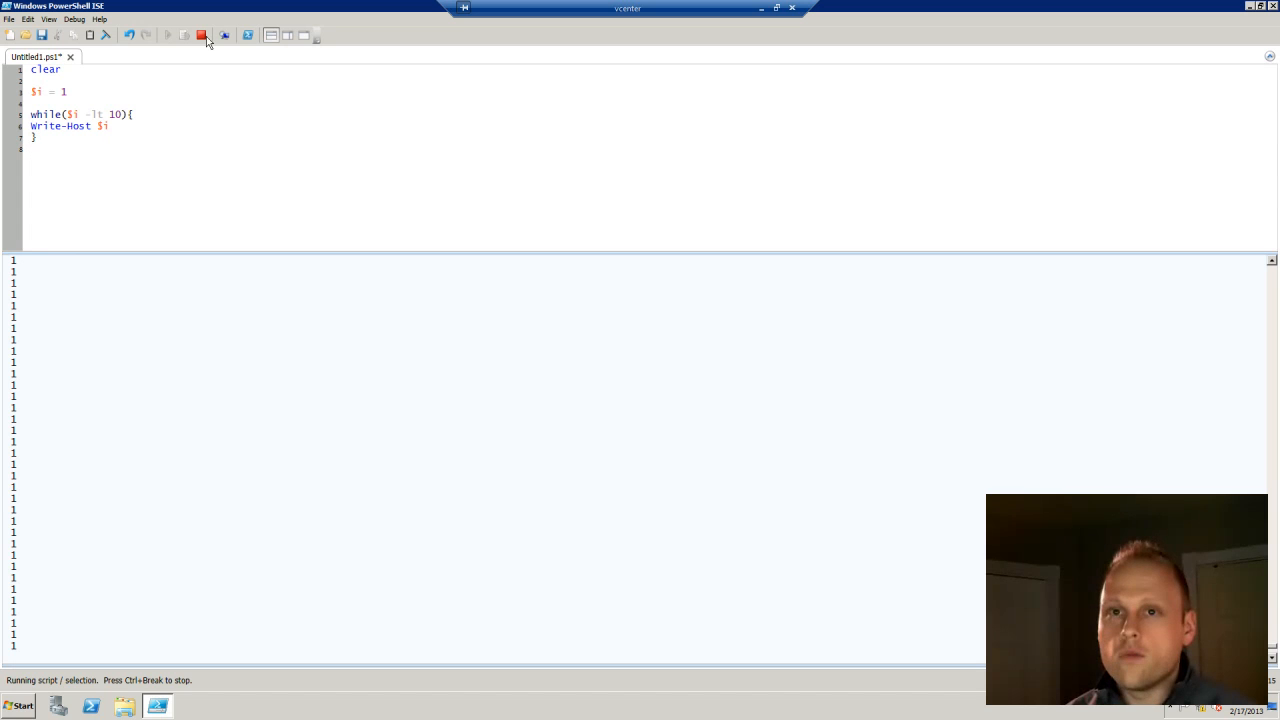
pyautogui.click(200, 32)
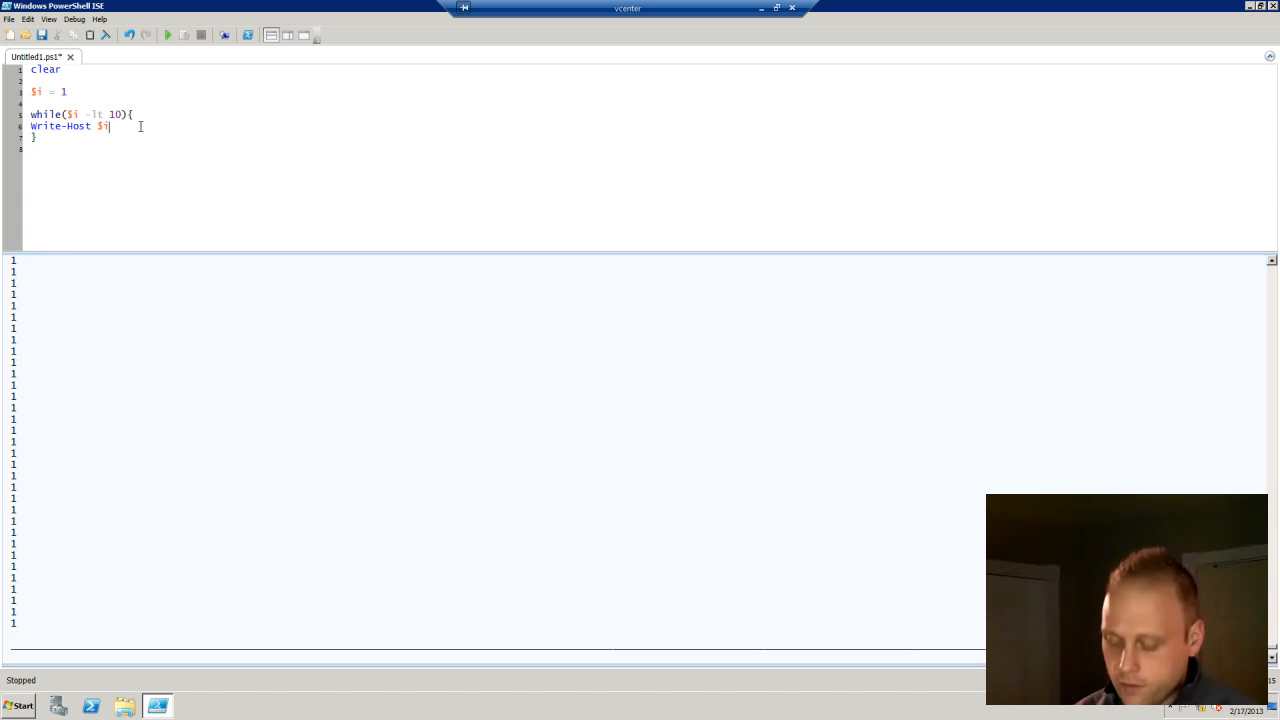
pyautogui.press('Enter')
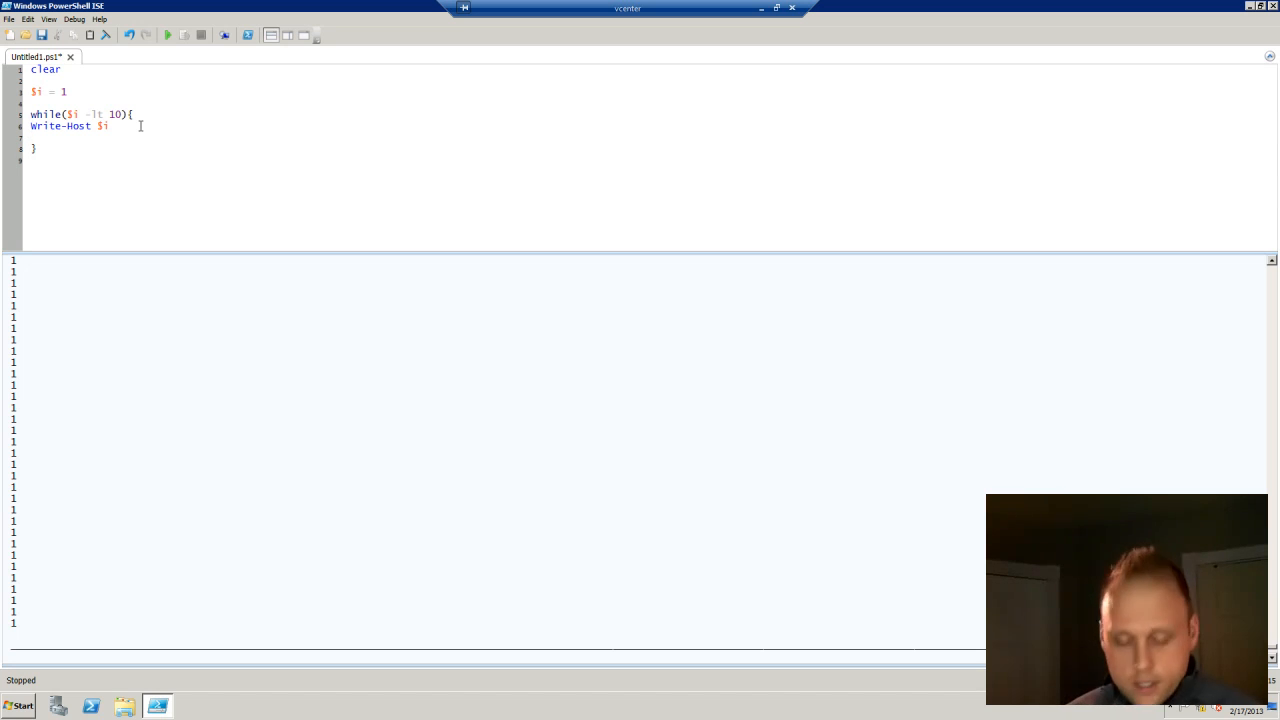
# Step: Add the increment line $i = $i+1 inside the loop body
pyautogui.write('$i')
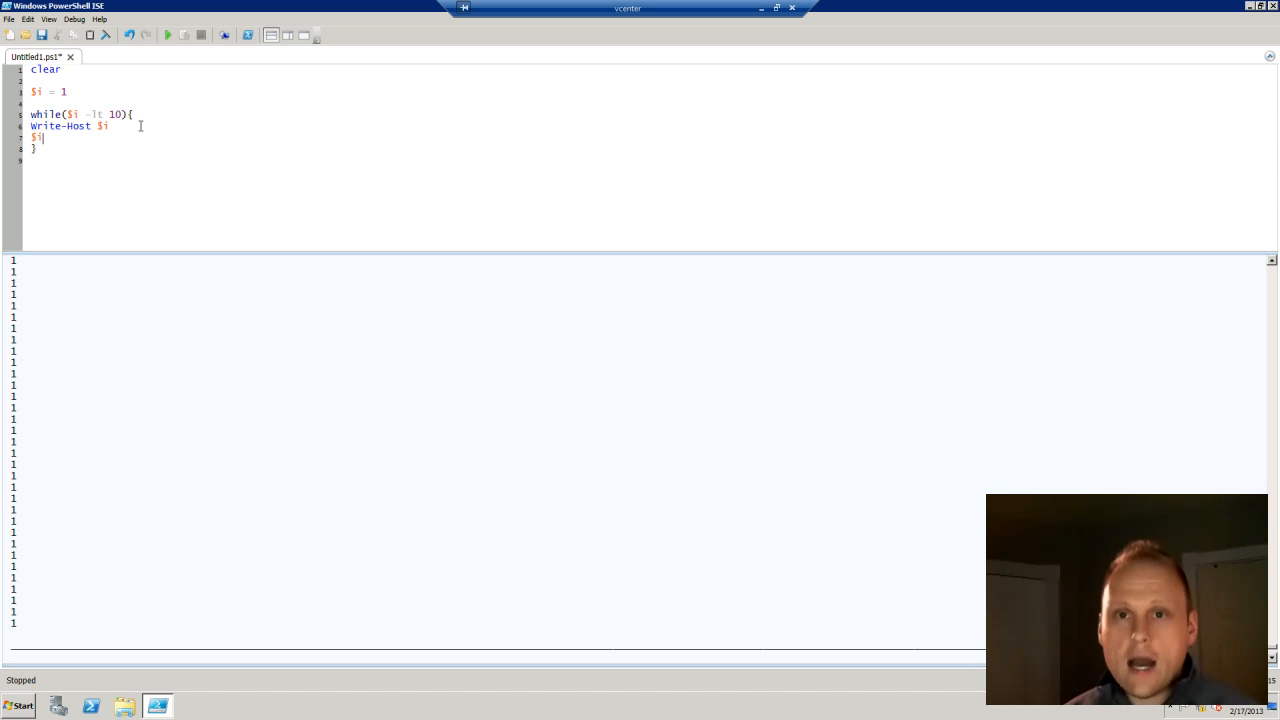
pyautogui.write('+')
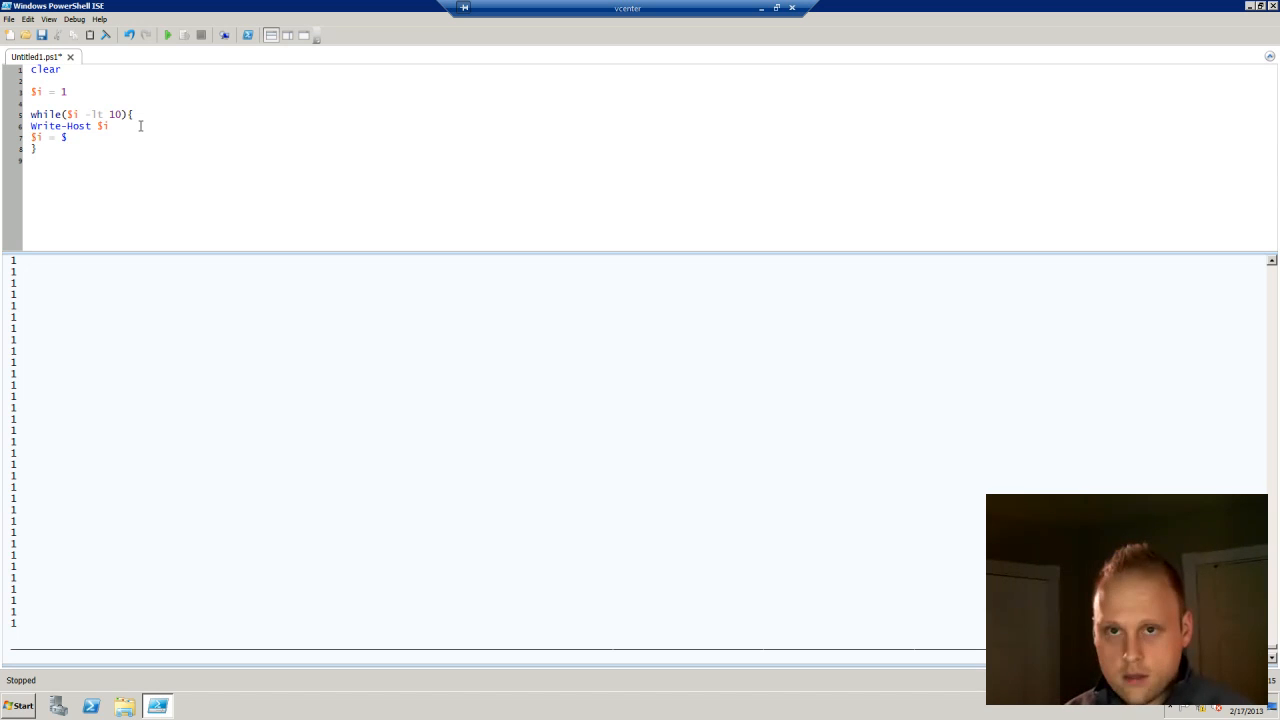
pyautogui.write('i+')
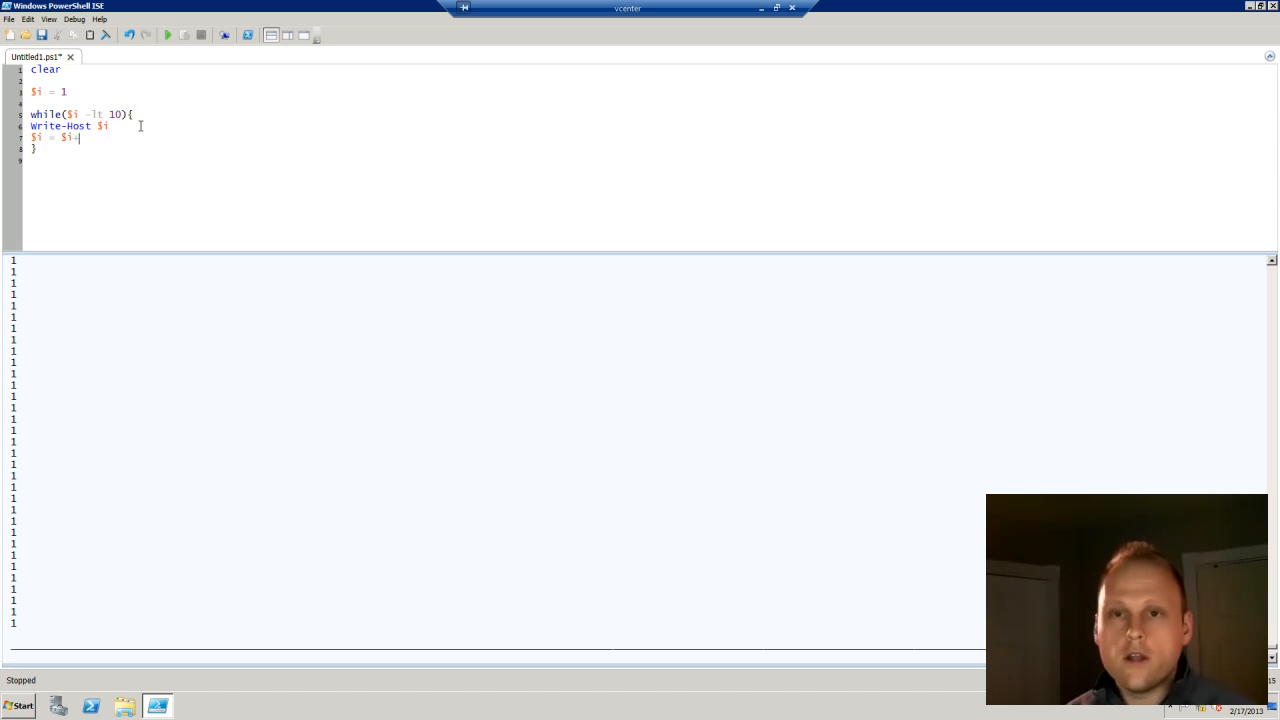
pyautogui.write('1')
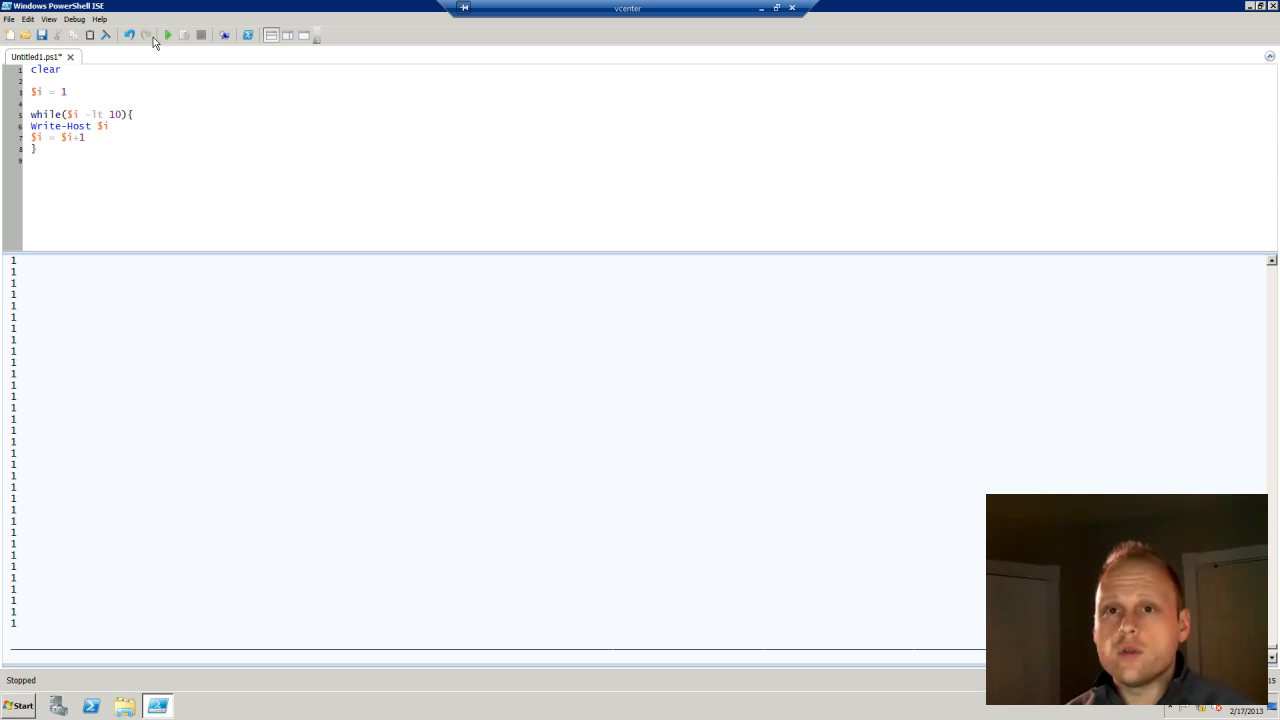
# Step: Run the corrected script so the console prints 1 through 9 and finishes
pyautogui.click(172, 36)
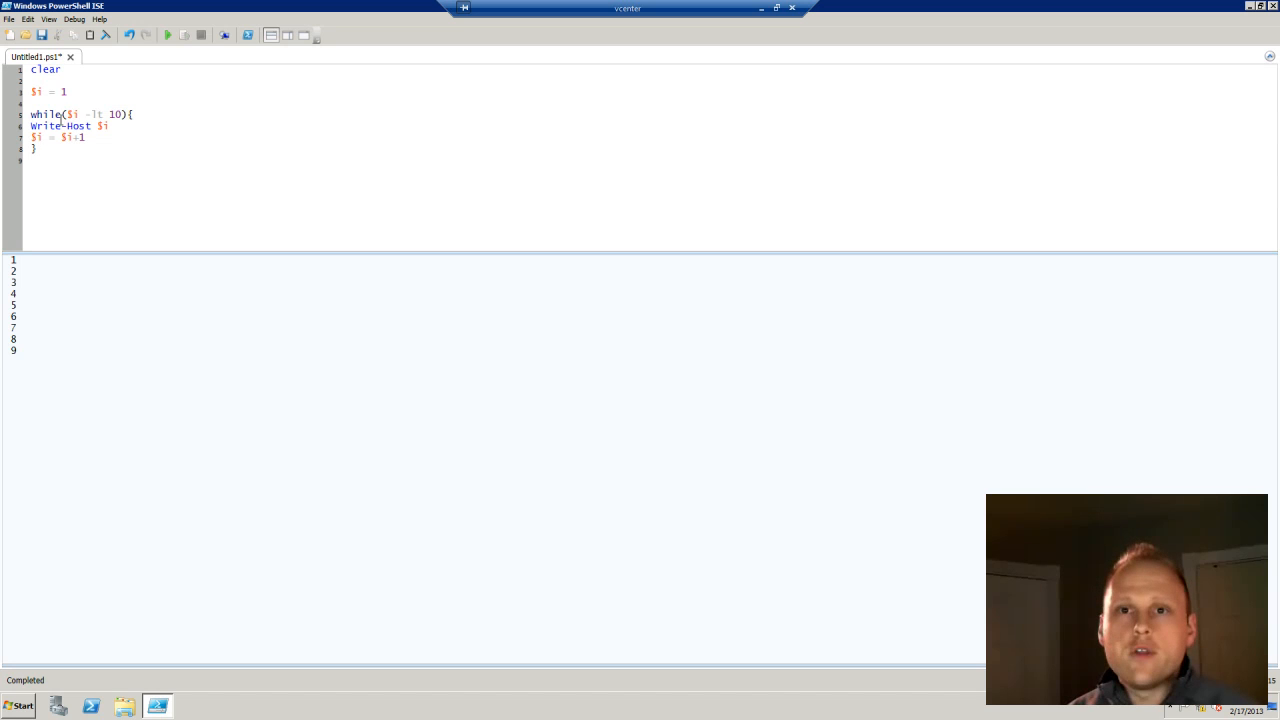
# Step: Turn the loop into do { ... } while($i -lt 10) by moving the condition after the body
pyautogui.moveTo(62, 114); pyautogui.dragTo(124, 114)
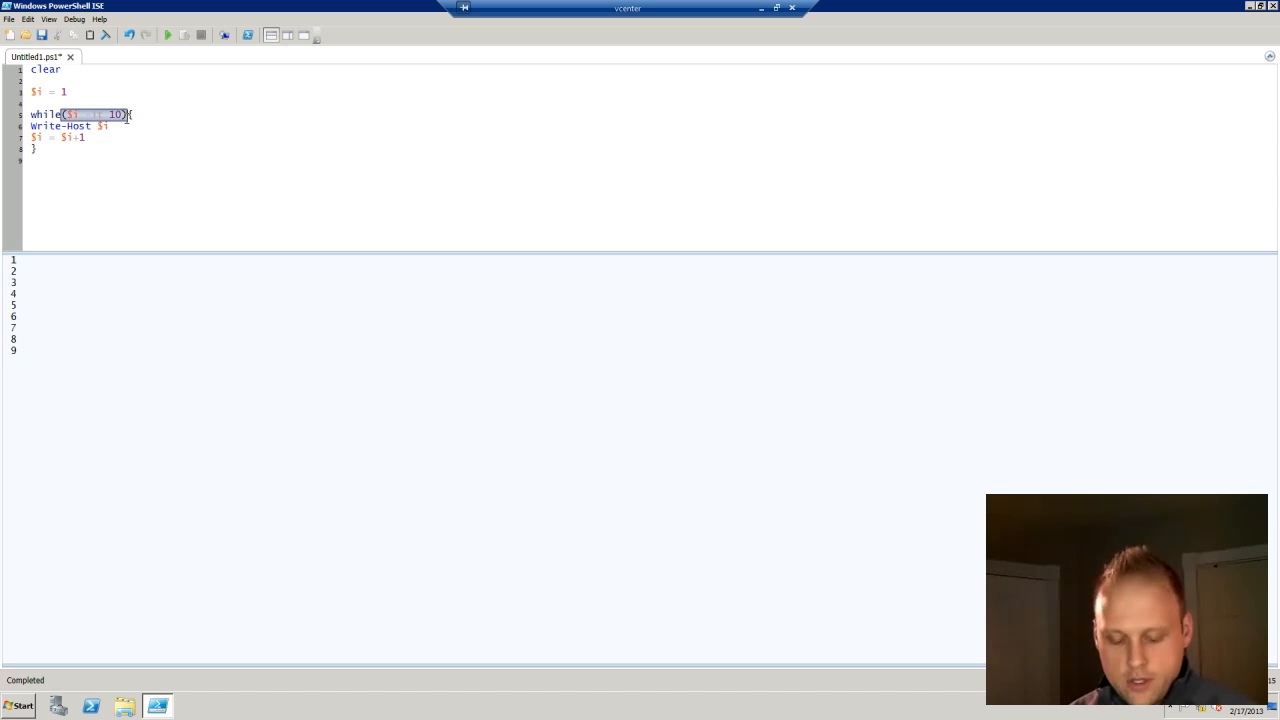
pyautogui.press('Delete')
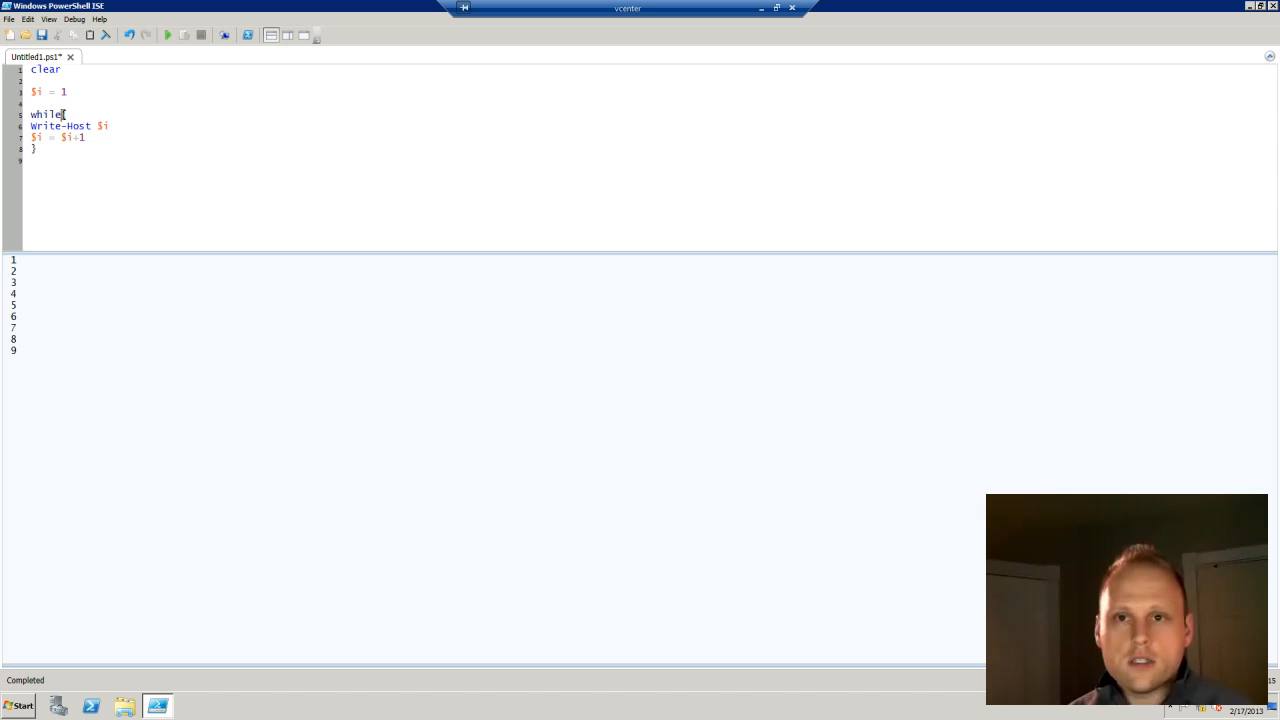
pyautogui.doubleClick(46, 112)
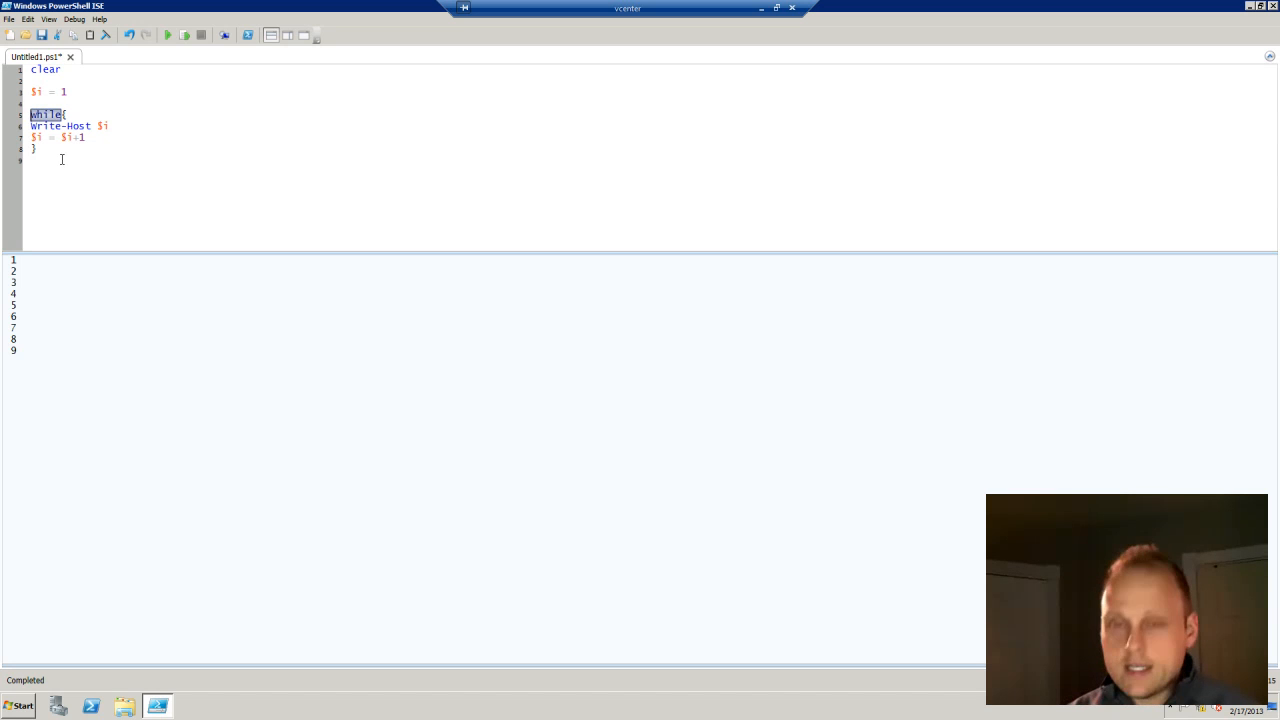
pyautogui.write('do{')
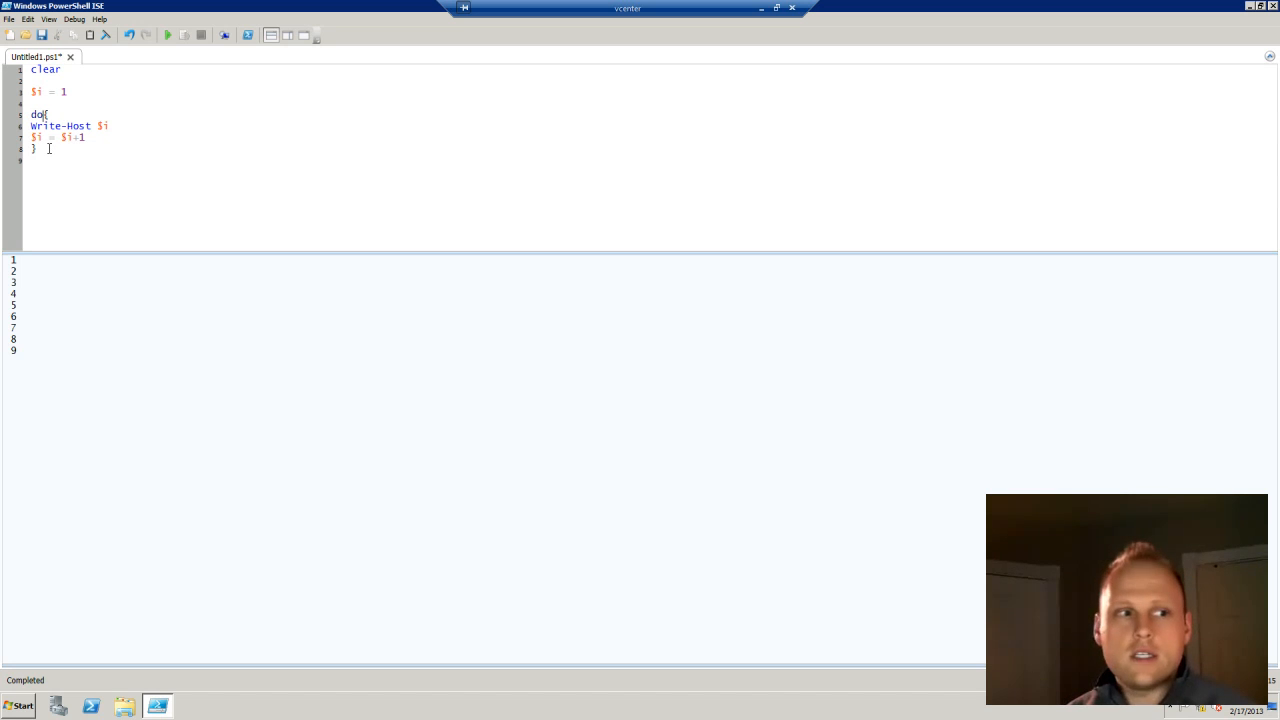
pyautogui.write('wi')
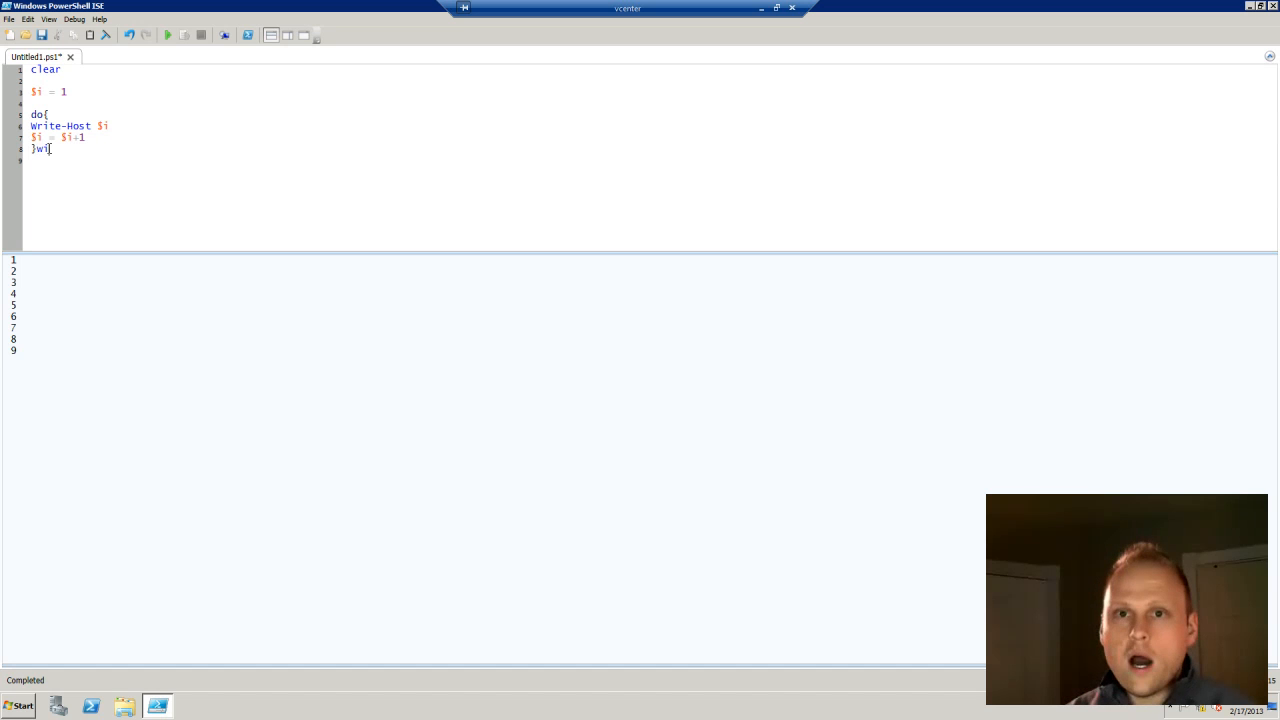
pyautogui.write('hile')
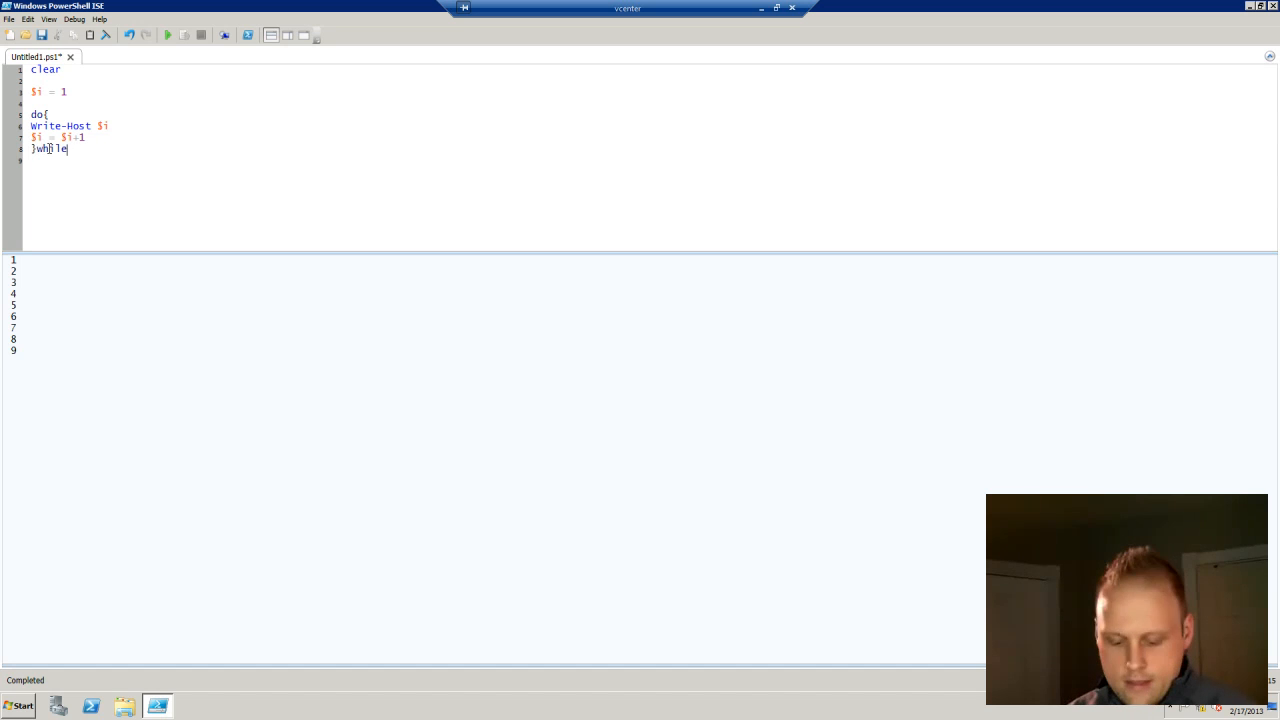
pyautogui.write('($i -lt 10)')
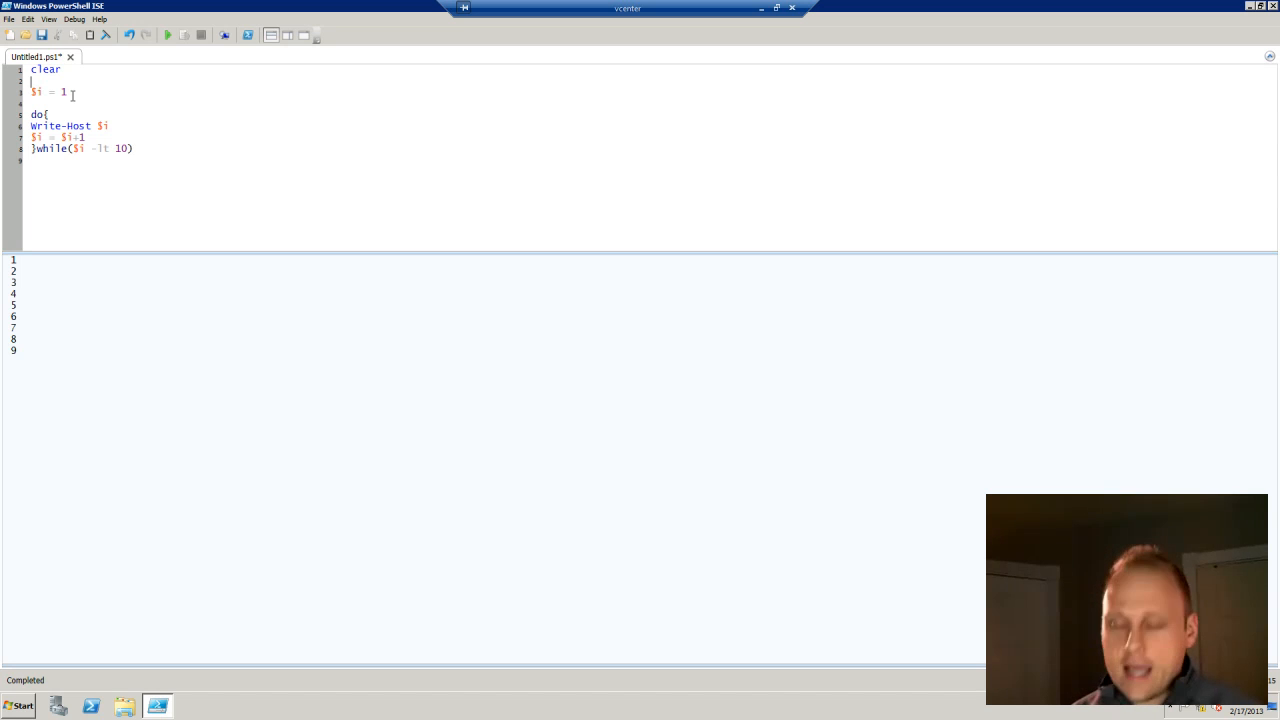
# Step: Start $i at 10 and select the do-while loop code to review it
pyautogui.write('0')
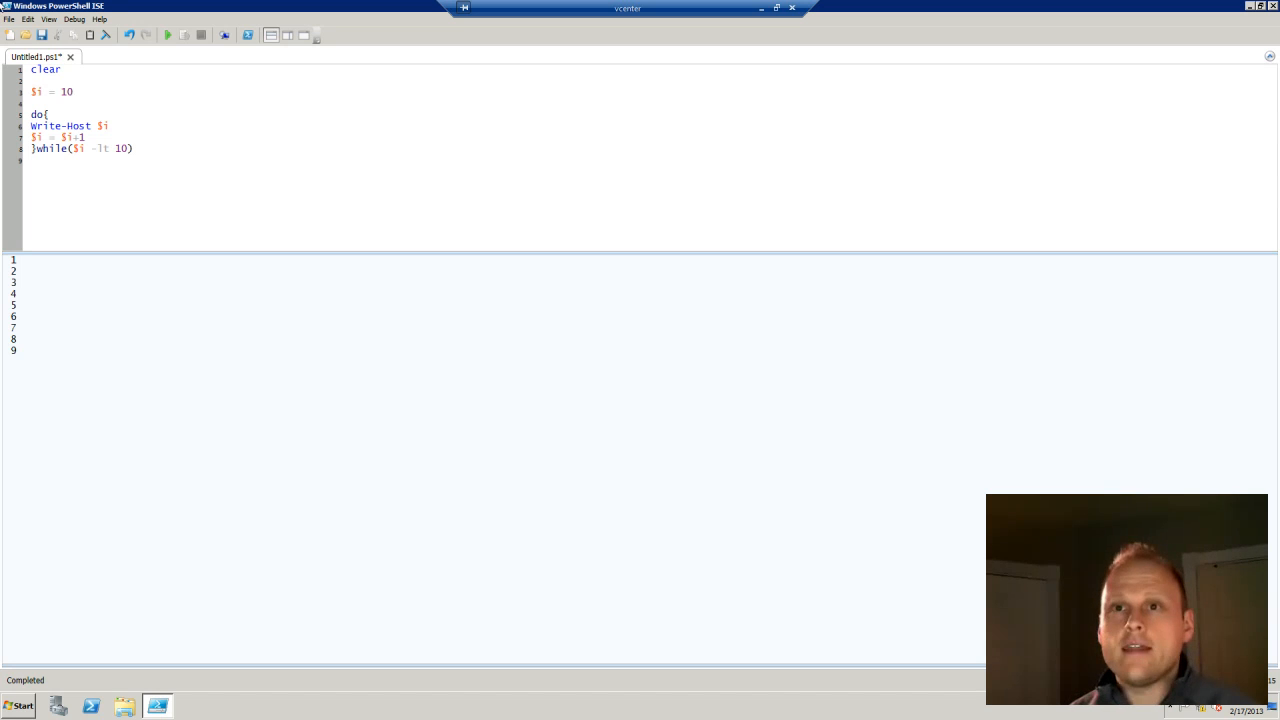
pyautogui.moveTo(170, 32)
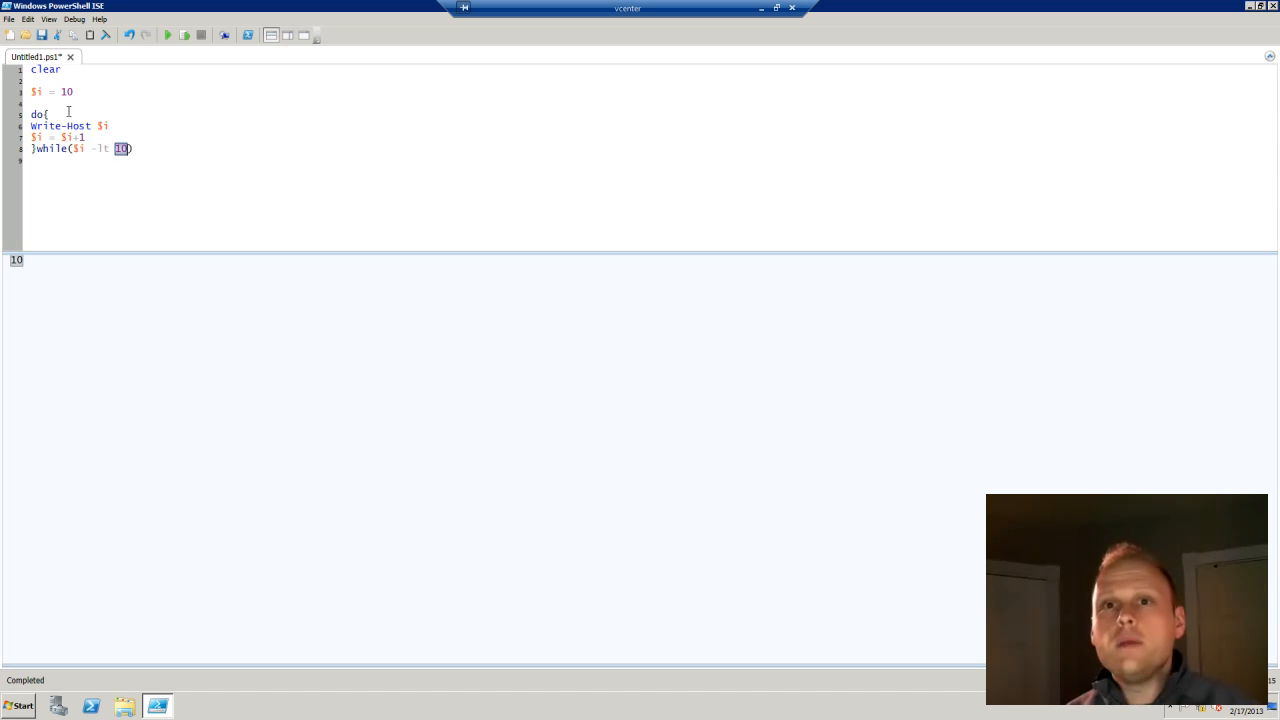
pyautogui.moveTo(36, 148); pyautogui.dragTo(130, 148)
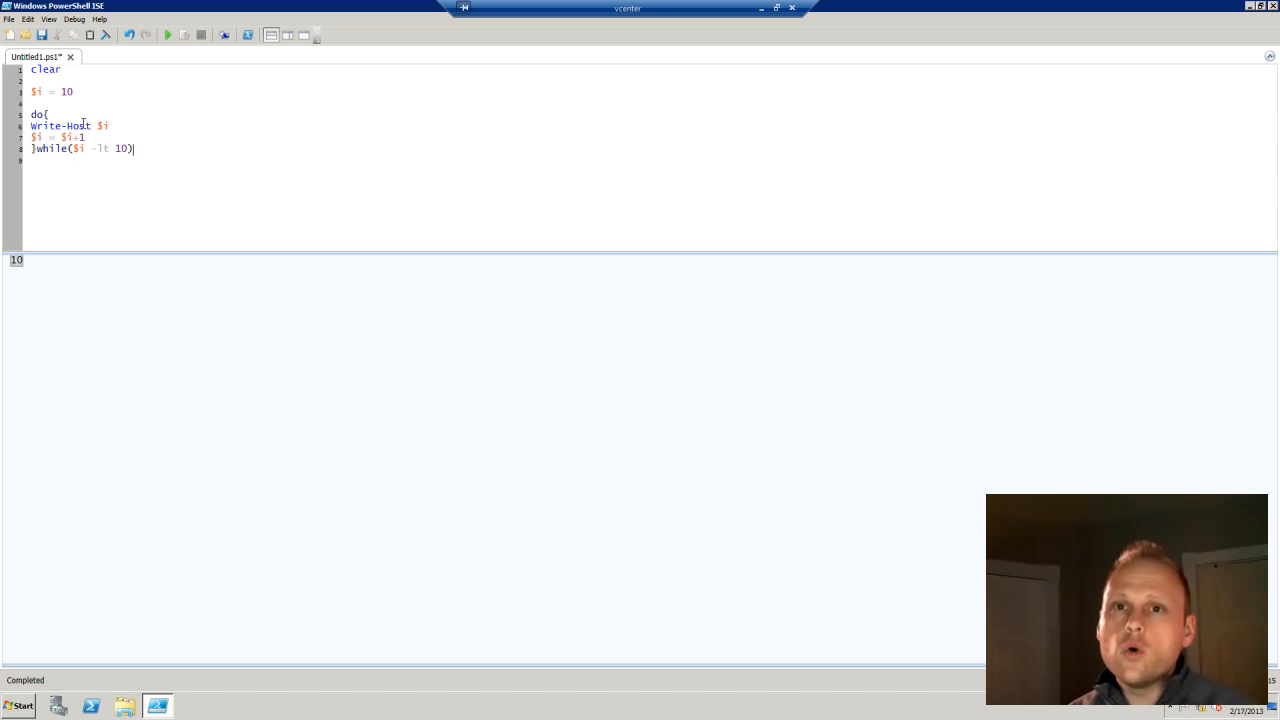
pyautogui.moveTo(30, 112); pyautogui.dragTo(132, 148)
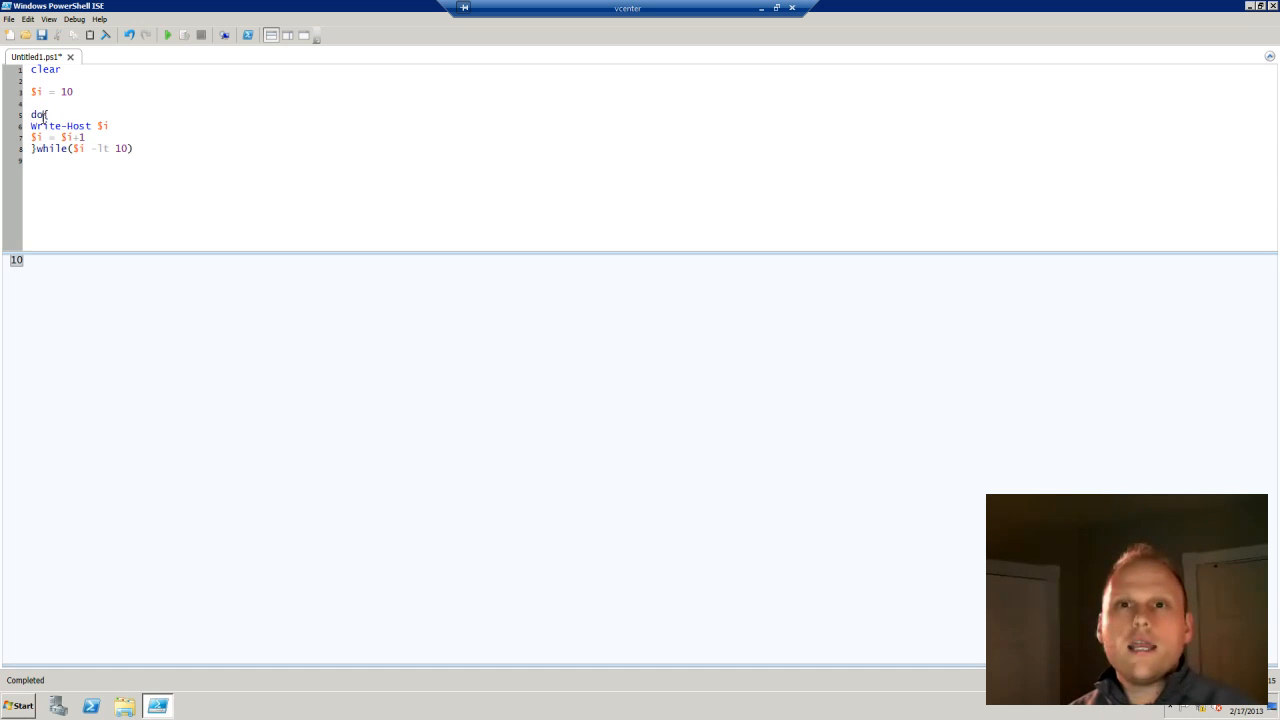
# Step: Replace the loop's while keyword with until to make it a do-until loop
pyautogui.doubleClick(34, 116)
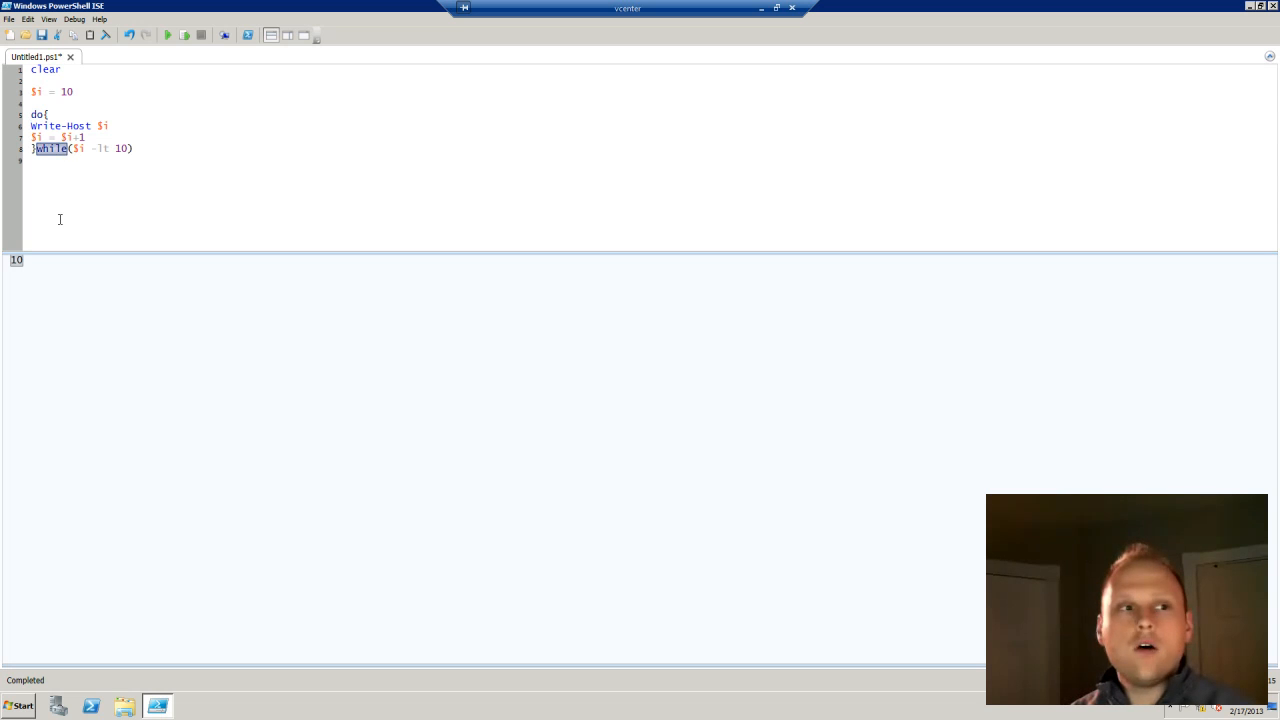
pyautogui.moveTo(58, 218)
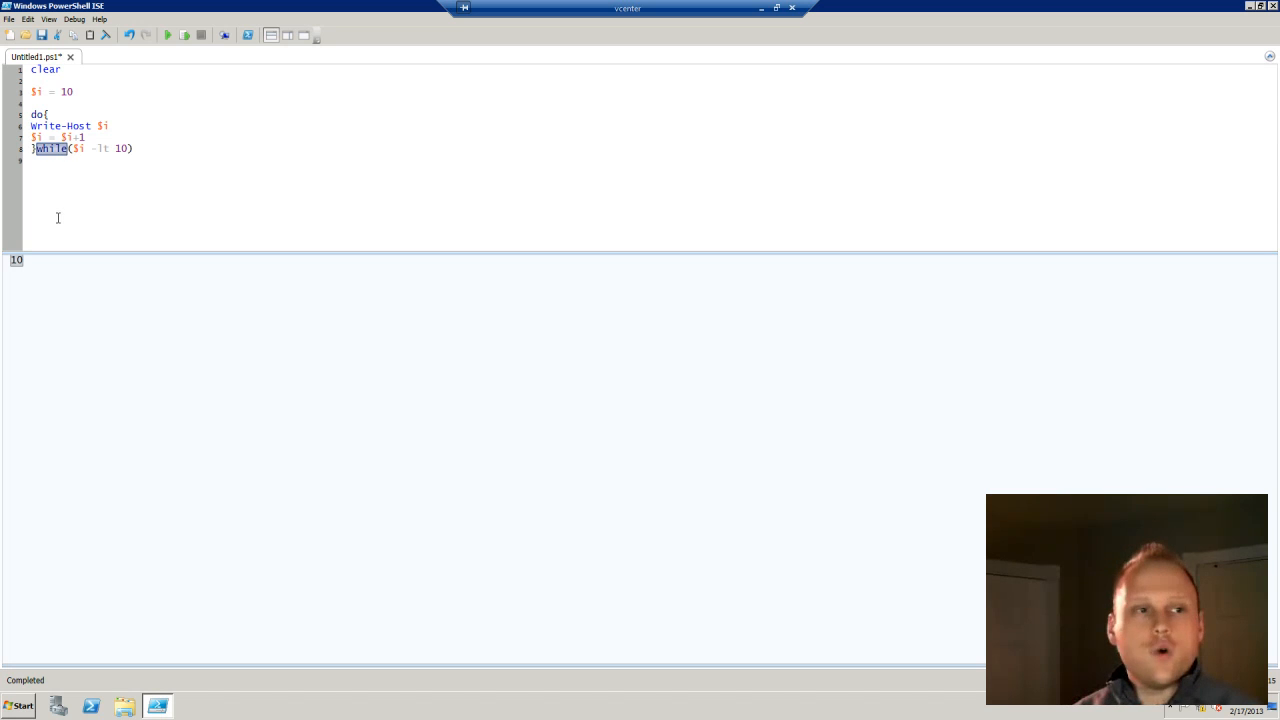
pyautogui.write('until')
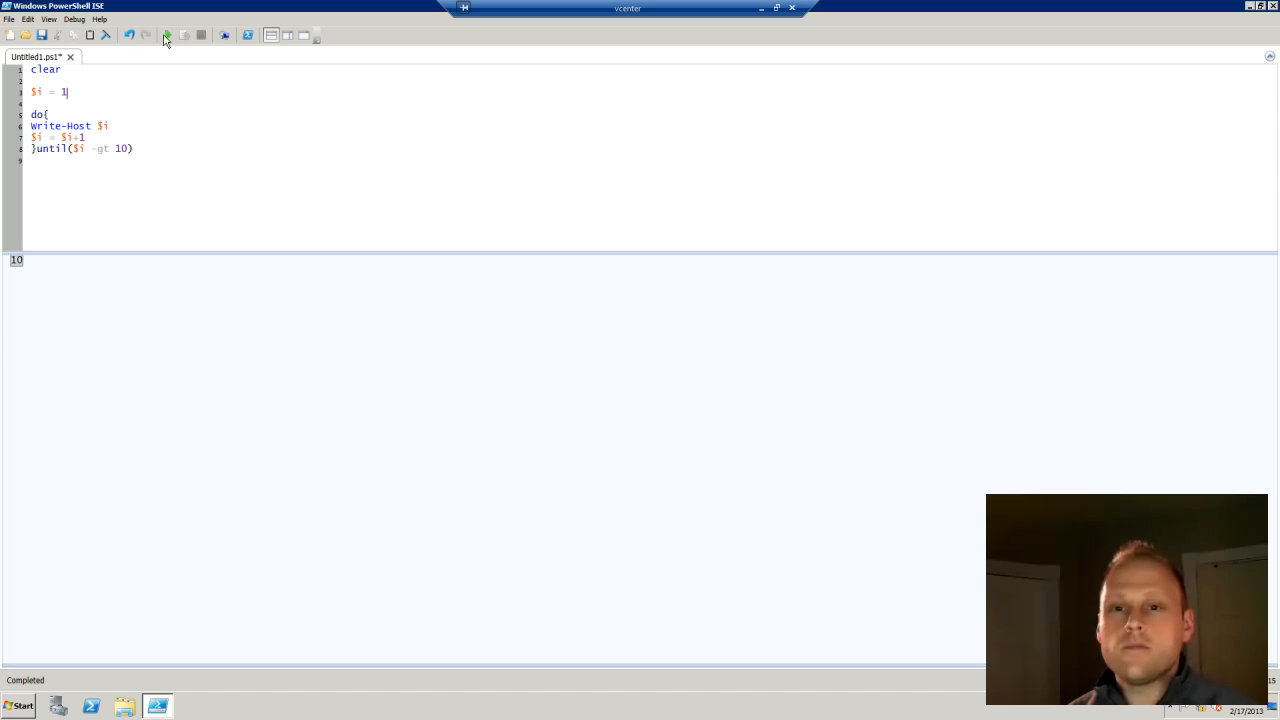
# Step: Run the do-until script printing 1 through 10, then select the whole loop code
pyautogui.click(168, 36)
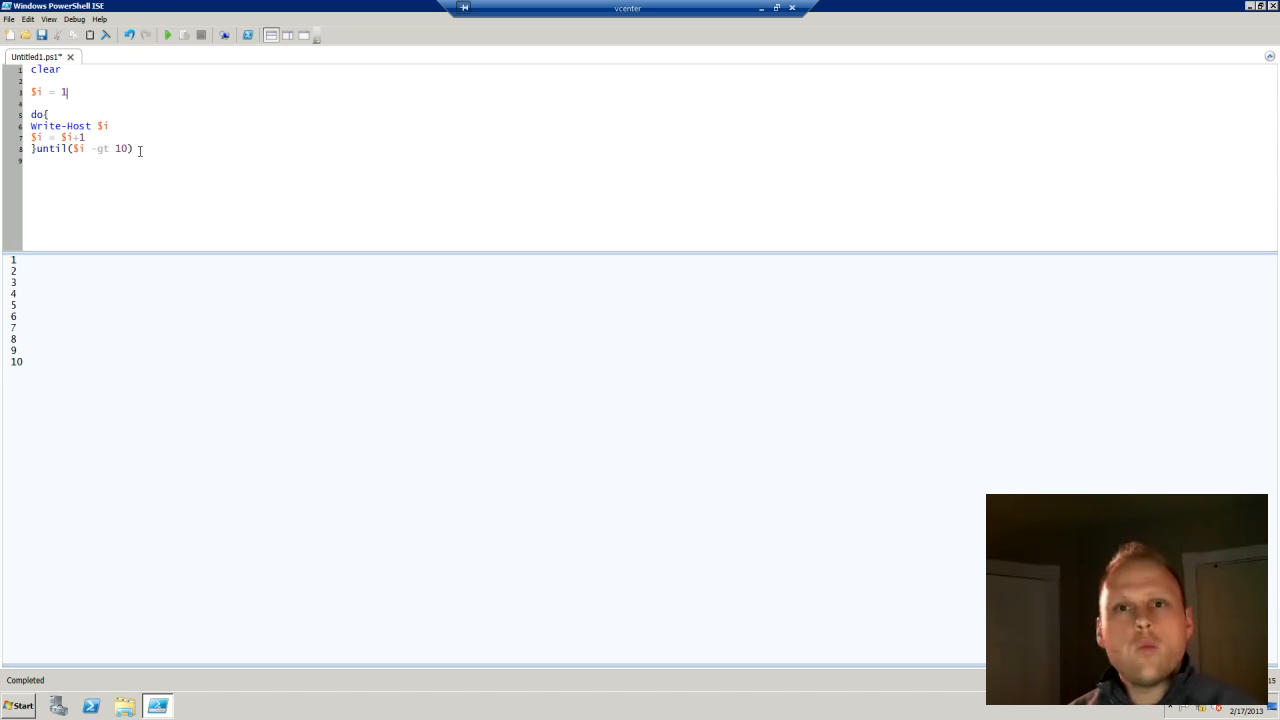
pyautogui.moveTo(32, 112); pyautogui.dragTo(132, 148)
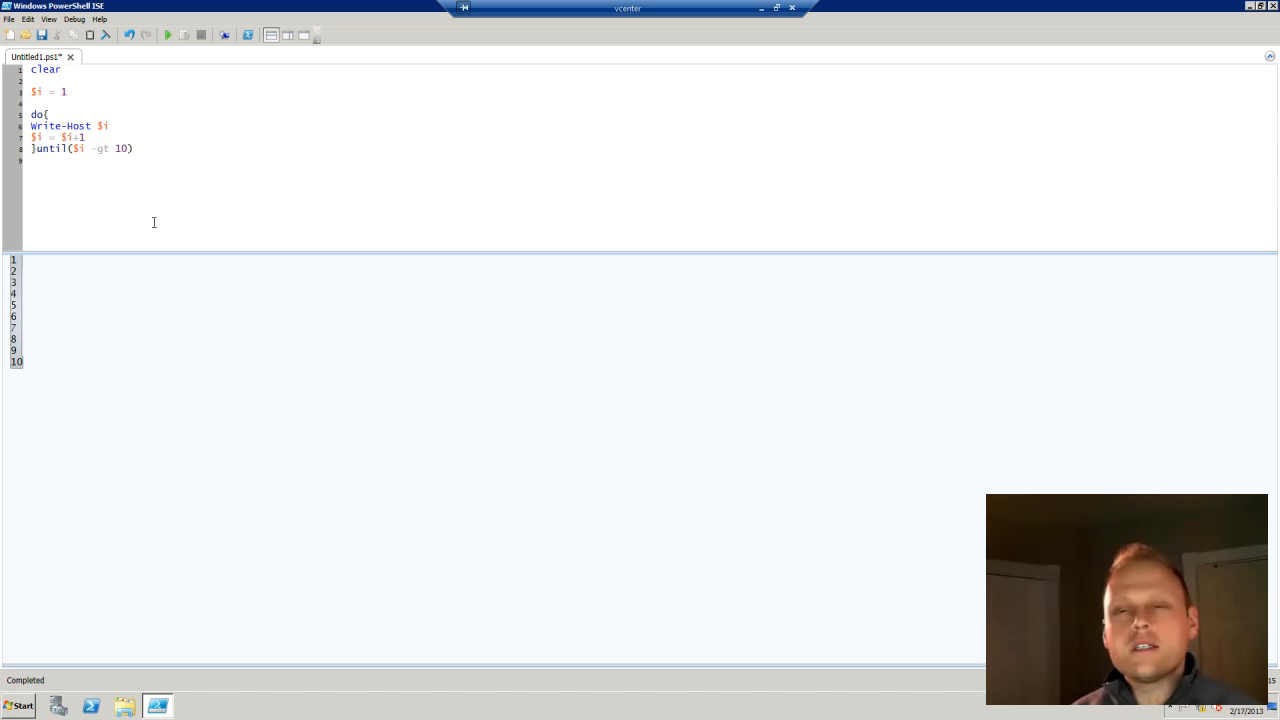
pyautogui.moveTo(144, 212)
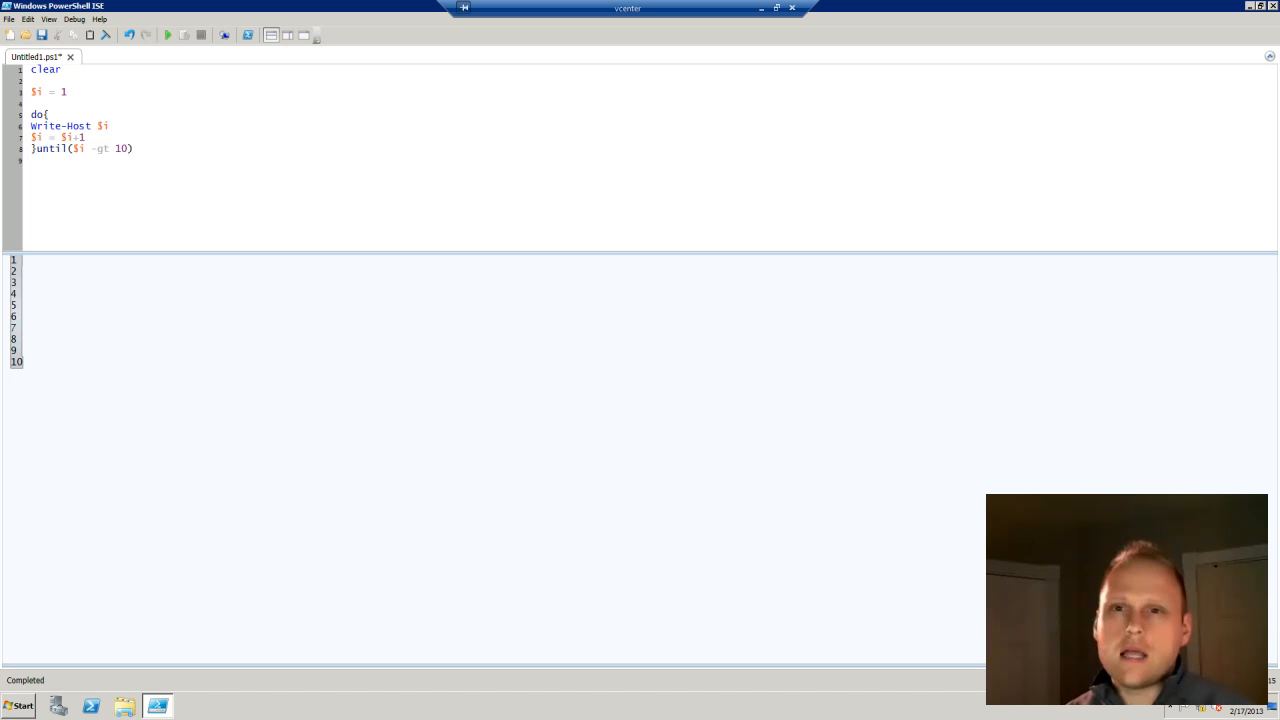
pyautogui.moveTo(32, 112); pyautogui.dragTo(132, 148)
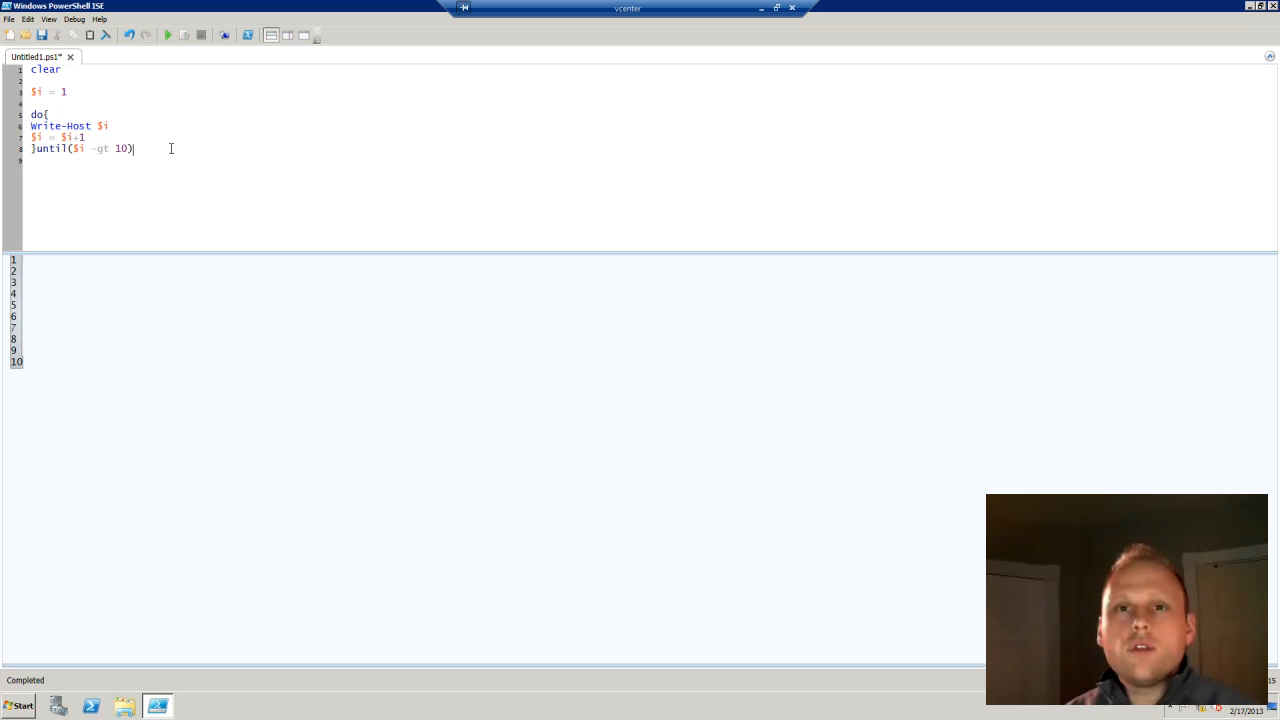
pyautogui.moveTo(32, 112); pyautogui.dragTo(132, 148)
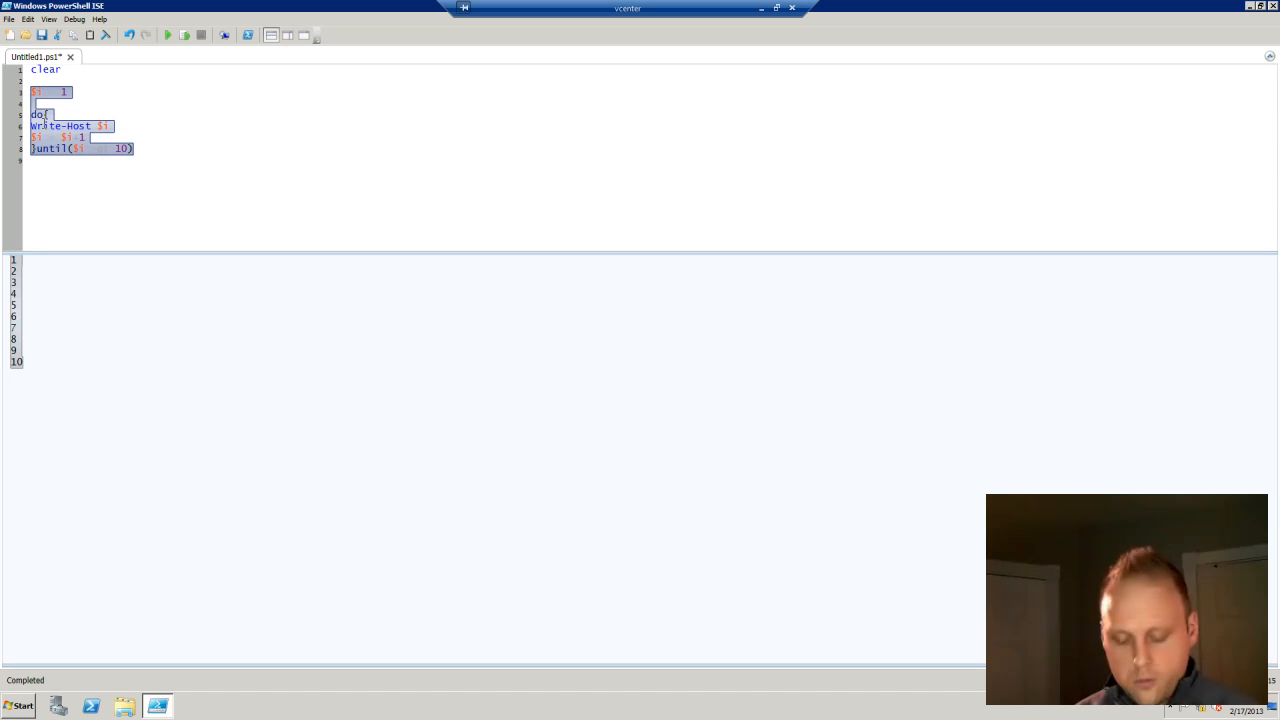
# Step: Overwrite the loop with the header for($i = 1; $i -lt 10; $i++)
pyautogui.write('for')
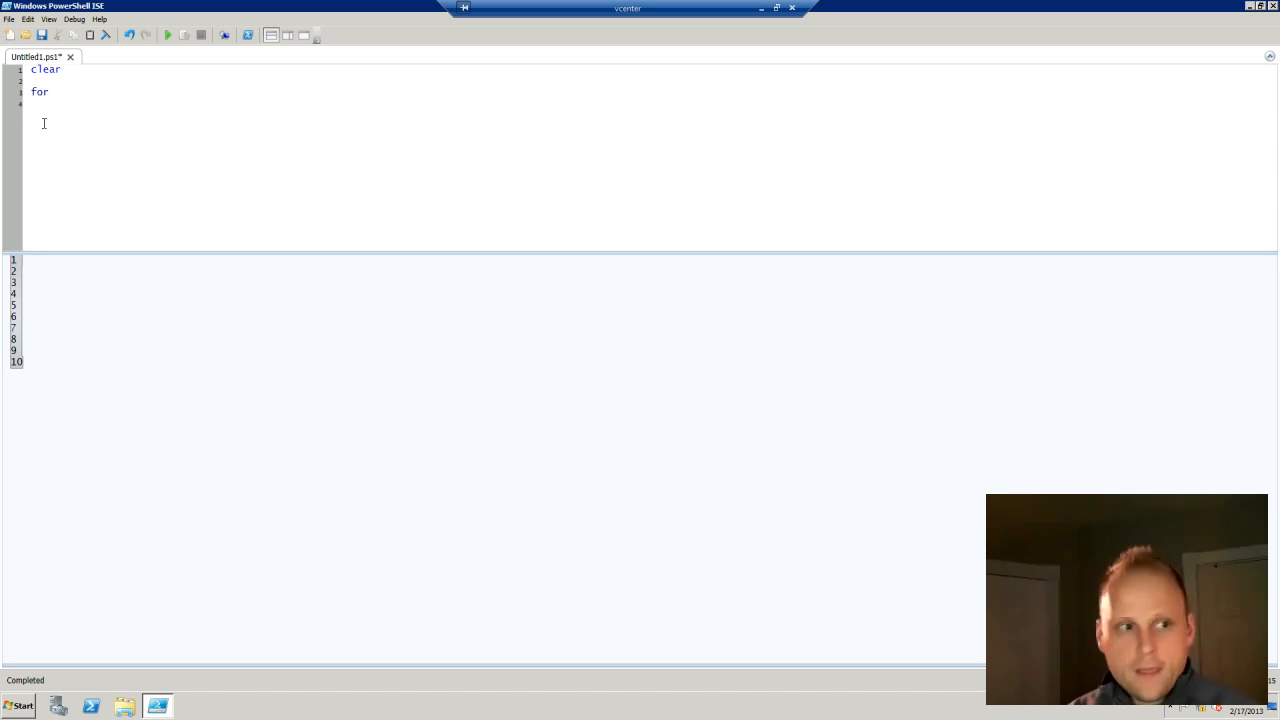
pyautogui.write('(')
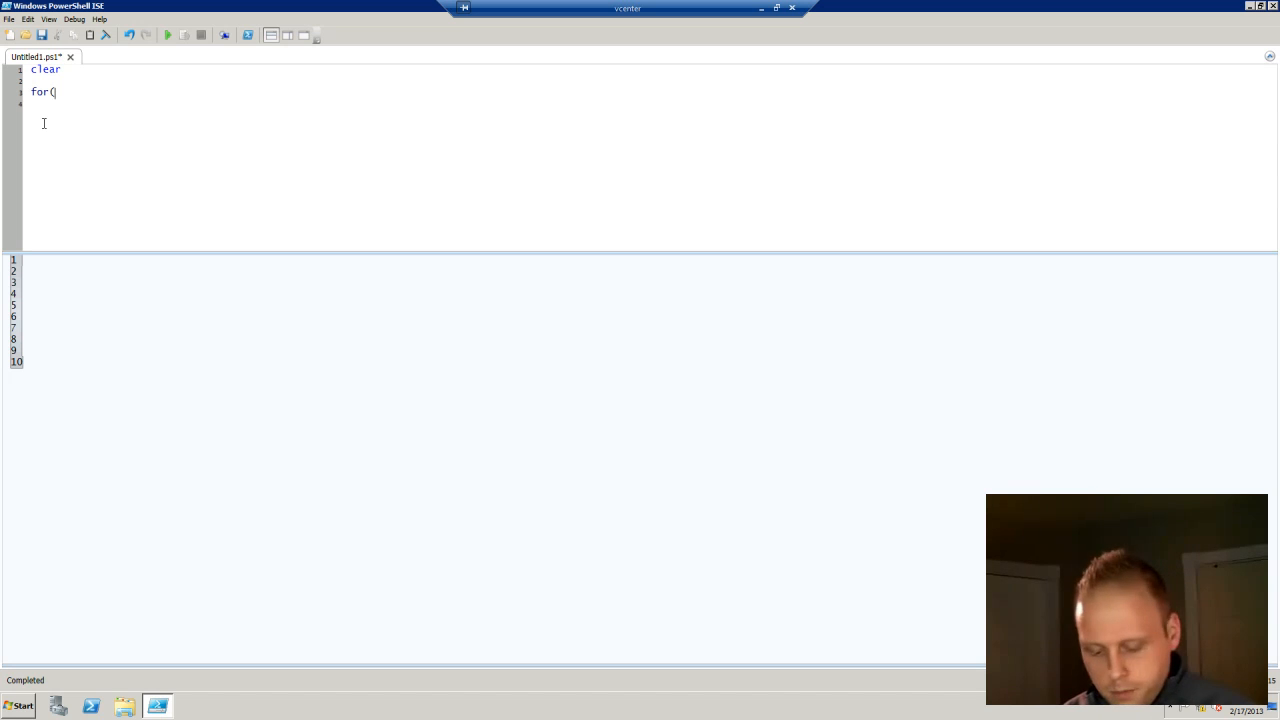
pyautogui.write('$i')
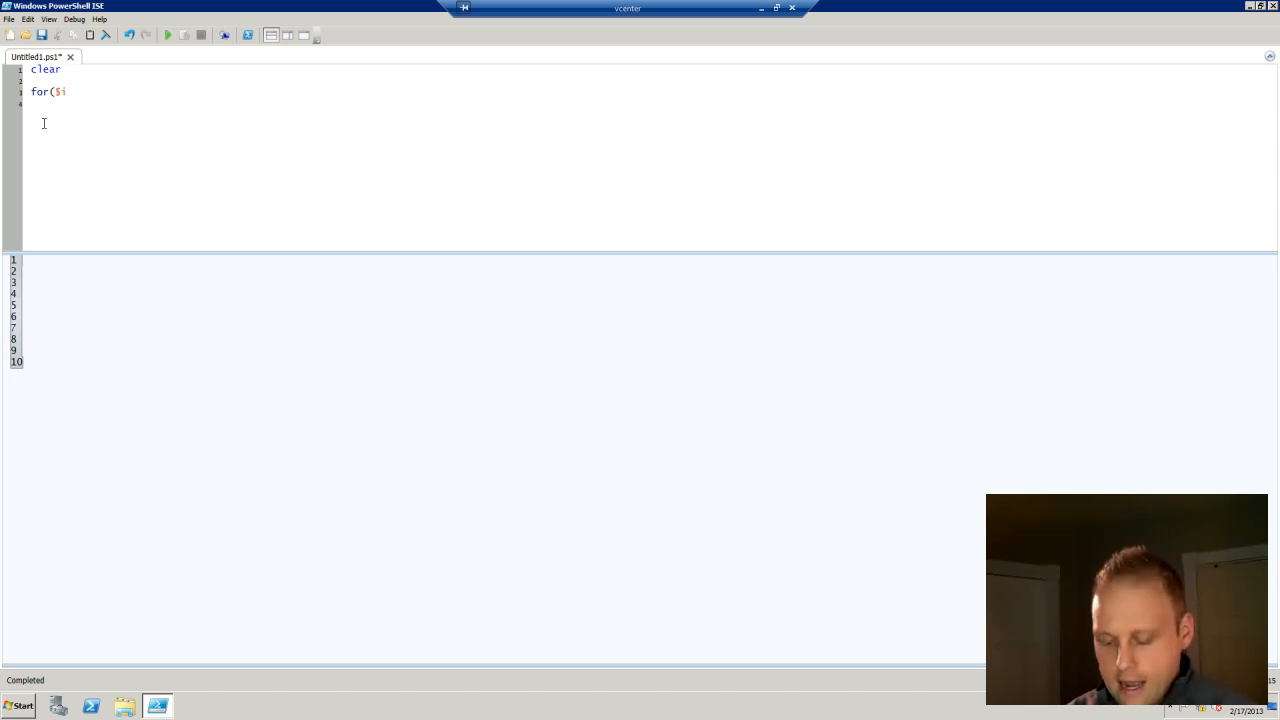
pyautogui.write('= 1;')
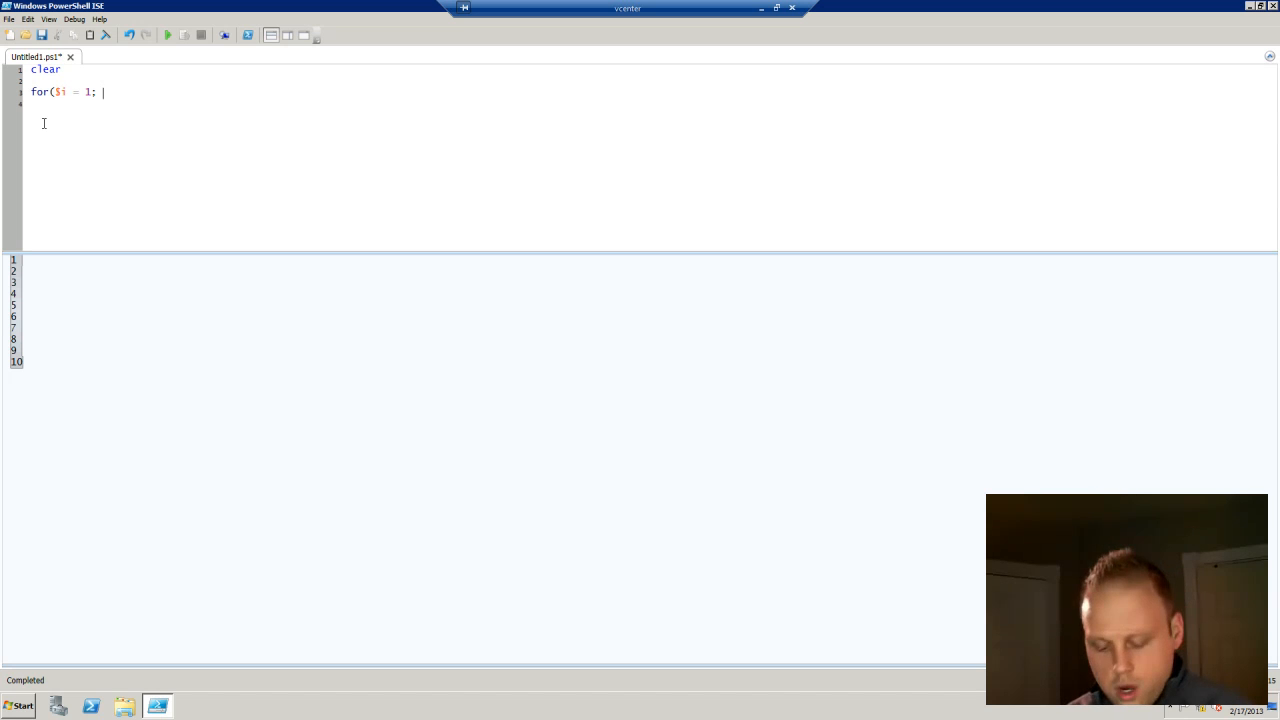
pyautogui.write('$')
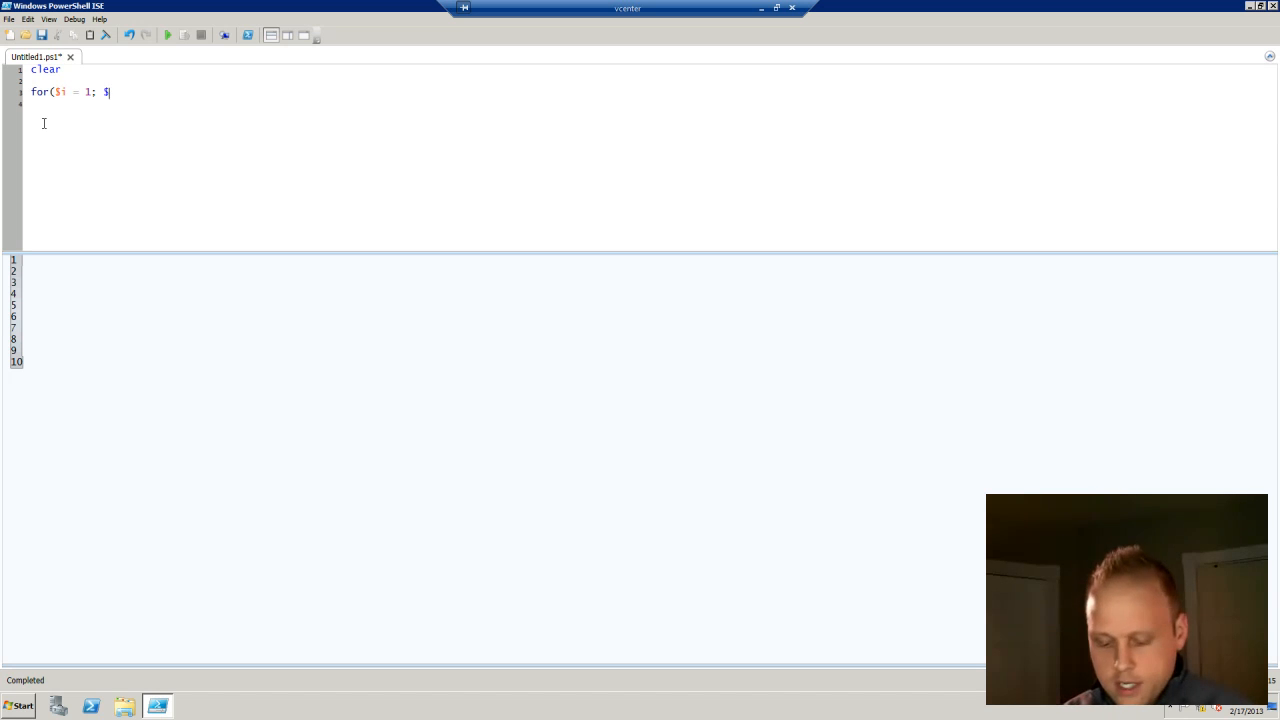
pyautogui.write('i -th')
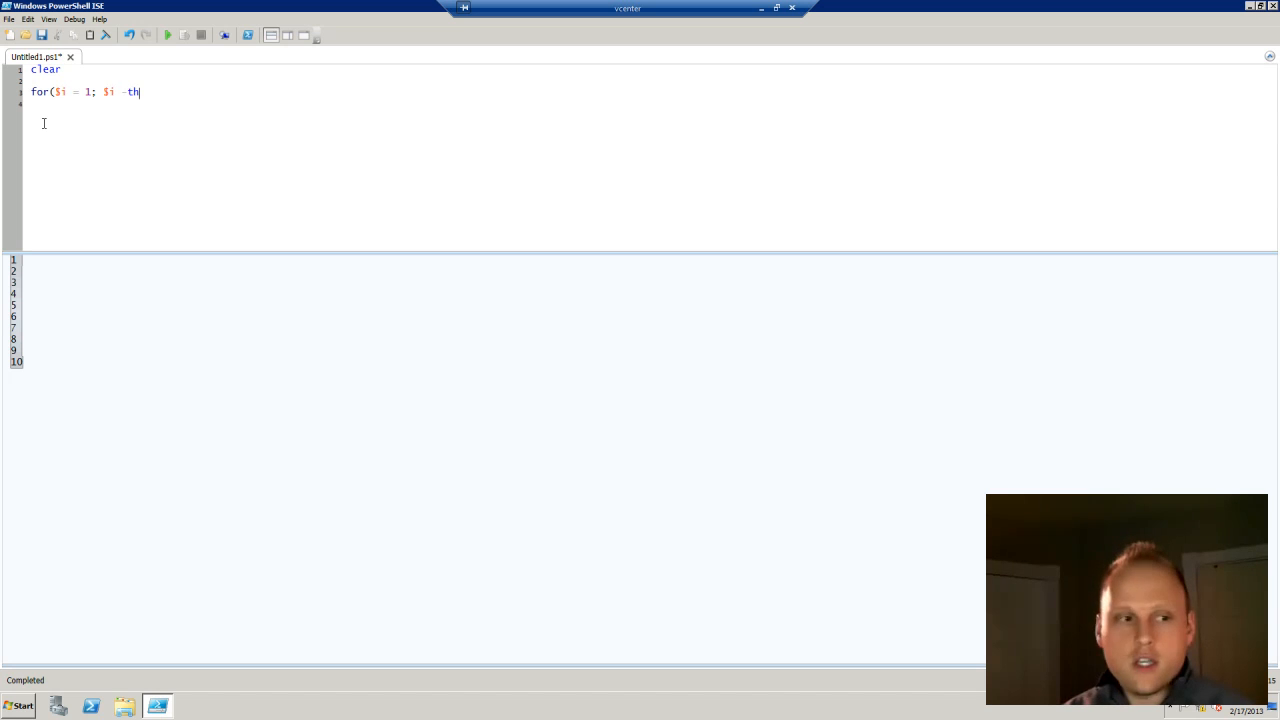
pyautogui.press('BackSpace')
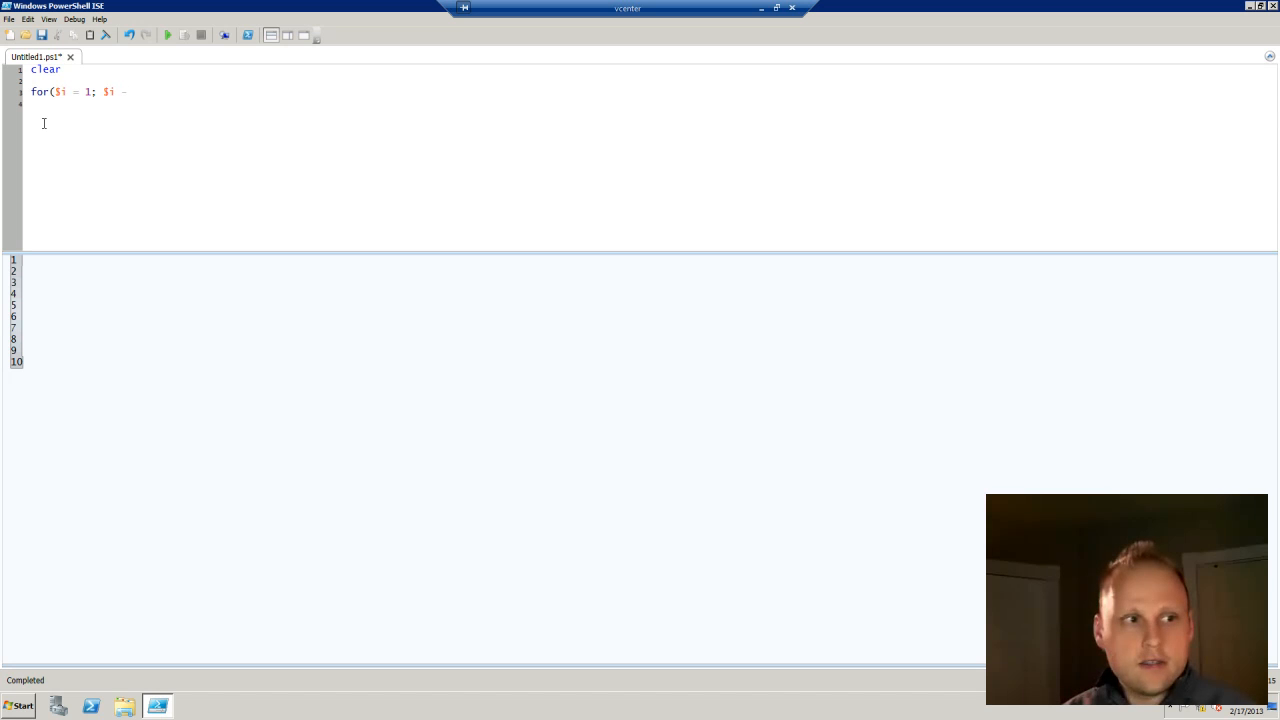
pyautogui.write('lt 10;')
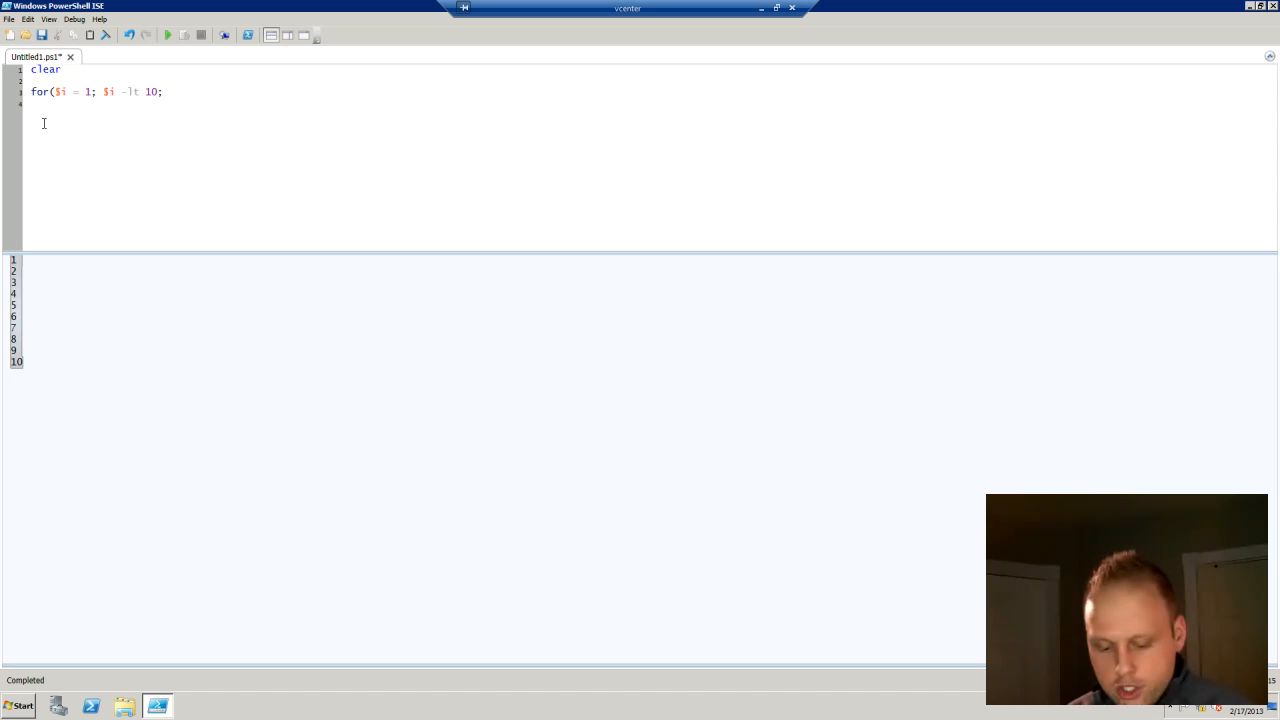
pyautogui.write('$i')
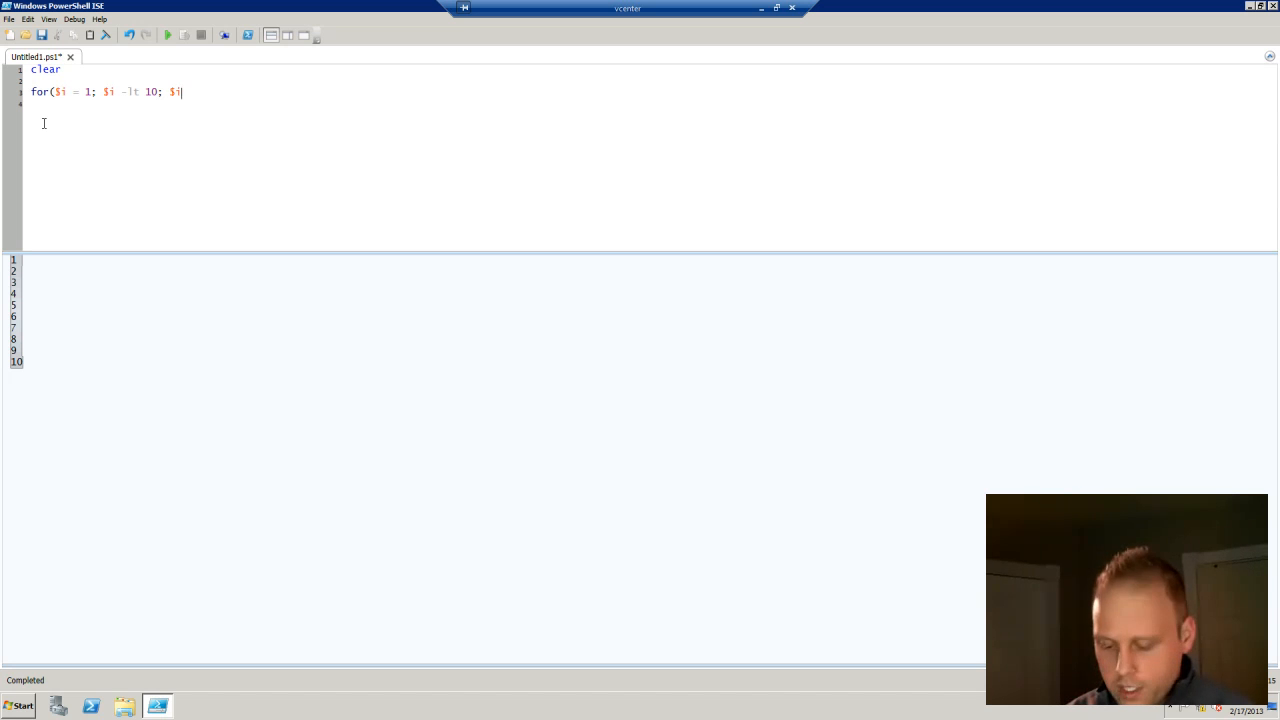
pyautogui.write('++')
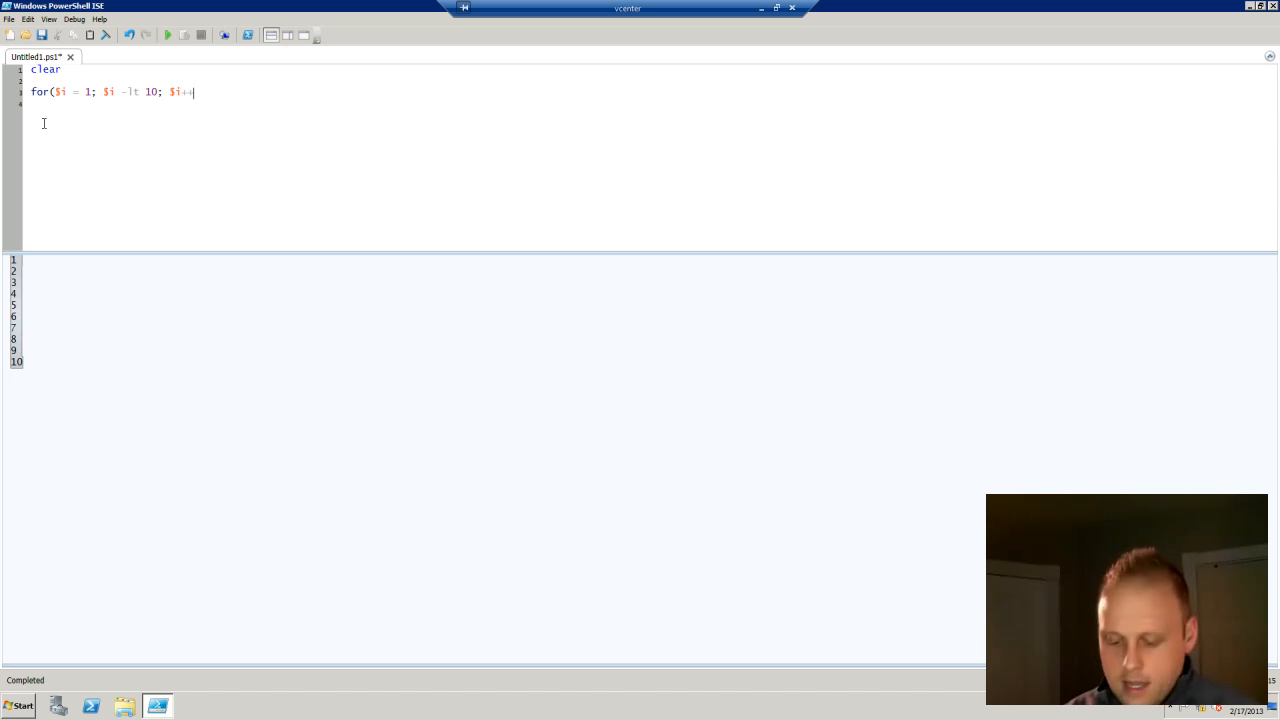
pyautogui.write('+)')
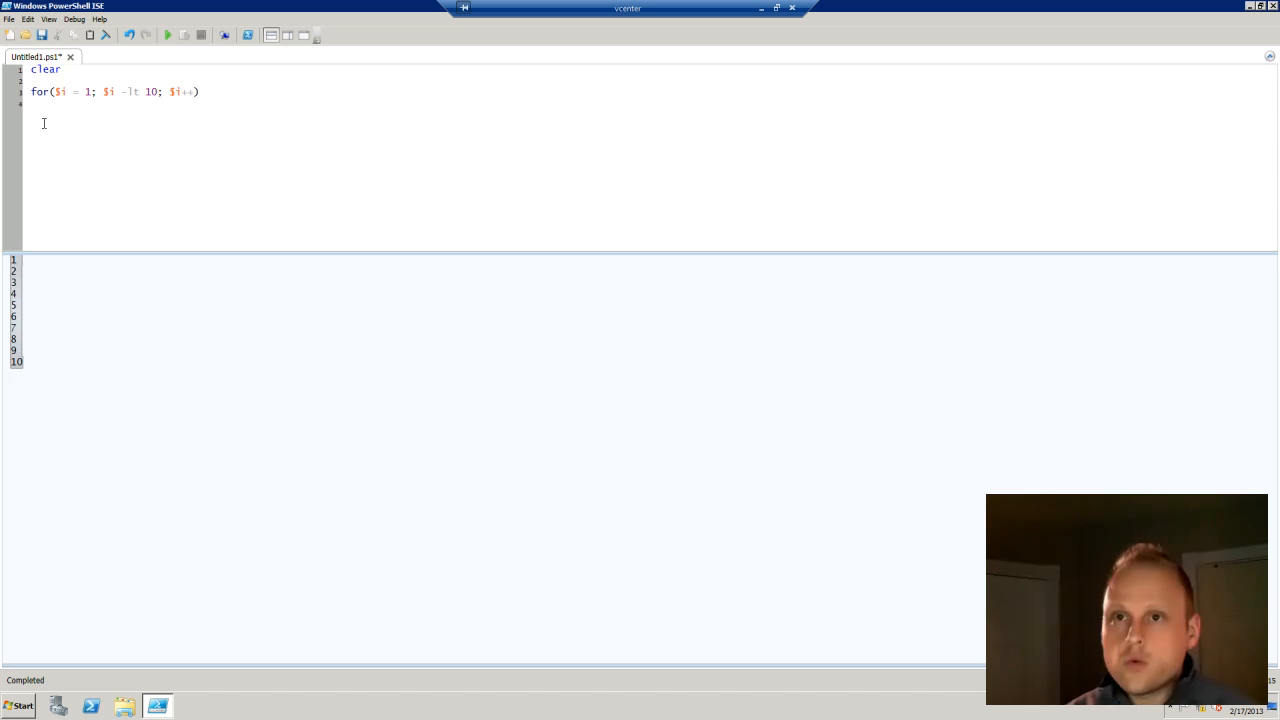
# Step: Open the for loop body and write Write-Host $ inside it
pyautogui.write('{')
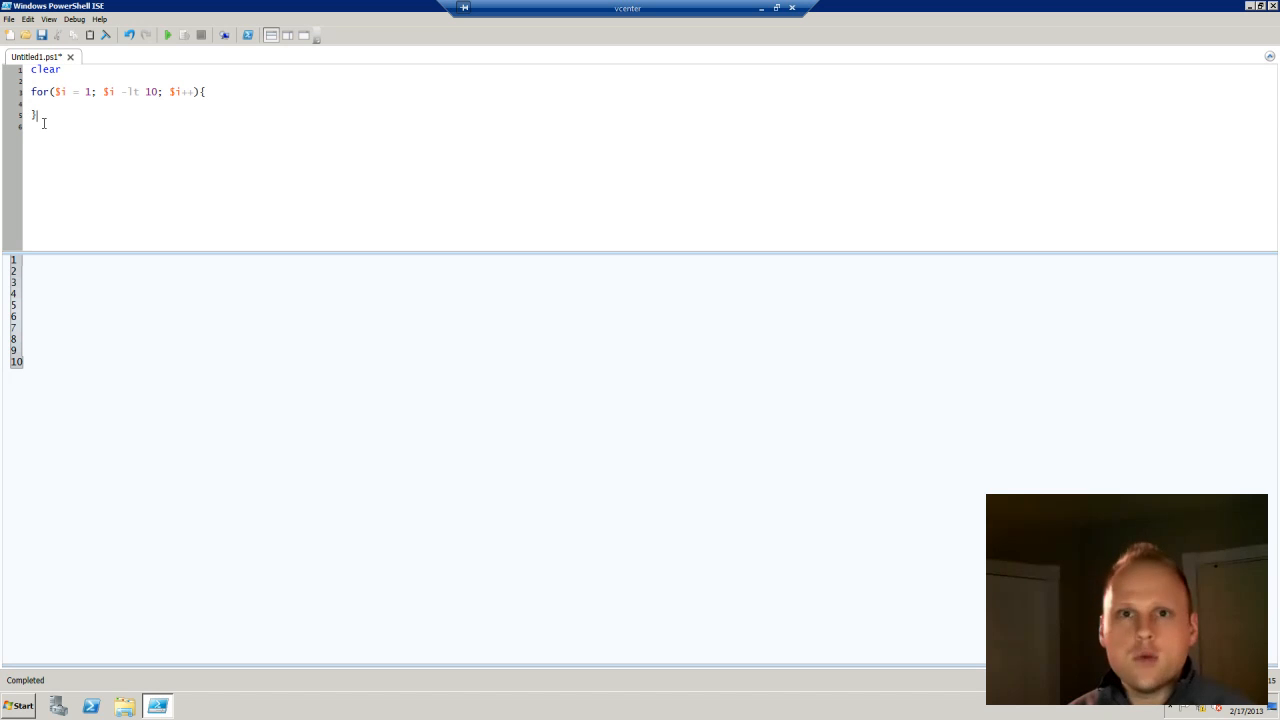
pyautogui.write('Wri')
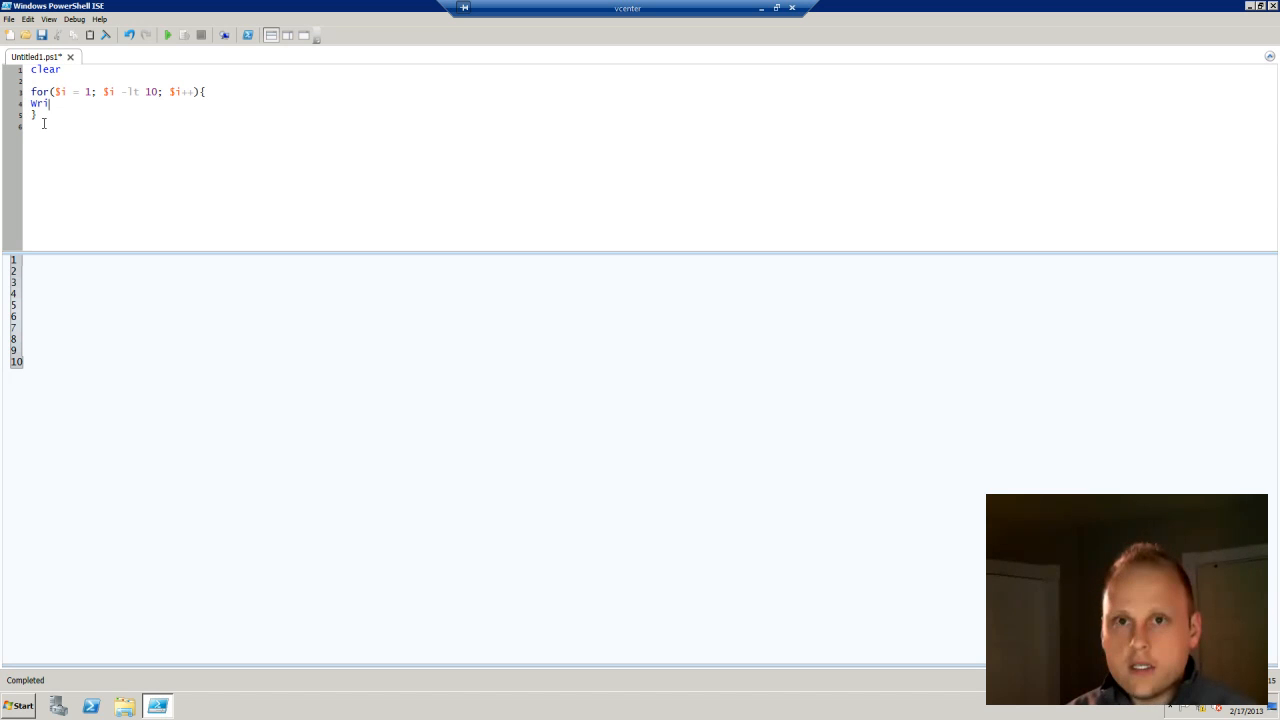
pyautogui.write('te-H')
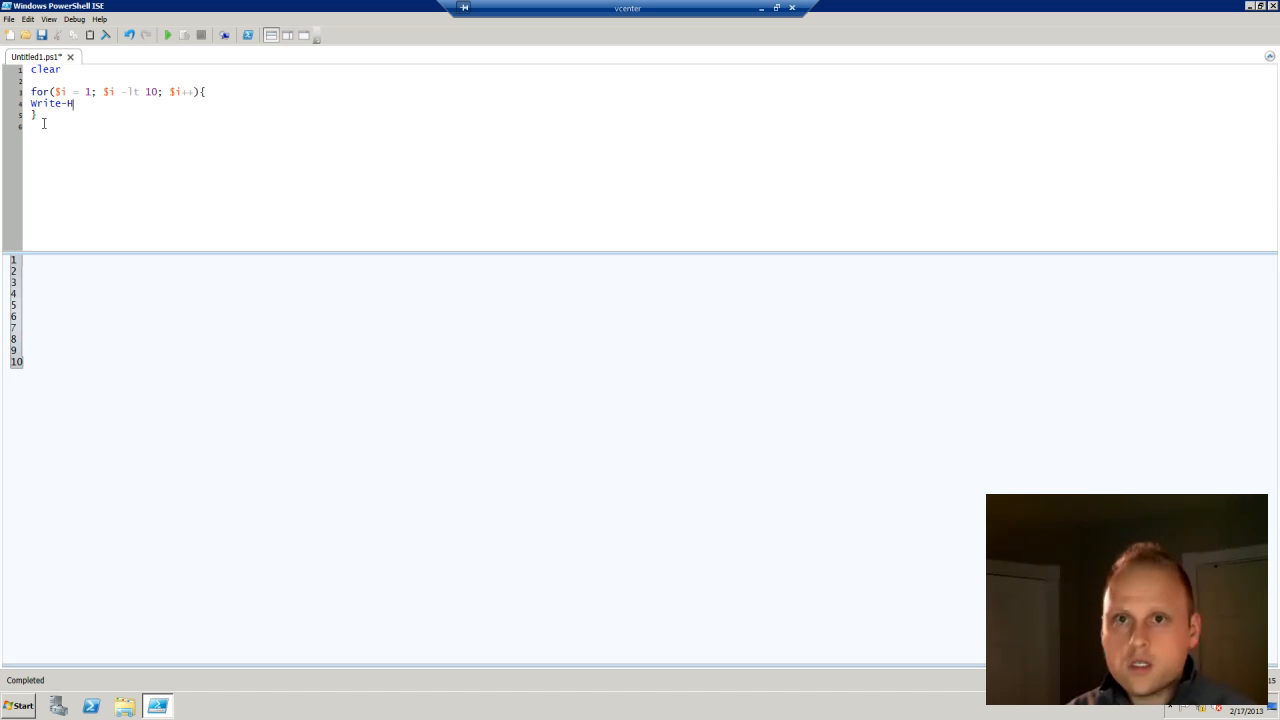
pyautogui.write('ost $')
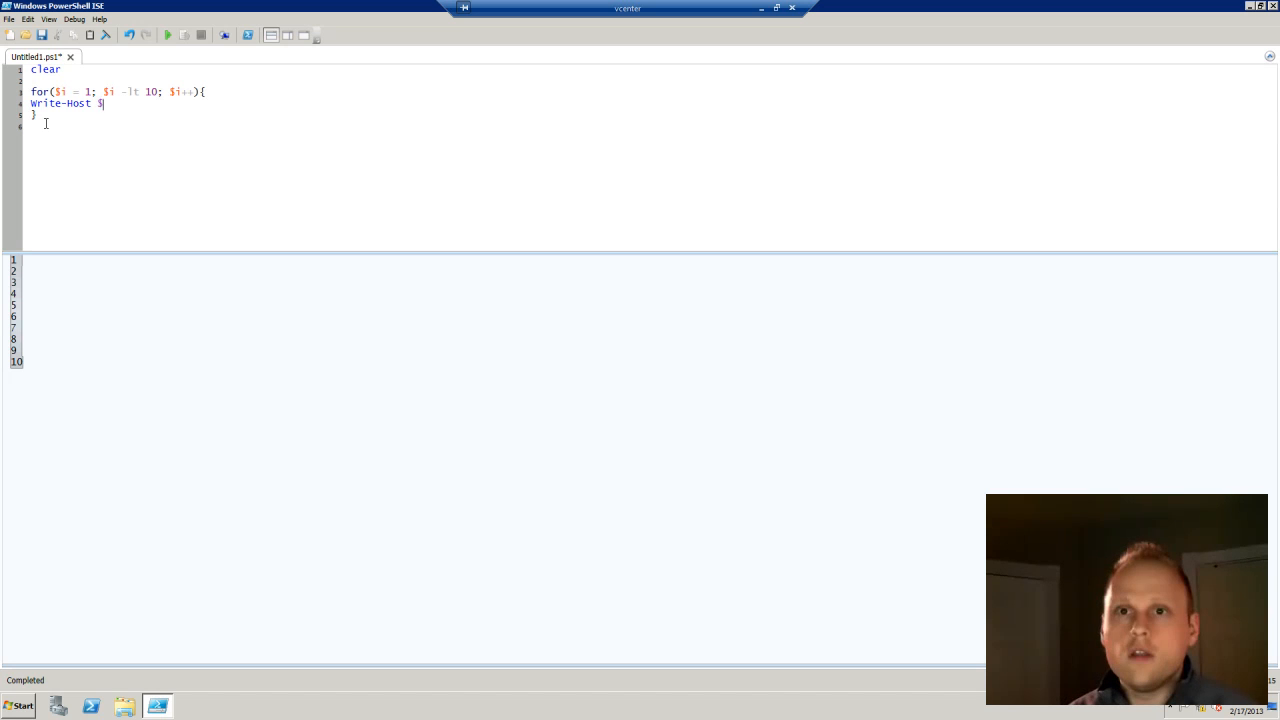
pyautogui.moveTo(172, 36)
pyautogui.write('$S')
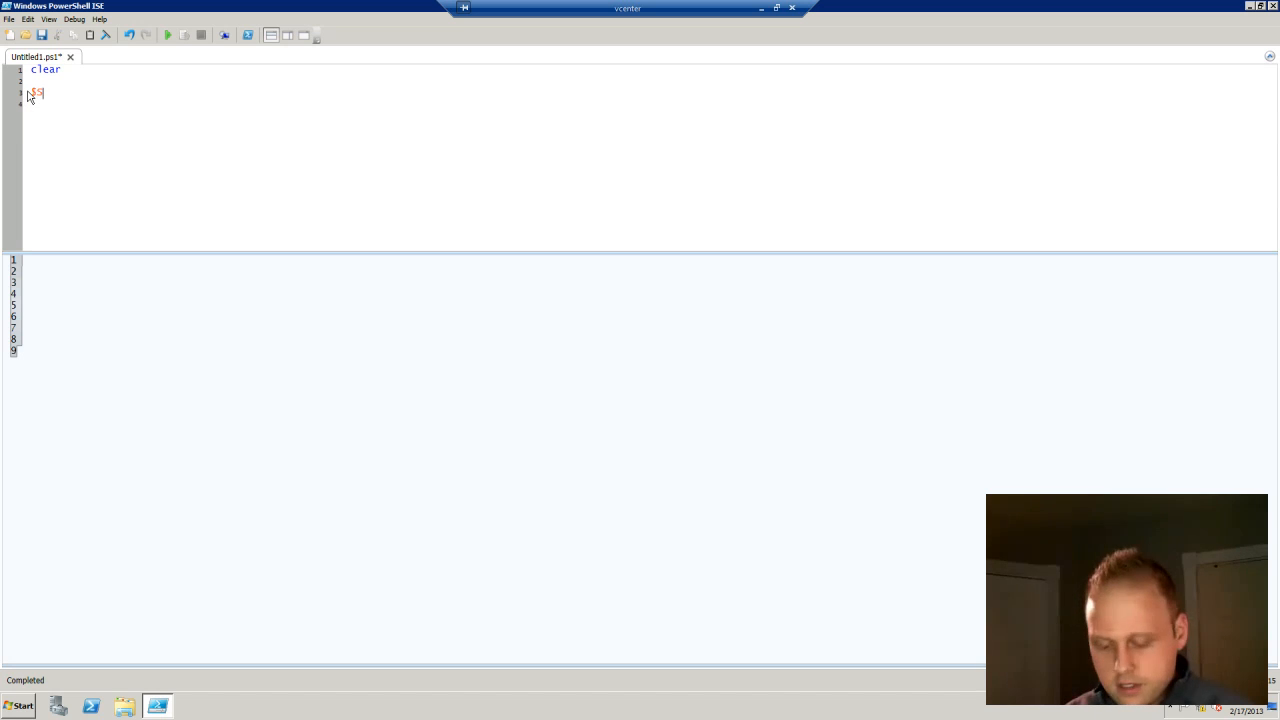
# Step: Store the results of @(Get-Service) in the $SERVICE variable
pyautogui.write('ERVICE')
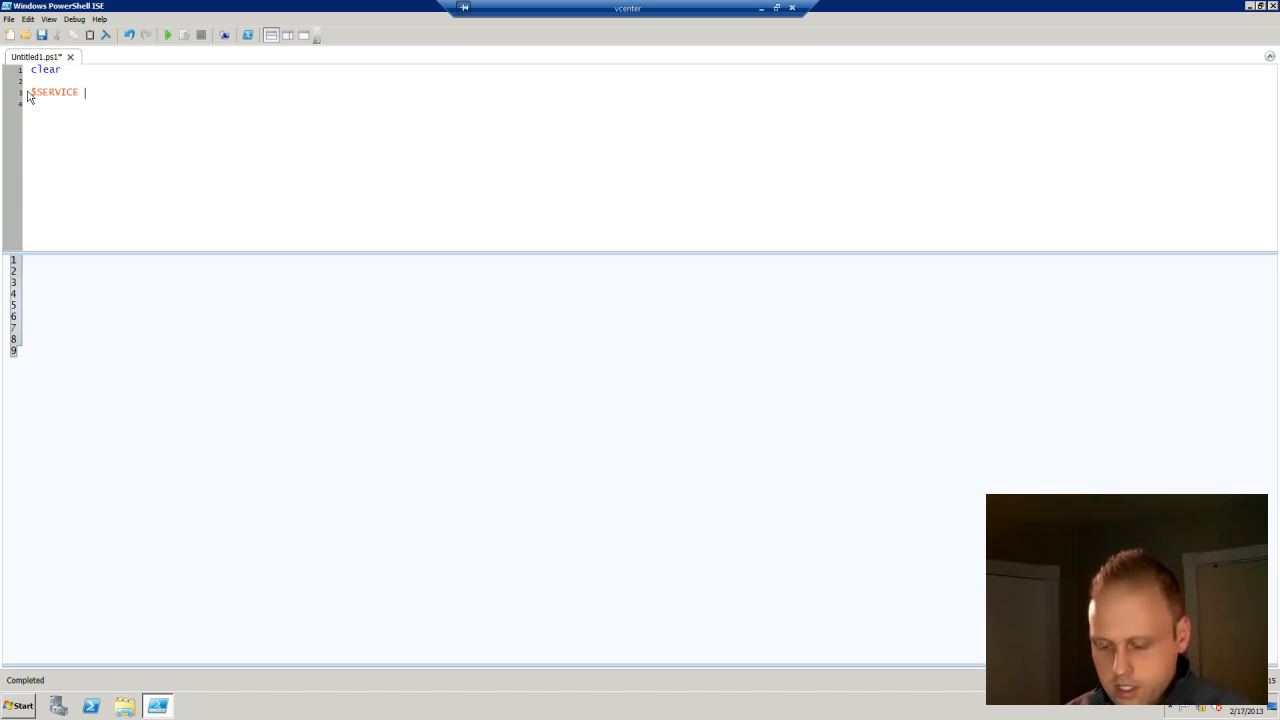
pyautogui.write('=')
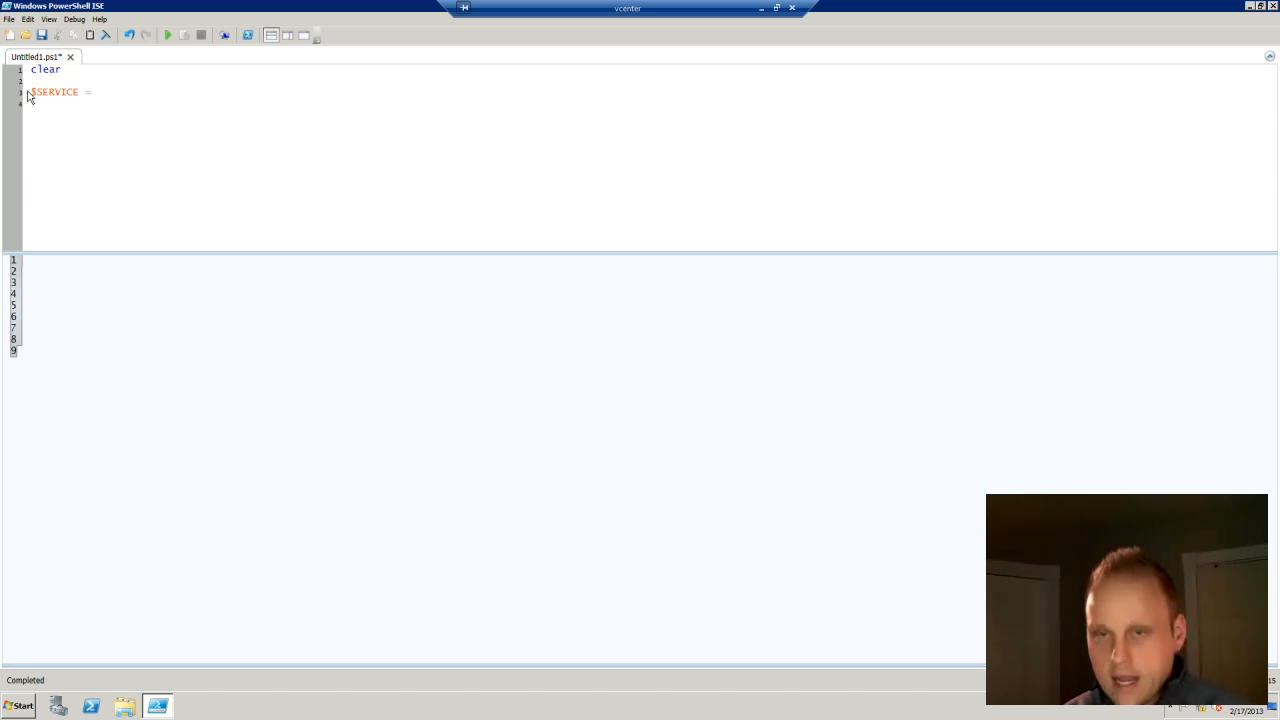
pyautogui.write('0')
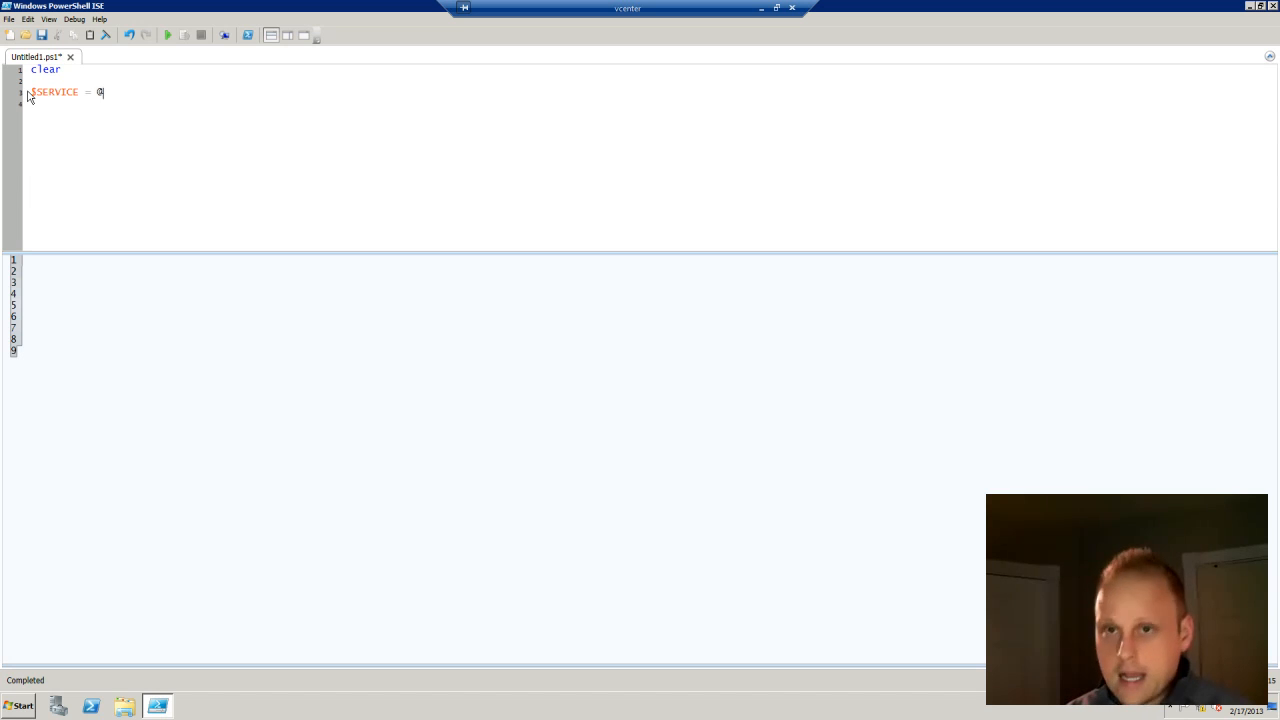
pyautogui.write('(')
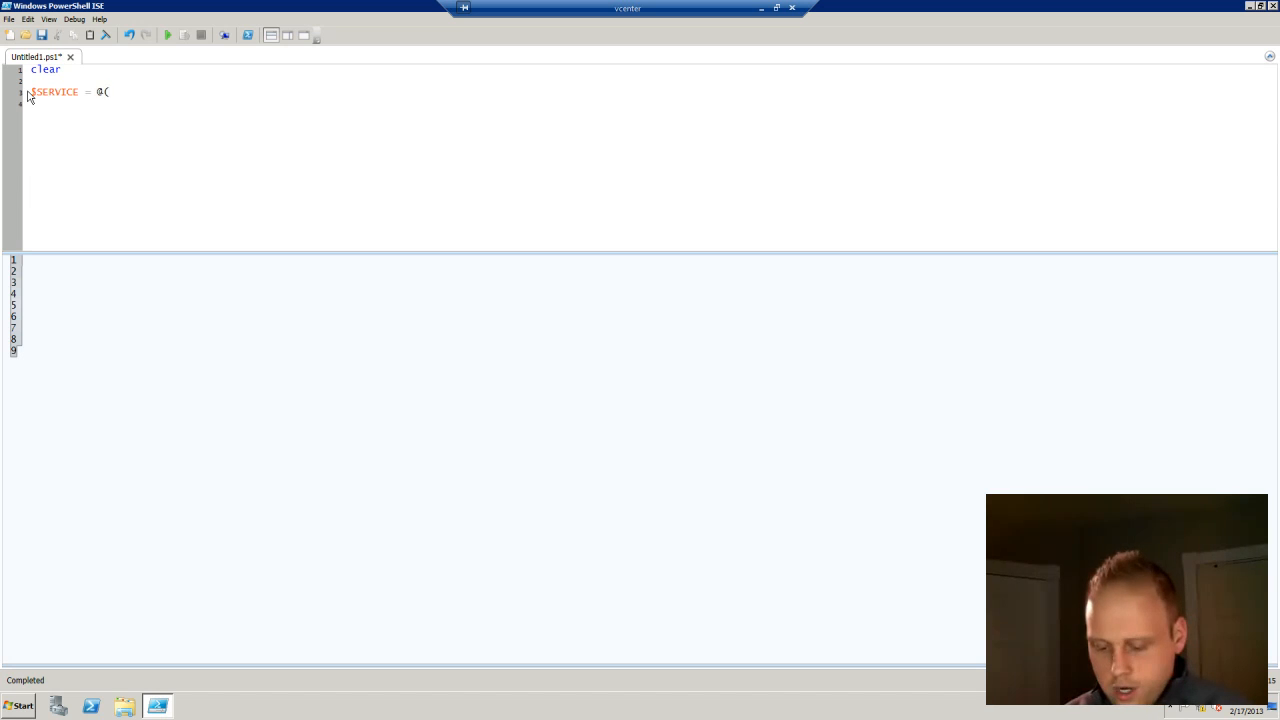
pyautogui.write('Get-Servicea')
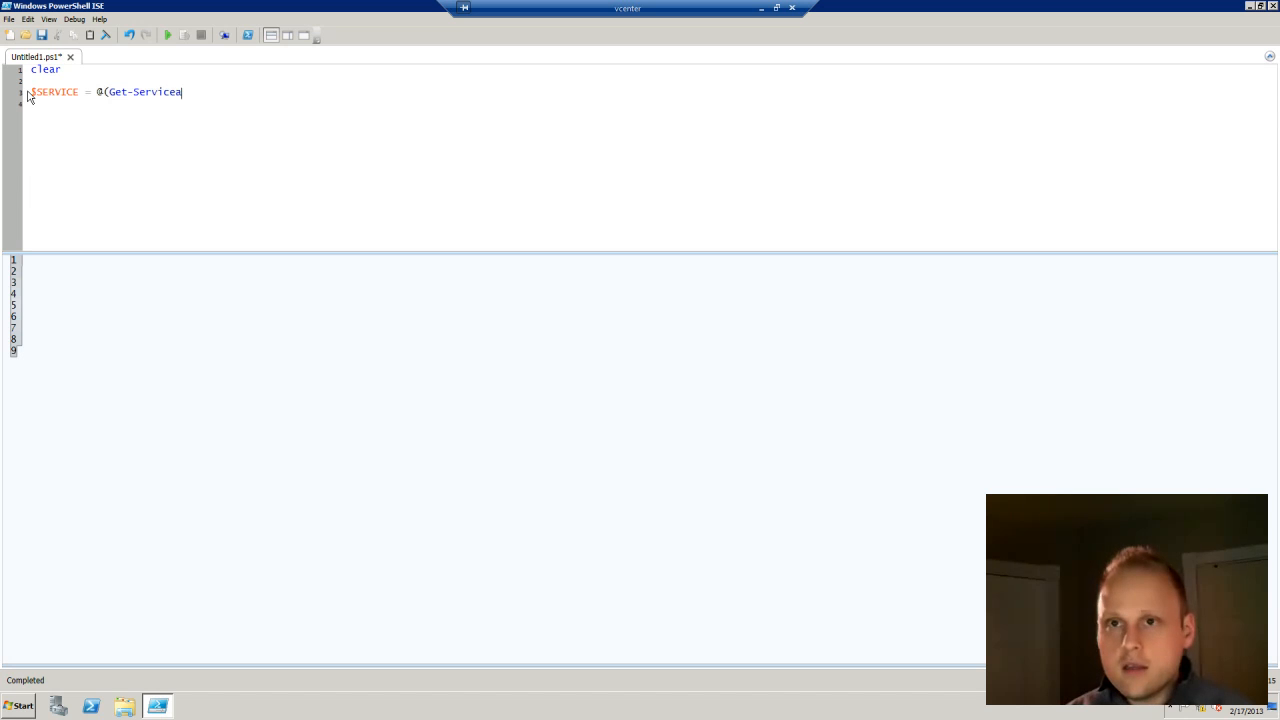
pyautogui.press('Backspace')
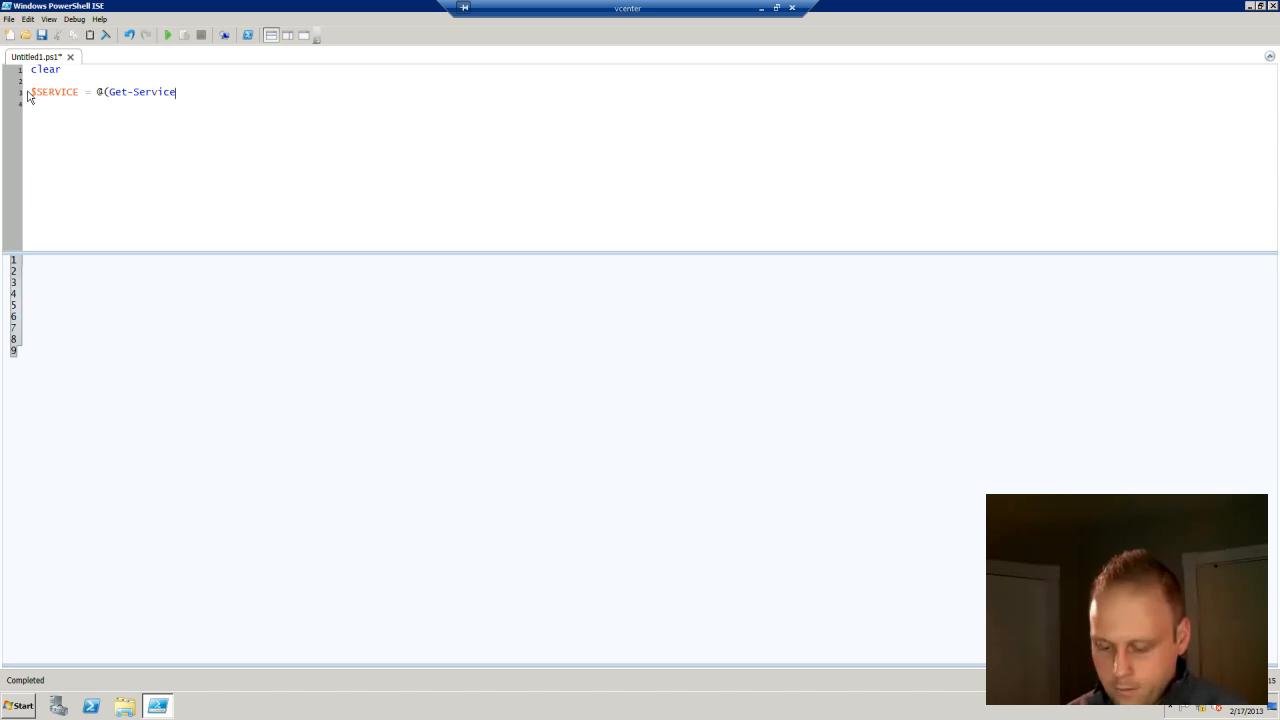
pyautogui.write(')')
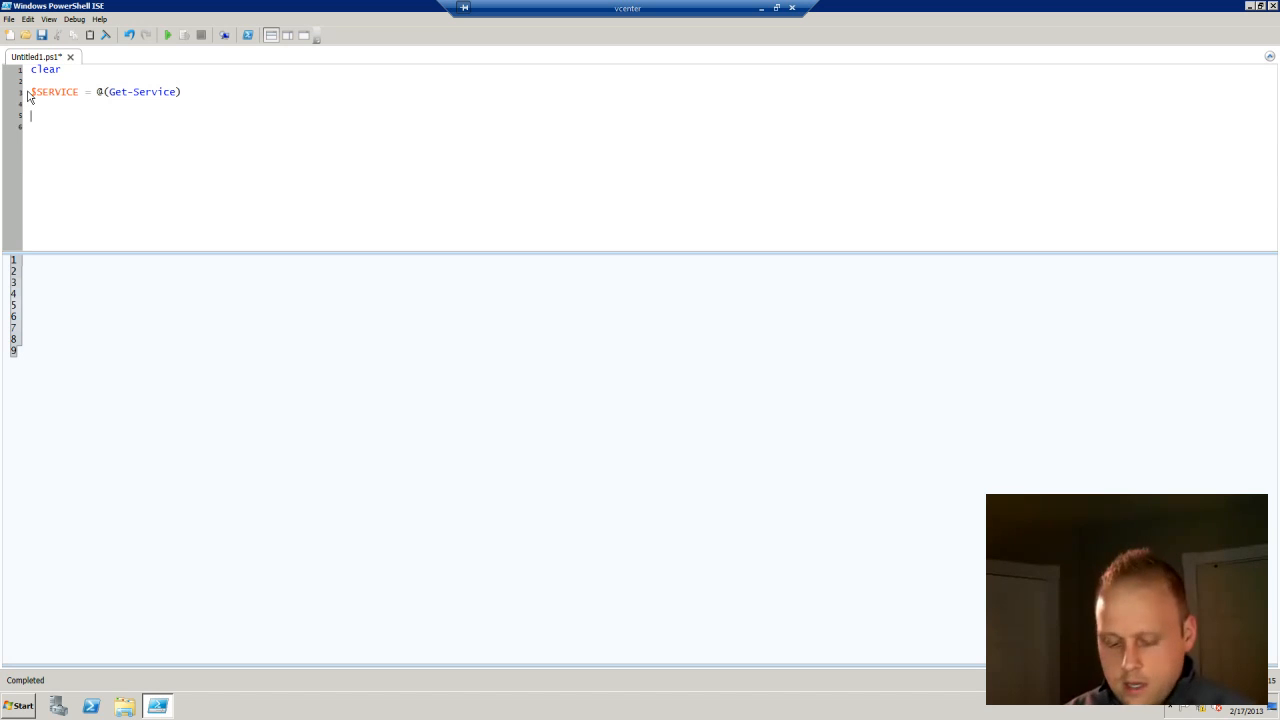
# Step: Write the header foreach($SERVICE in $SERVICES)
pyautogui.write('for')
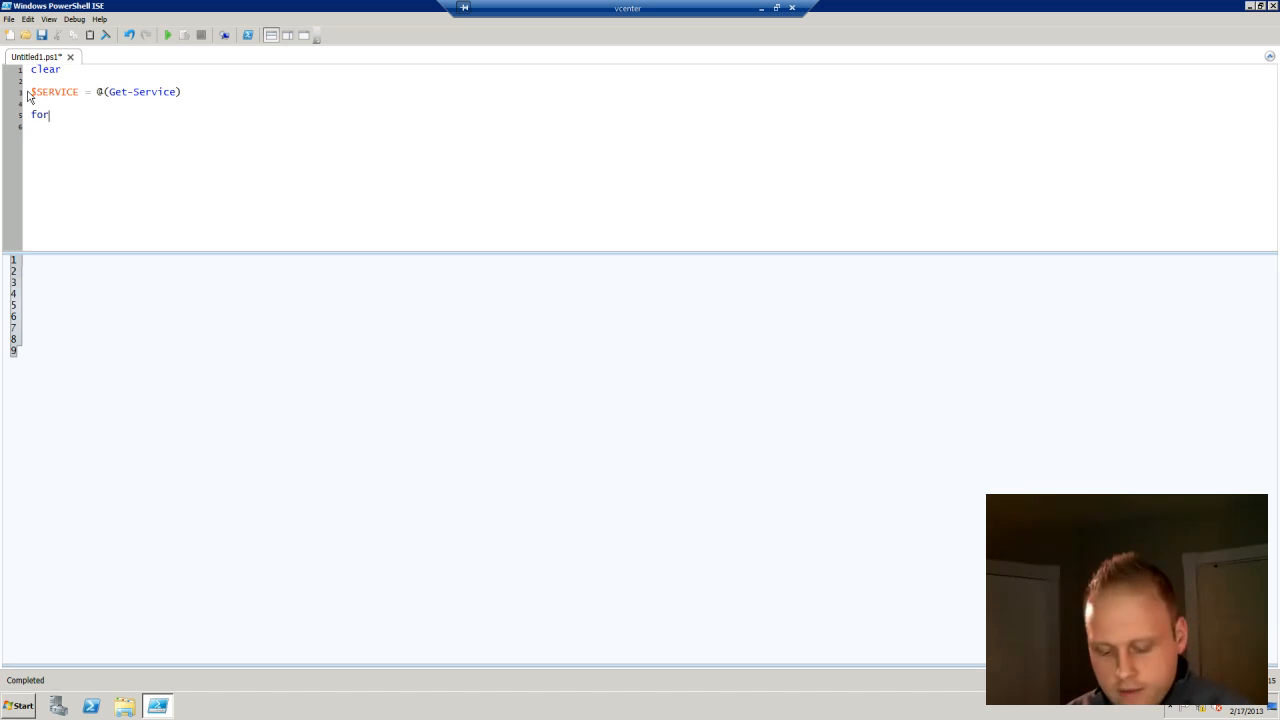
pyautogui.write('each')
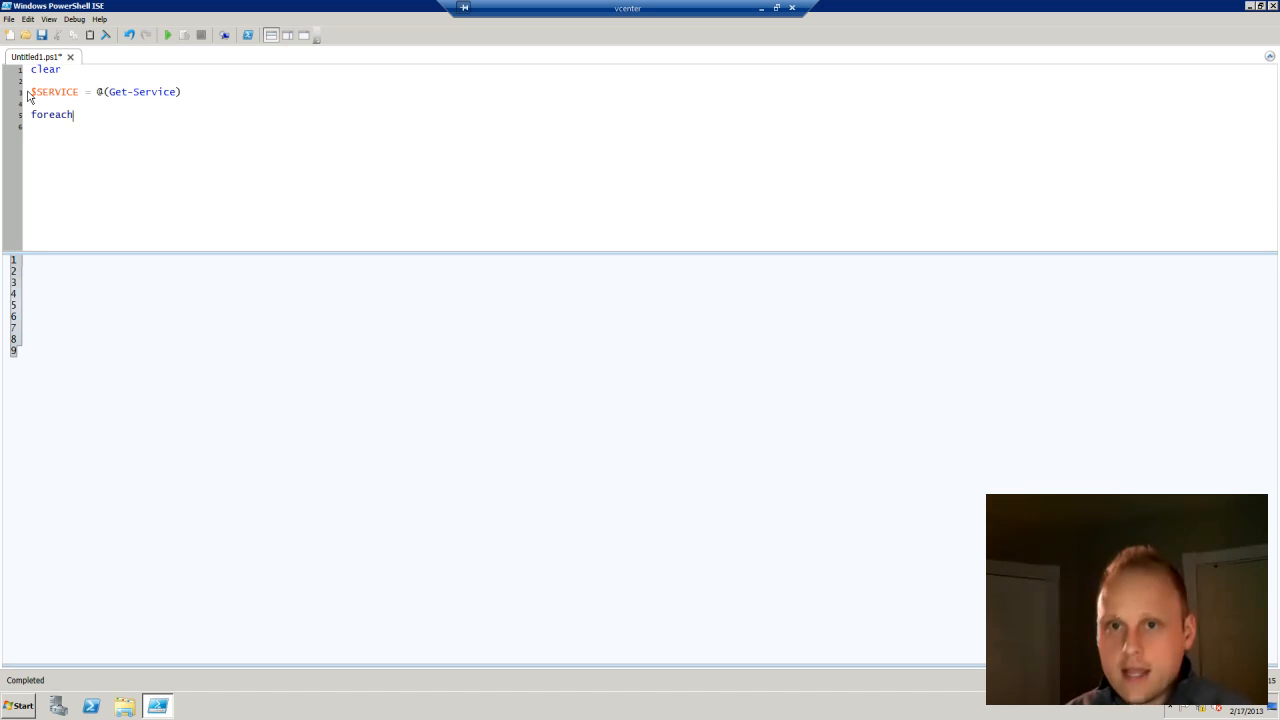
pyautogui.write('(')
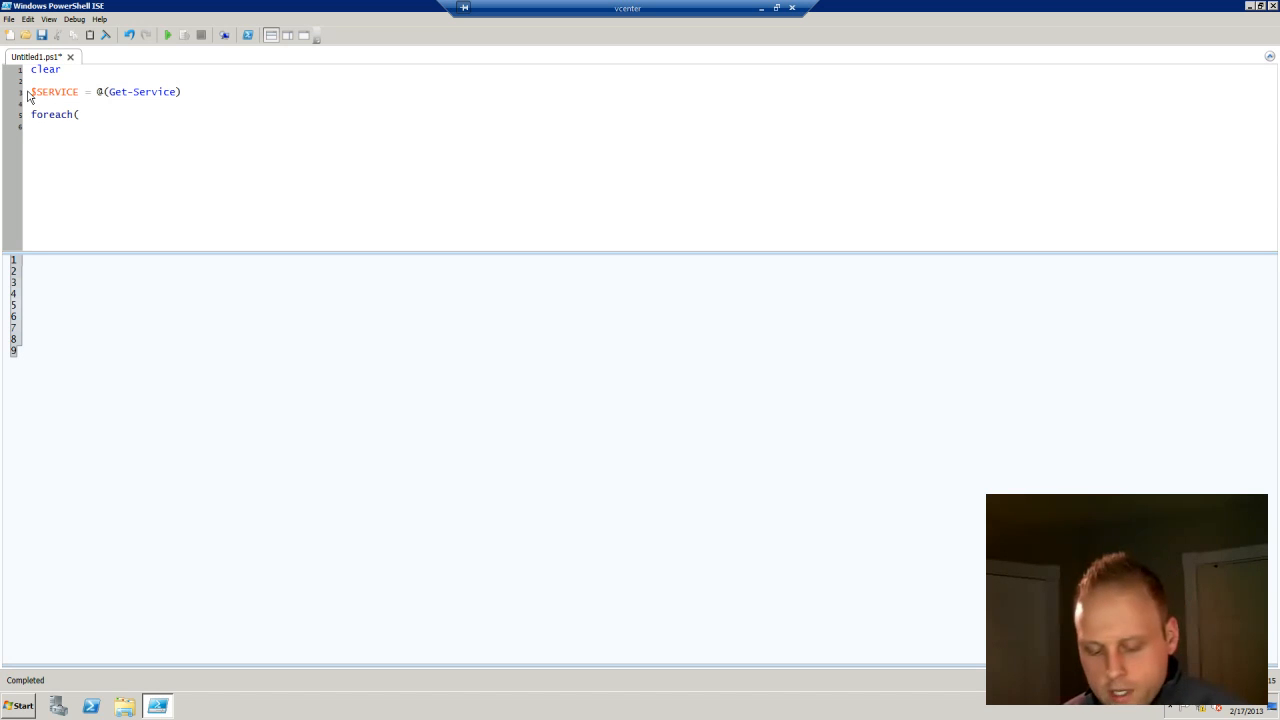
pyautogui.write('$sS')
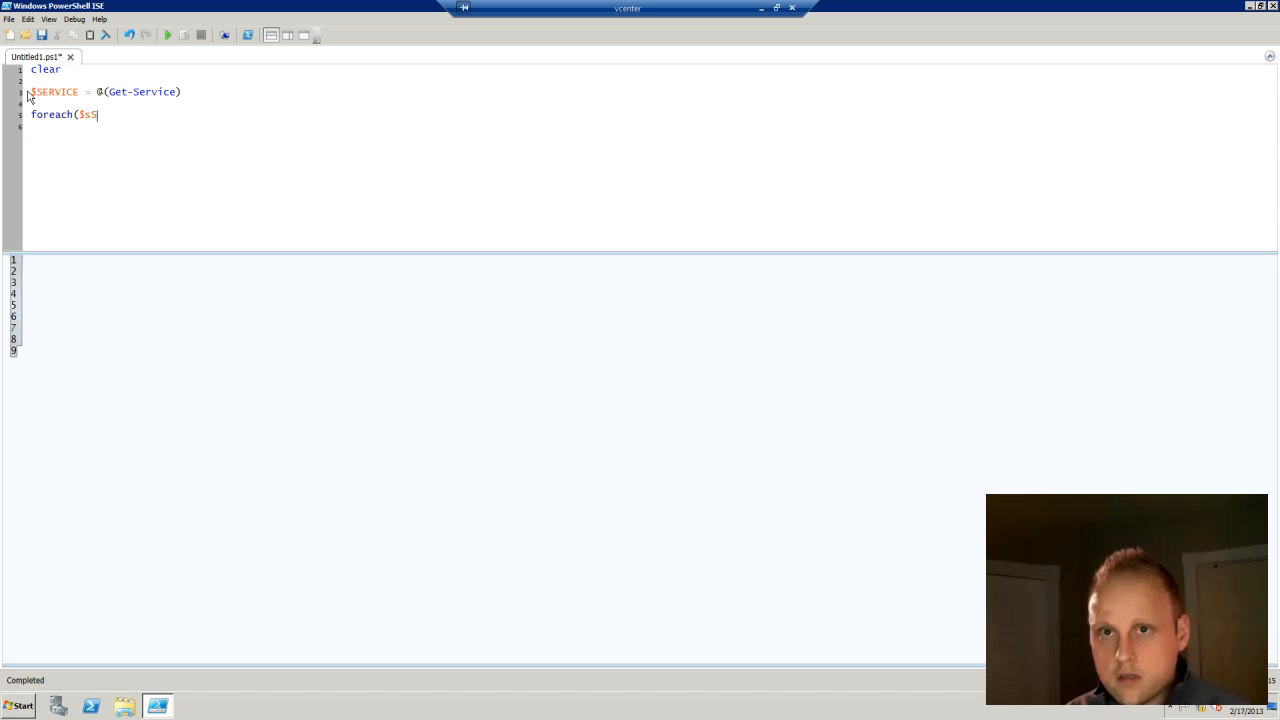
pyautogui.write('ERVICE in')
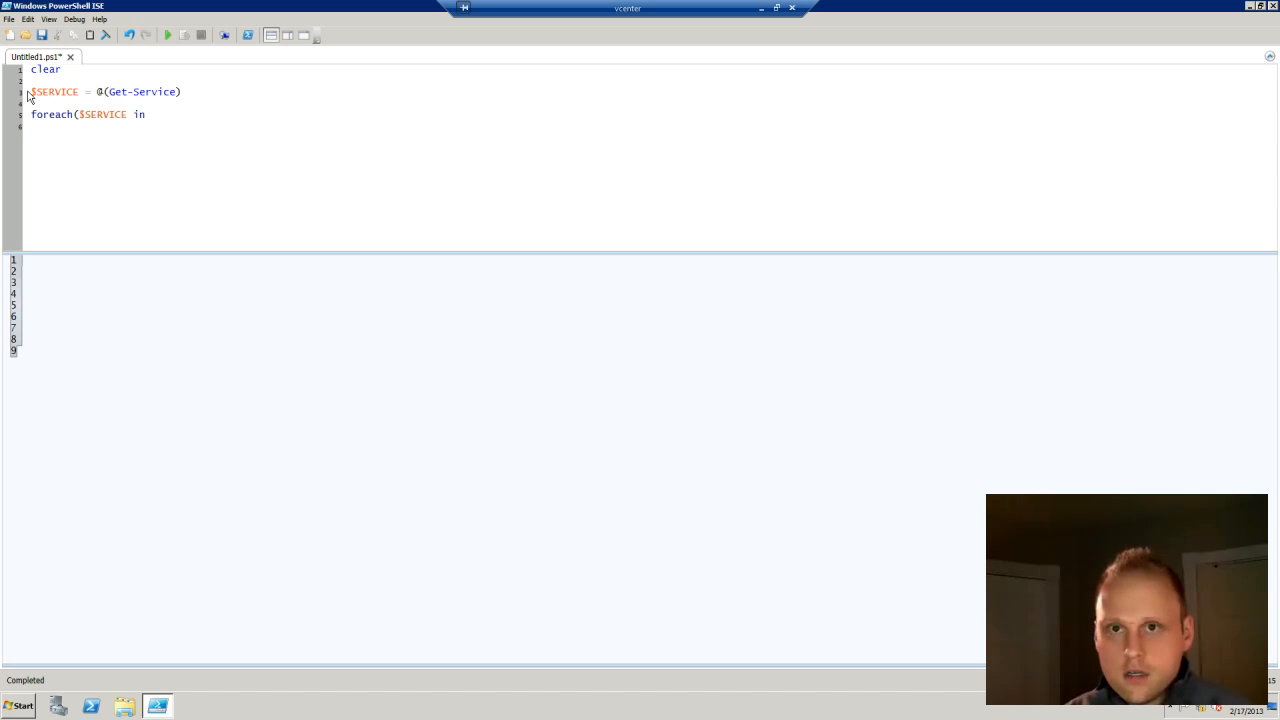
pyautogui.write('SERVI')
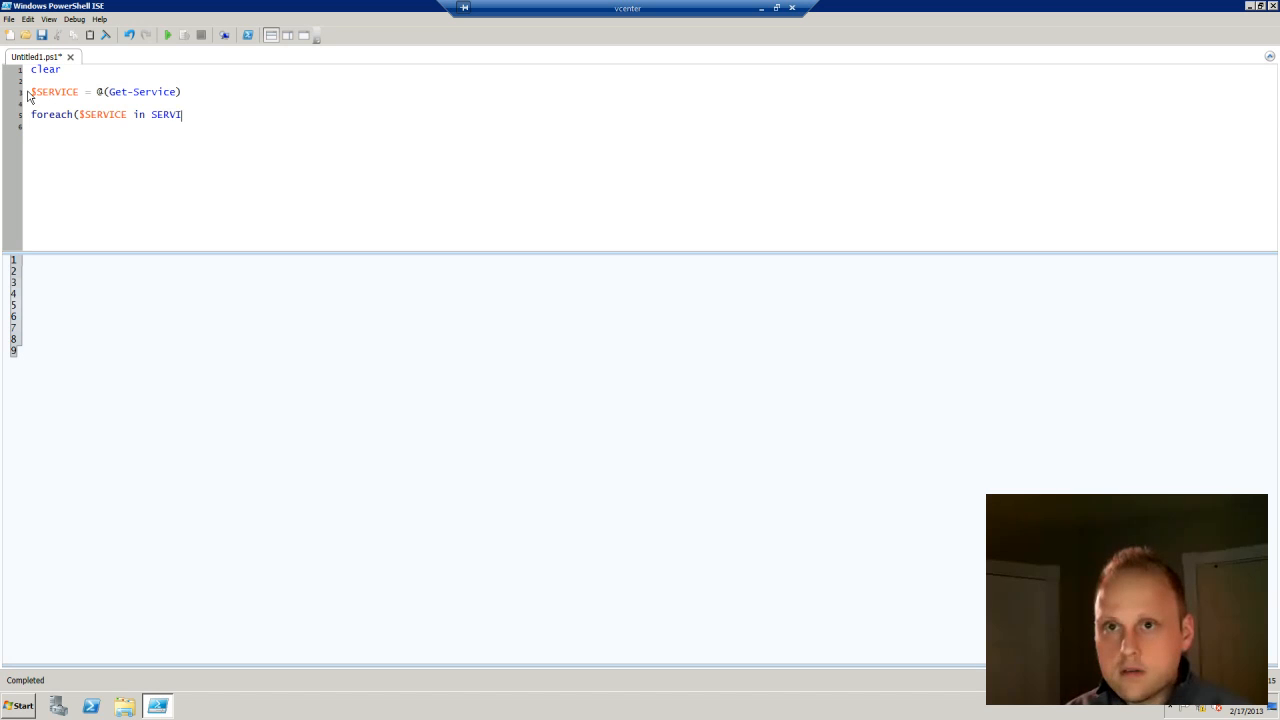
pyautogui.write('CES')
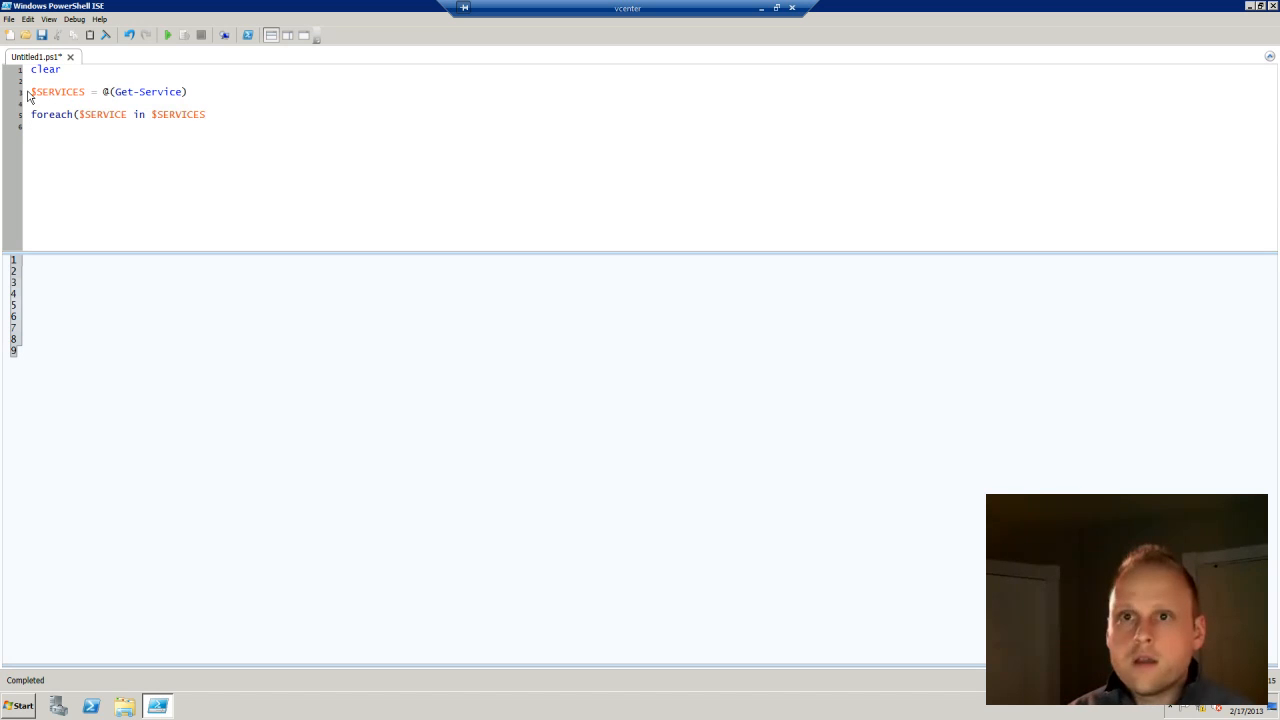
# Step: Give the foreach loop the body Write-Host $SERVICE.Name
pyautogui.write('{')
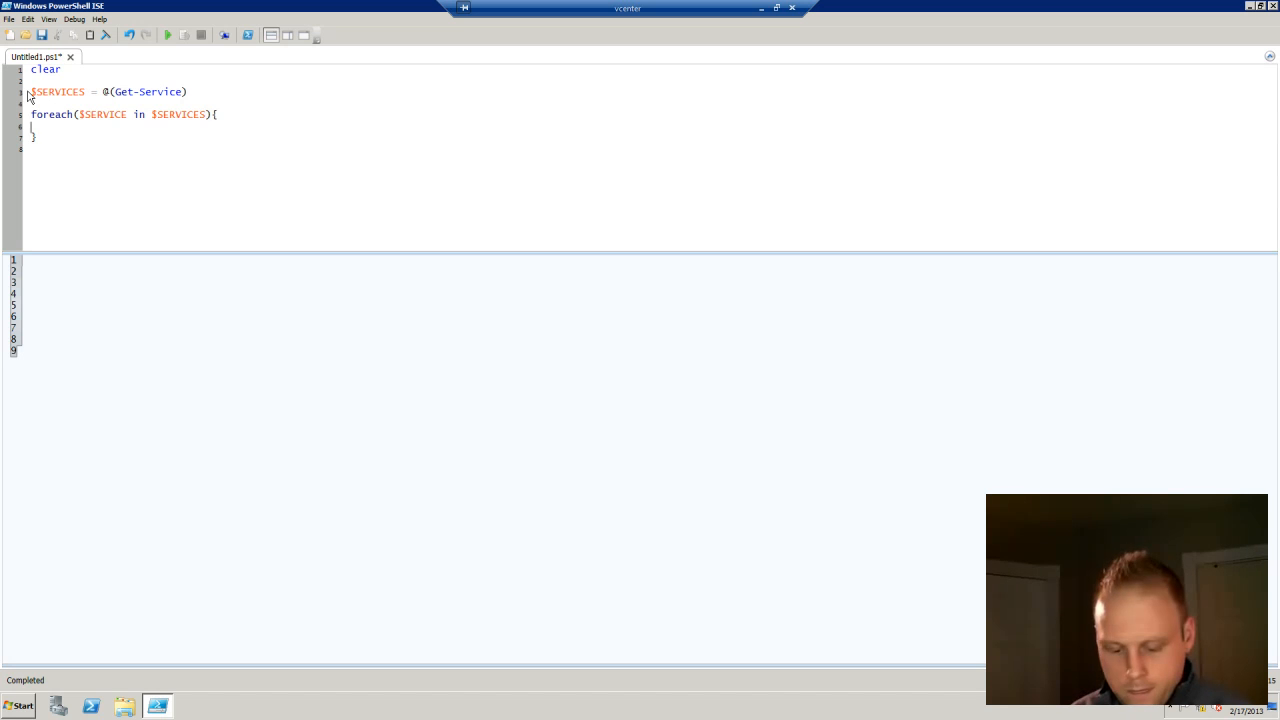
pyautogui.write('Write-Ho')
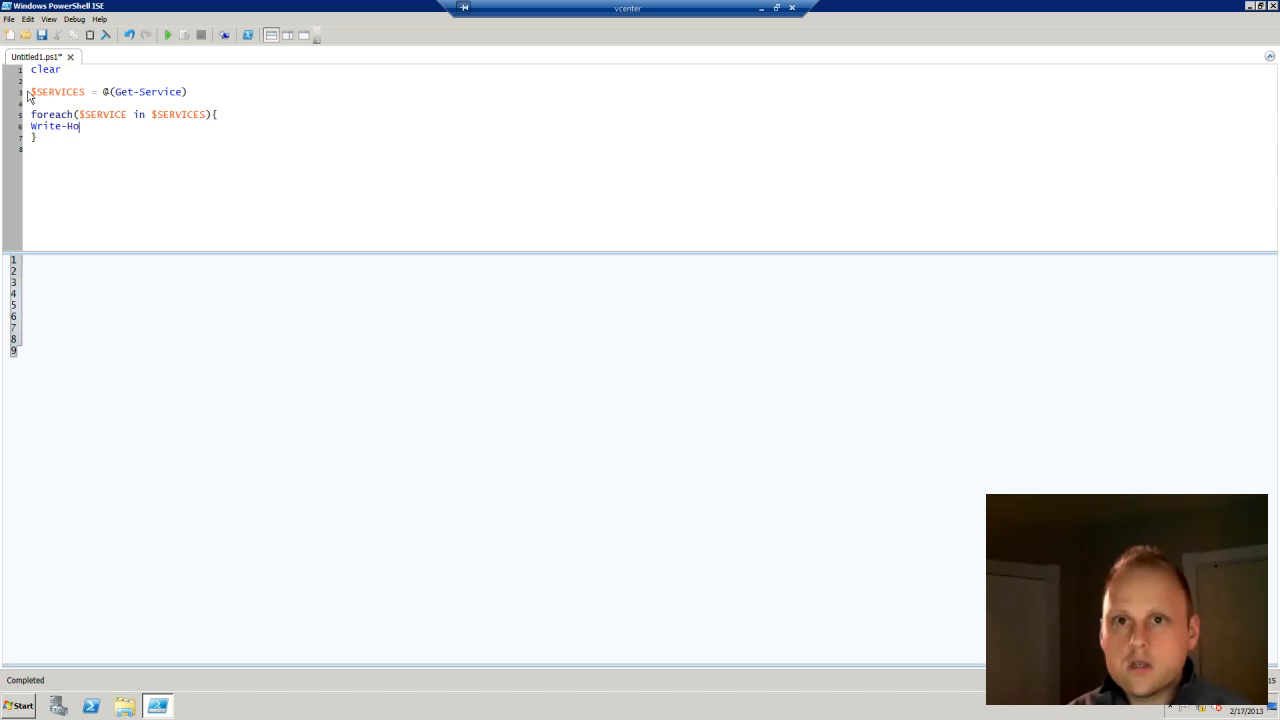
pyautogui.write('st')
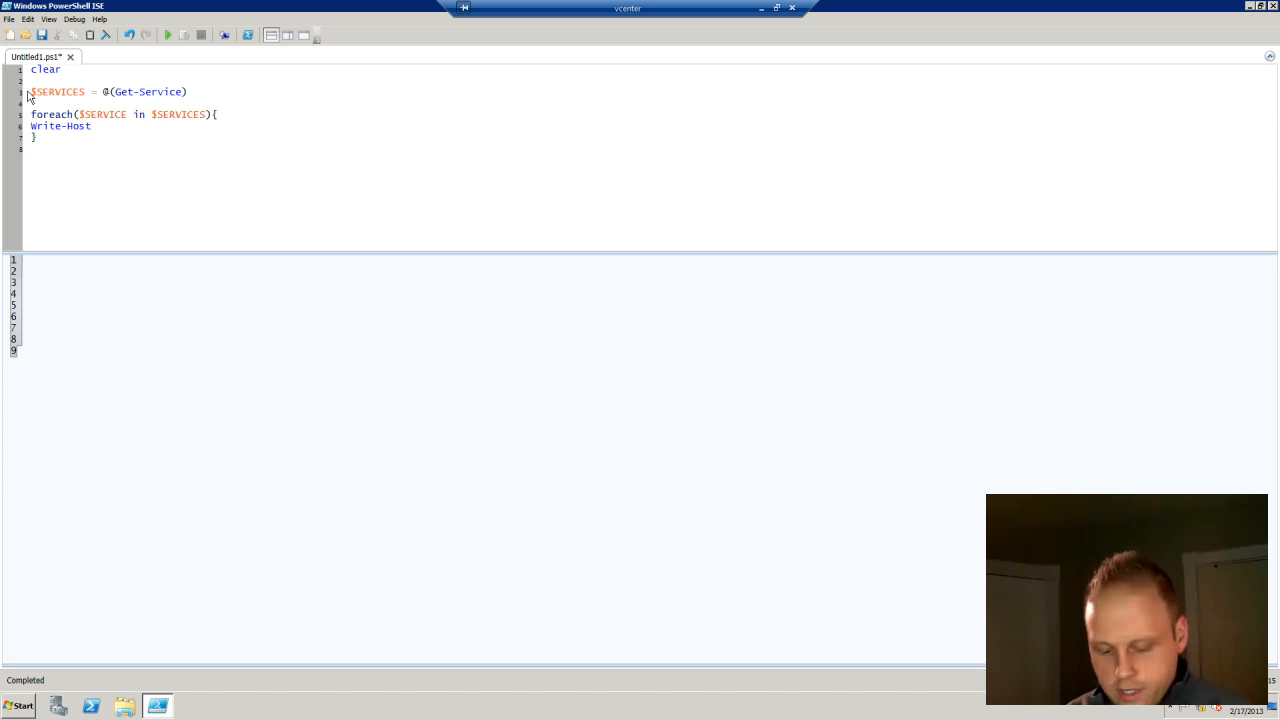
pyautogui.write('$SERVICE')
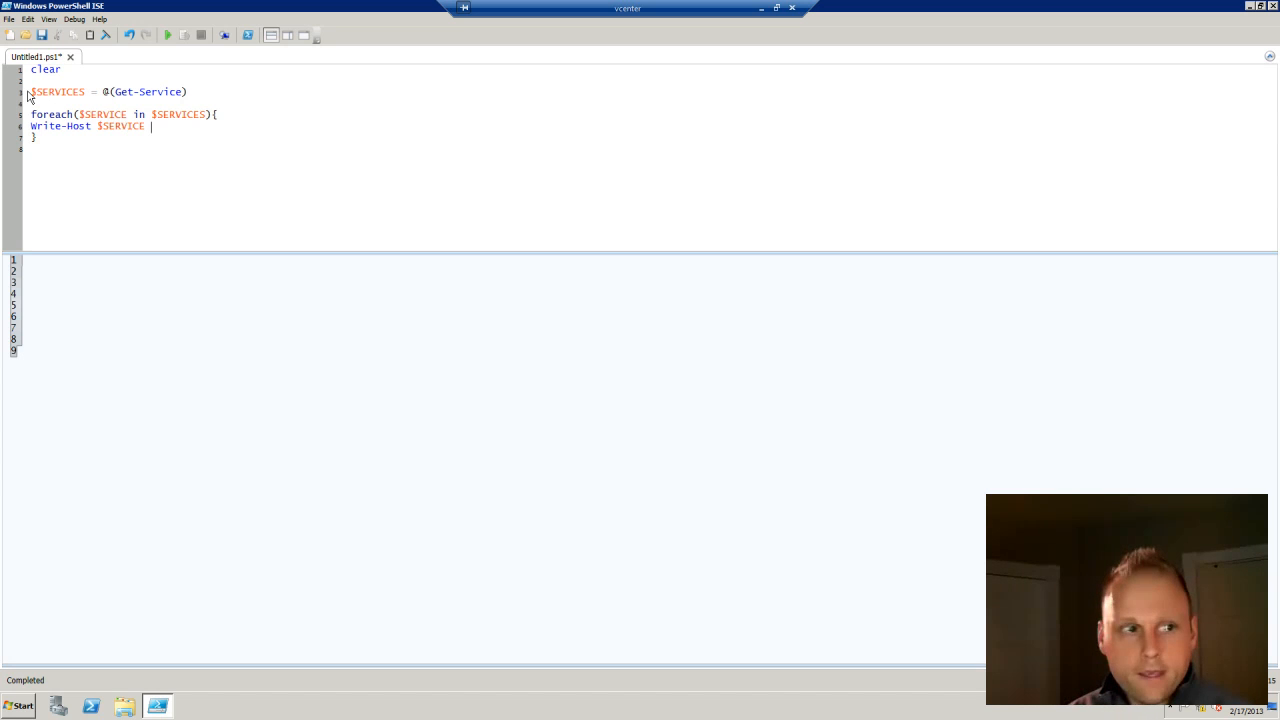
pyautogui.write('.Nam')
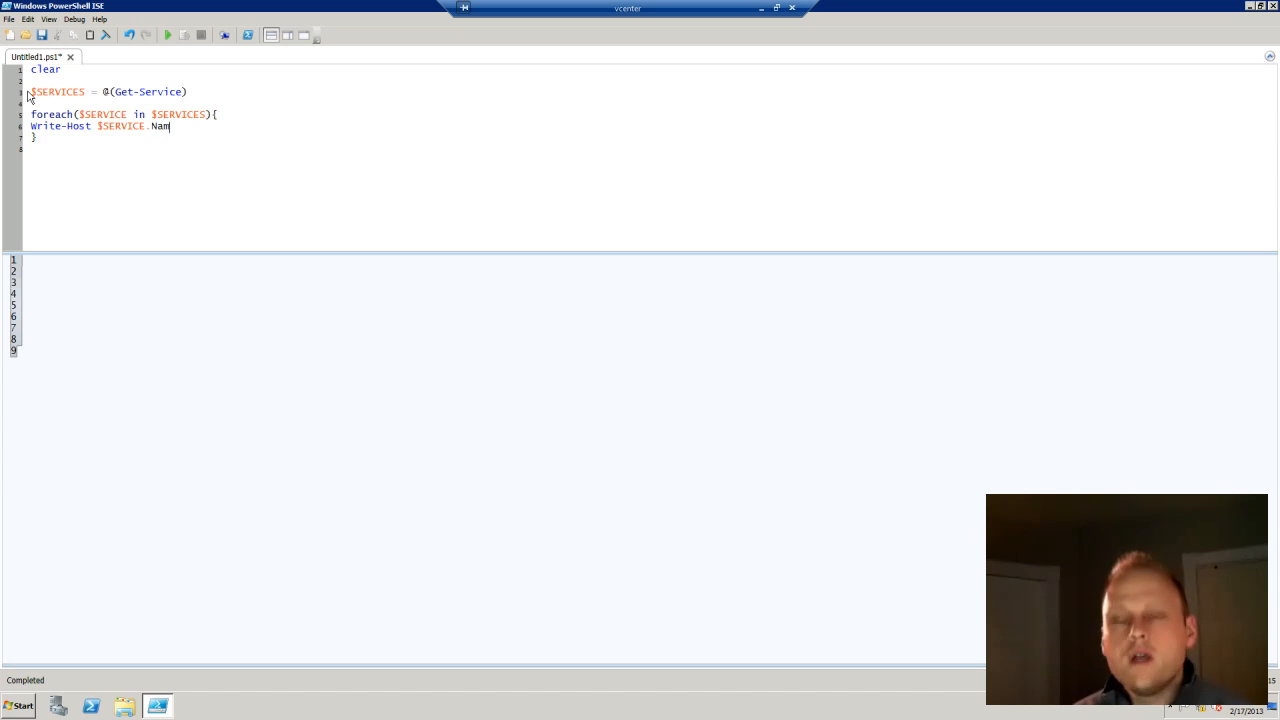
pyautogui.write('e')
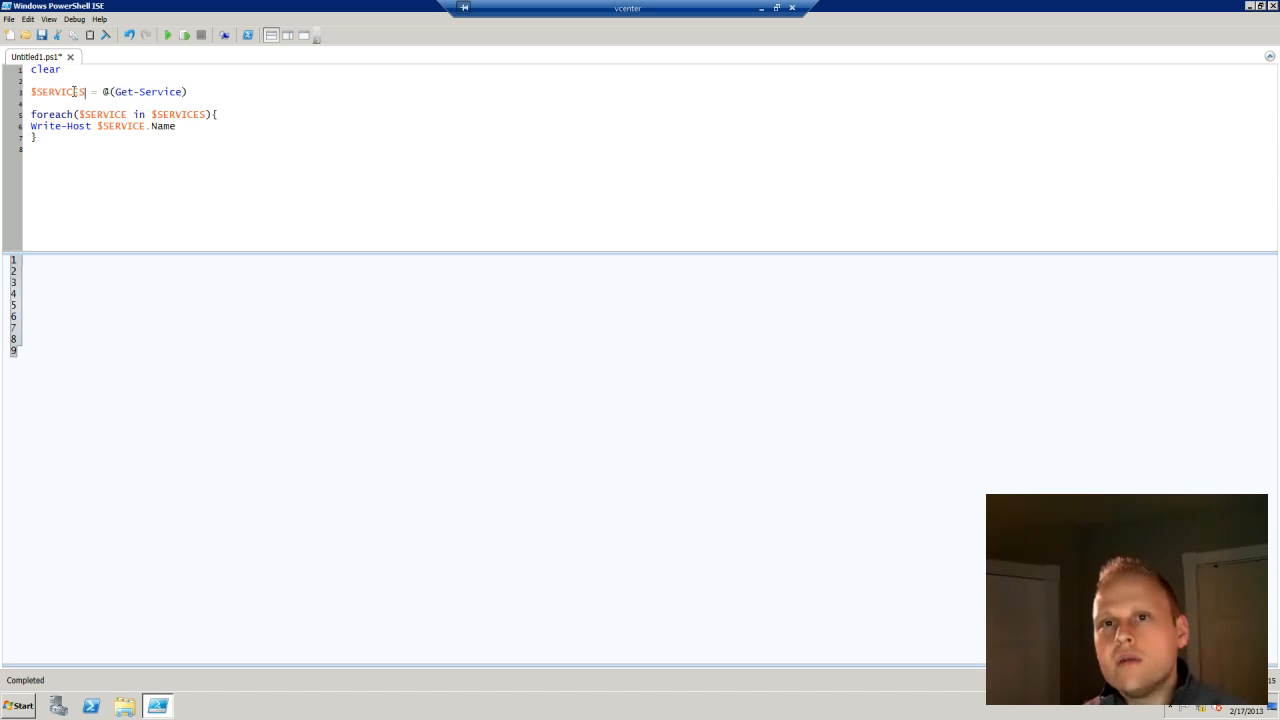
pyautogui.doubleClick(60, 94)
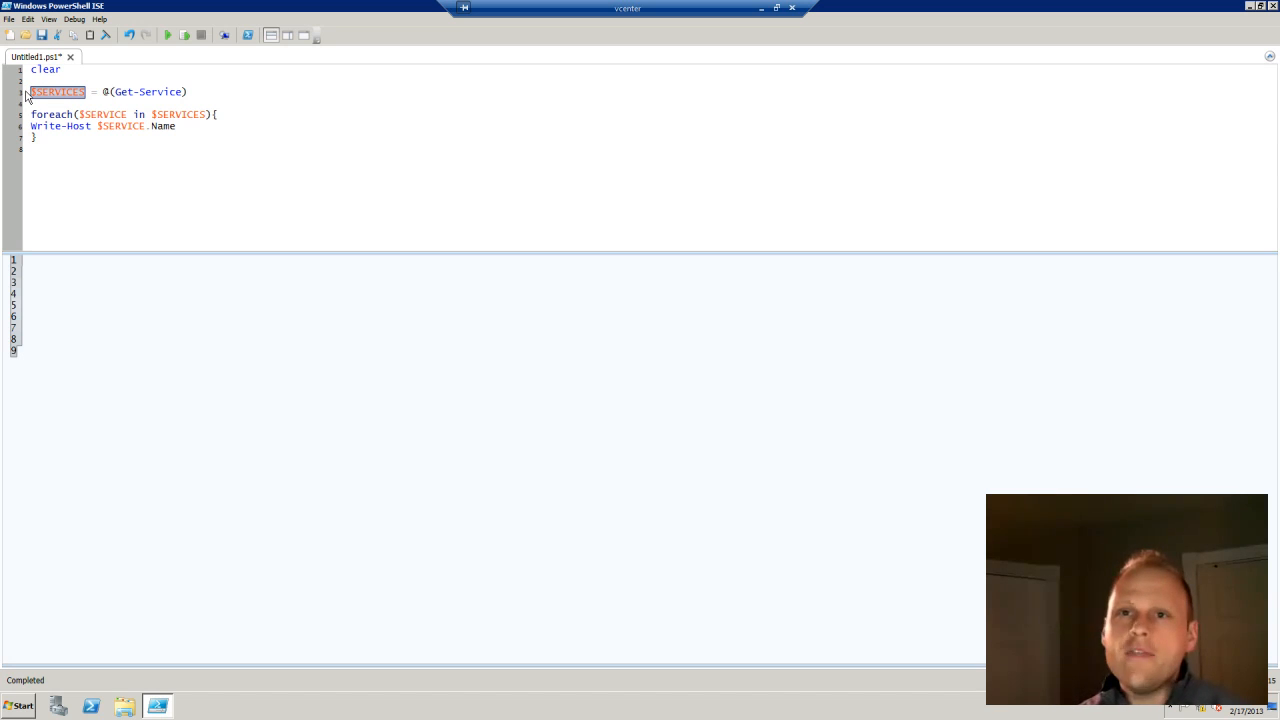
pyautogui.click(72, 92)
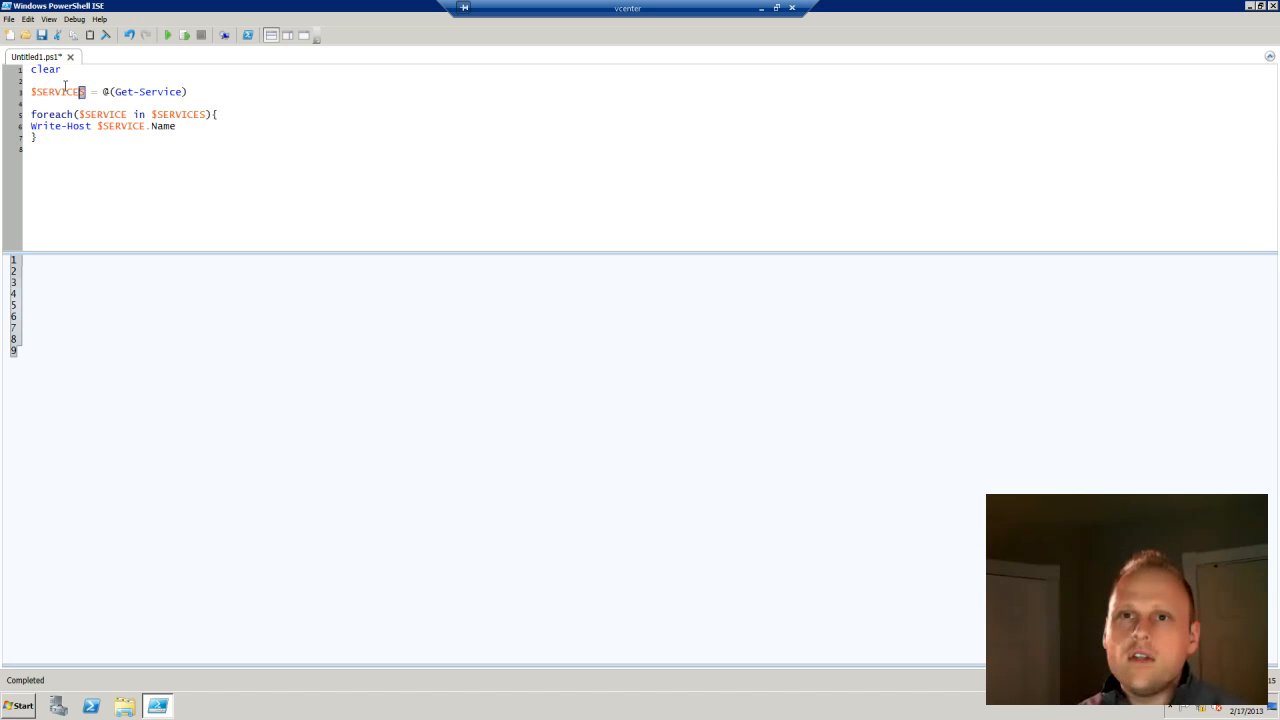
pyautogui.doubleClick(56, 88)
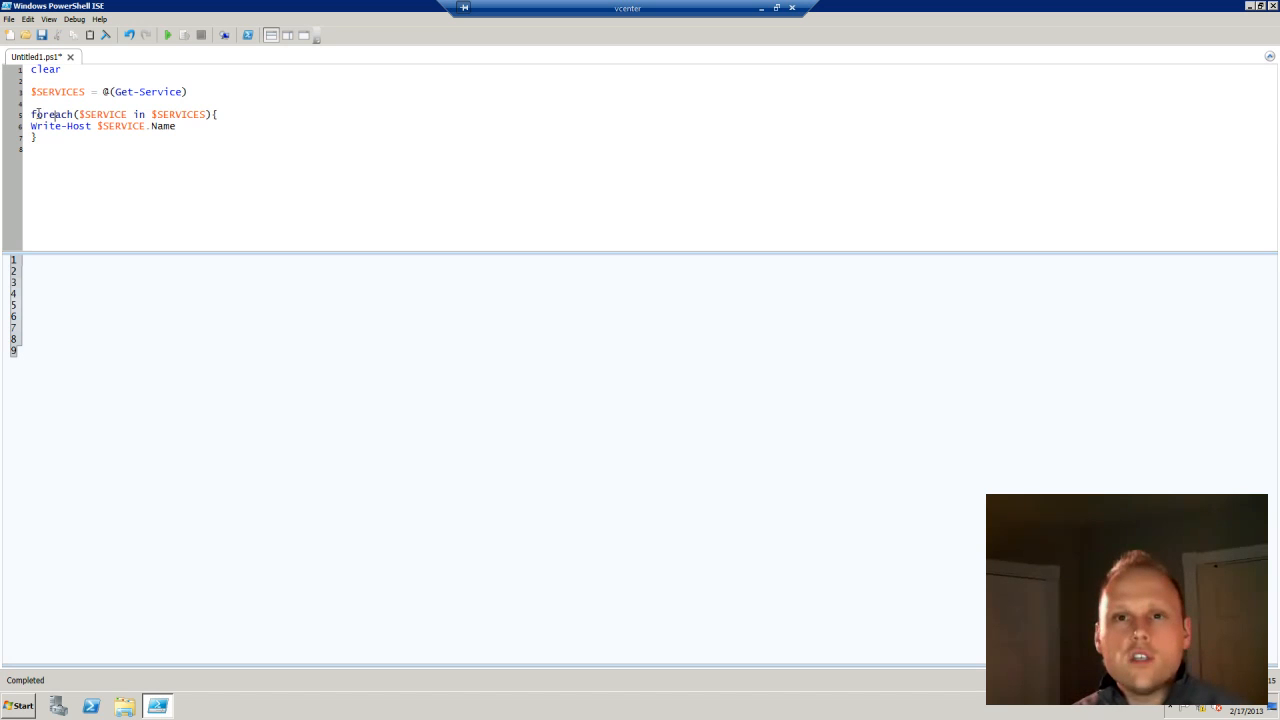
pyautogui.doubleClick(52, 112)
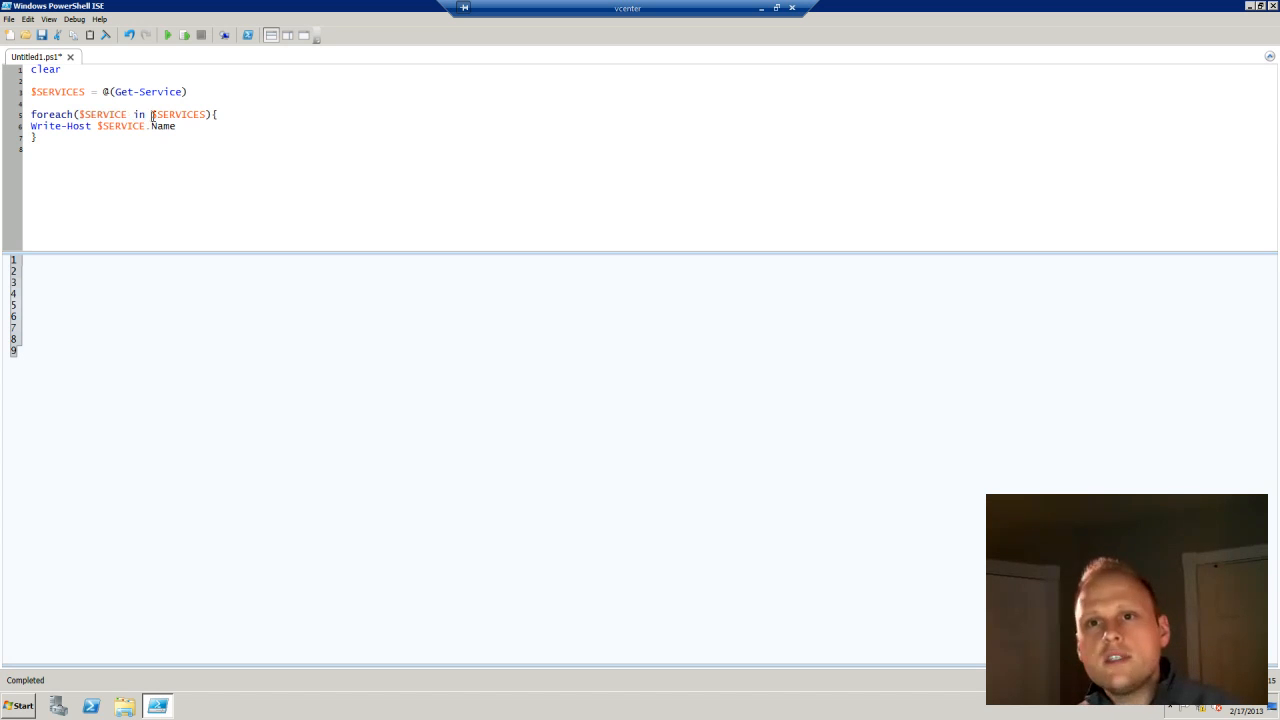
pyautogui.doubleClick(186, 114)
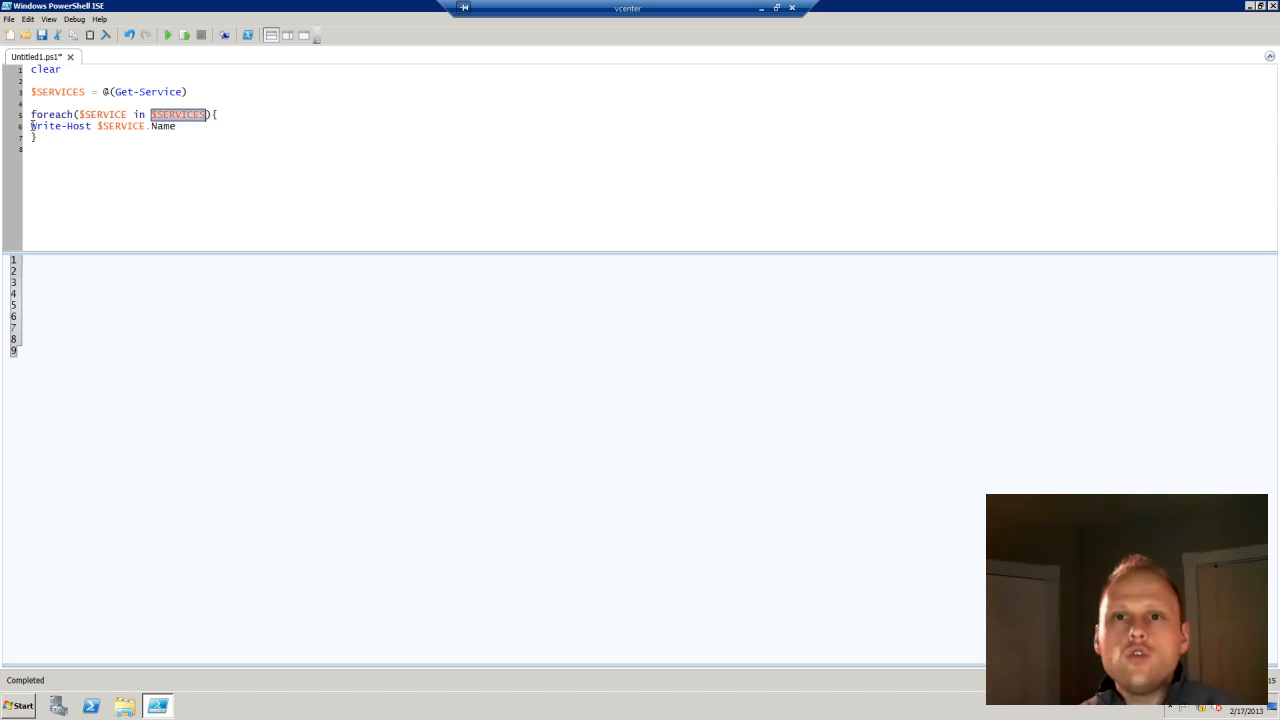
pyautogui.doubleClick(58, 128)
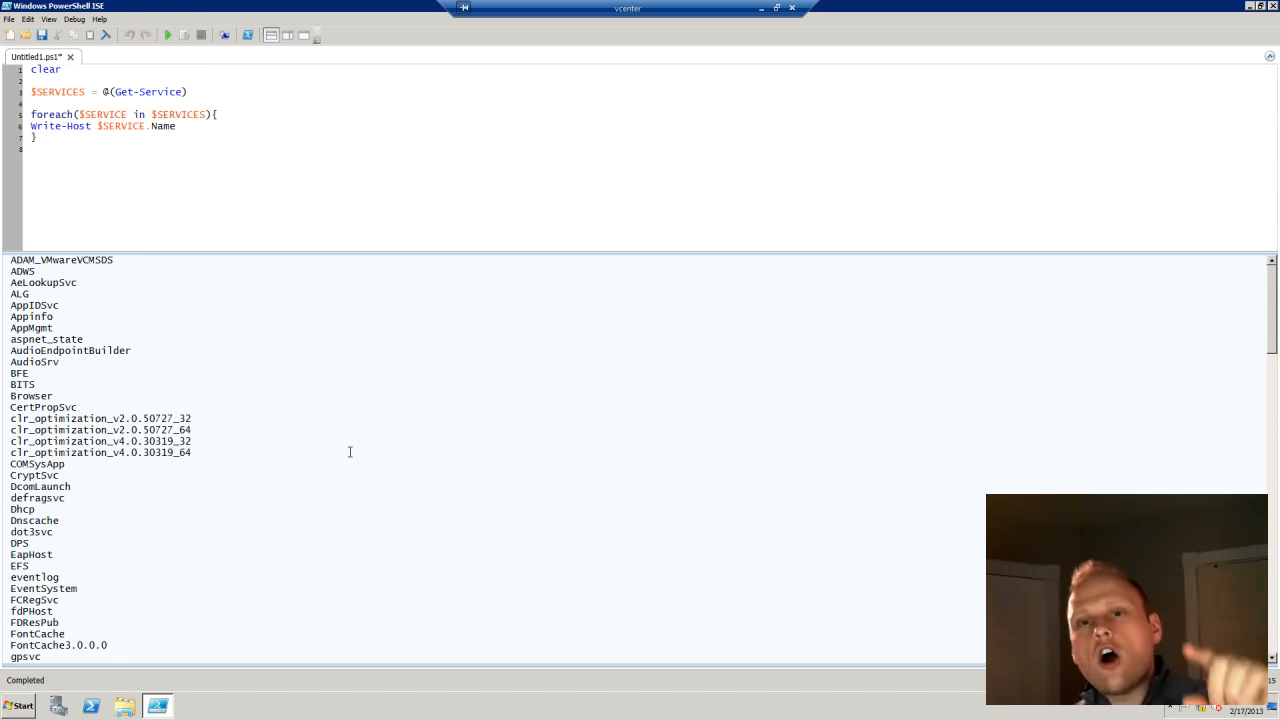
# Step: Remove .Name, run to see ServiceController objects, then restore .Name
pyautogui.scroll(-3)
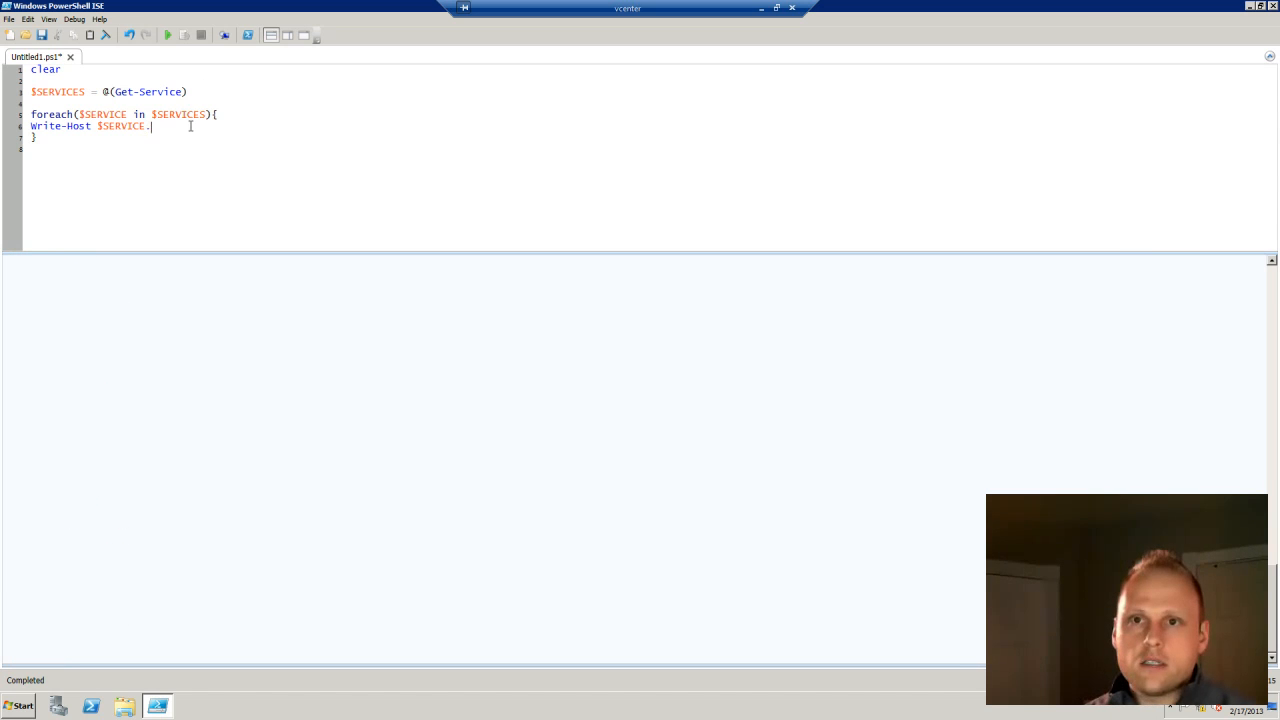
pyautogui.press('Backspace')
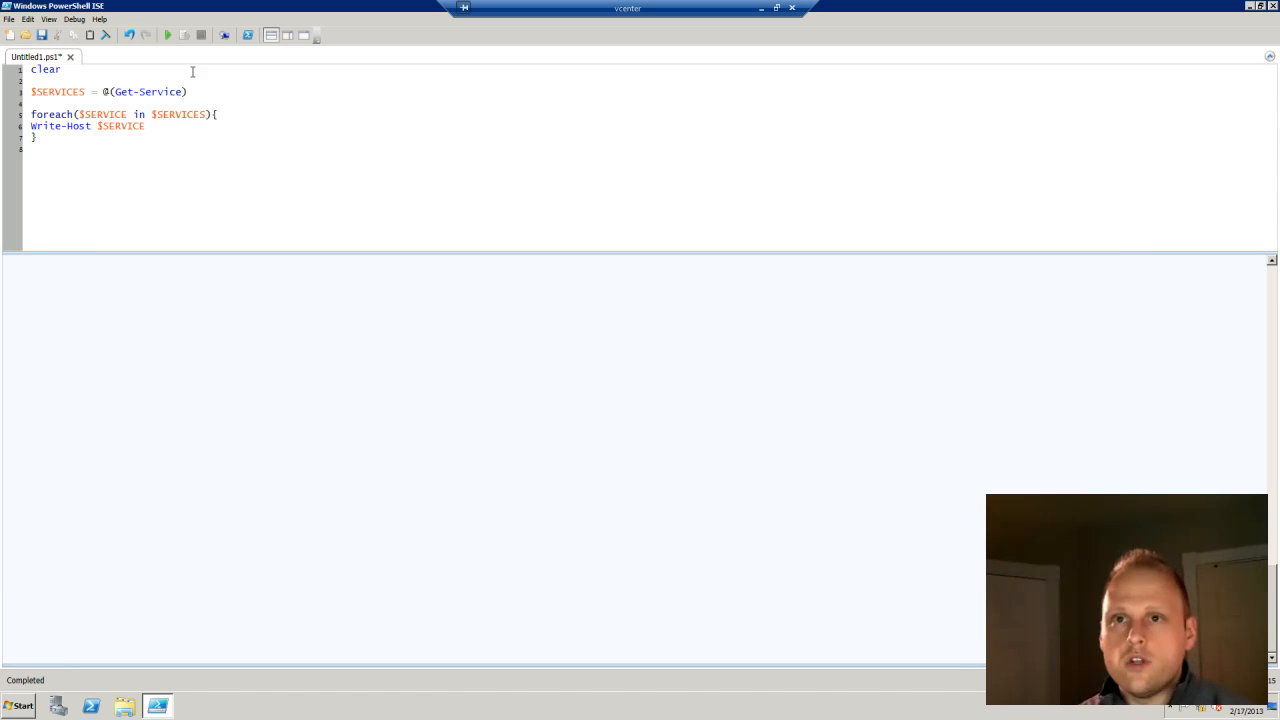
pyautogui.click(172, 34)
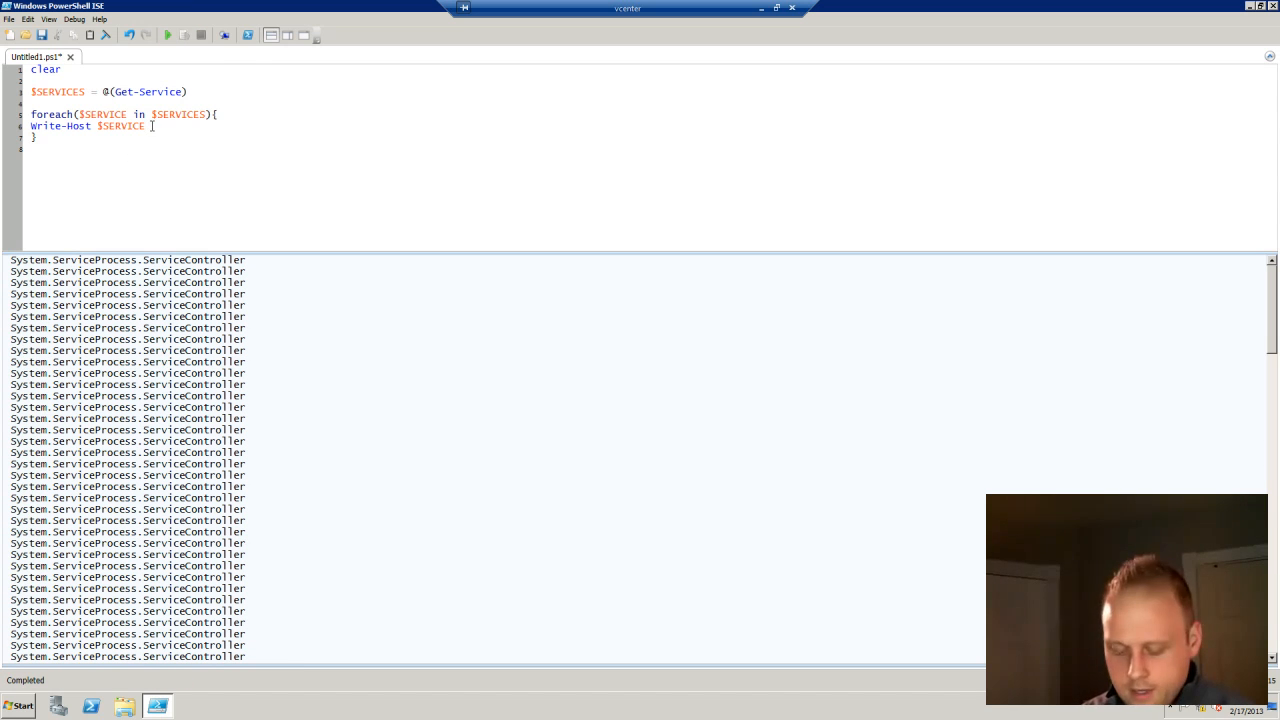
pyautogui.write('.Name')
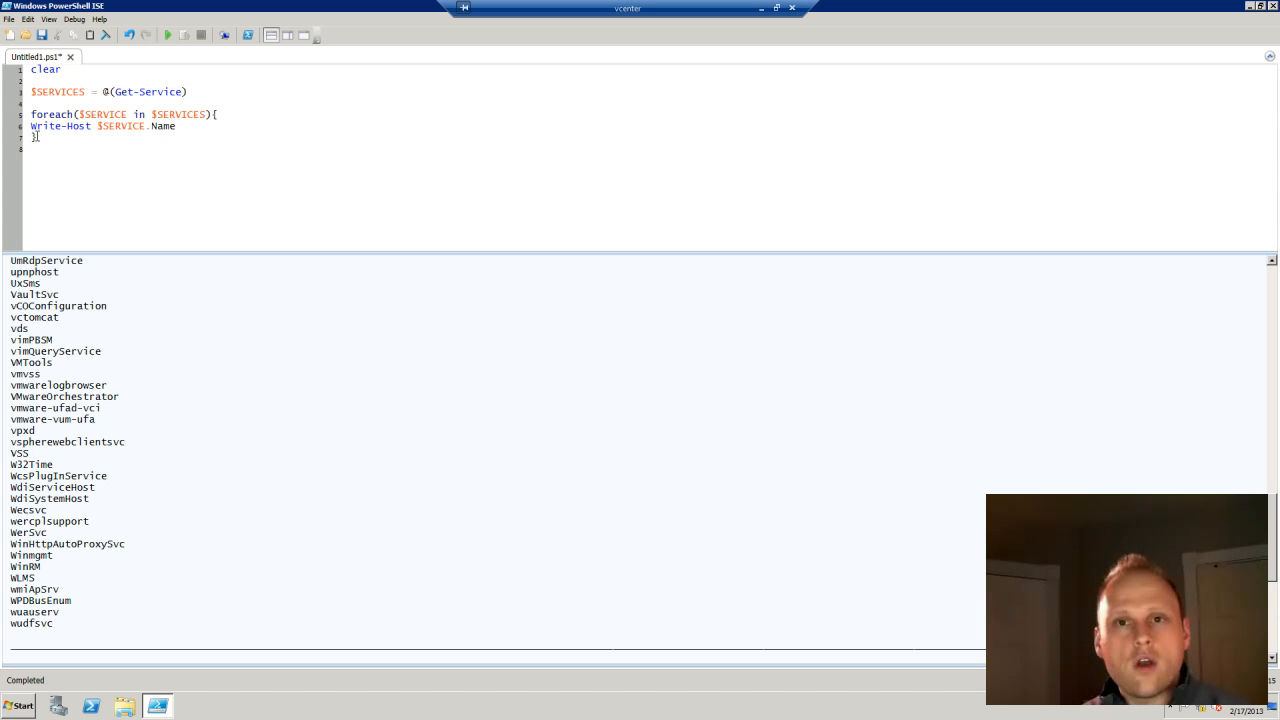
pyautogui.moveTo(54, 172)
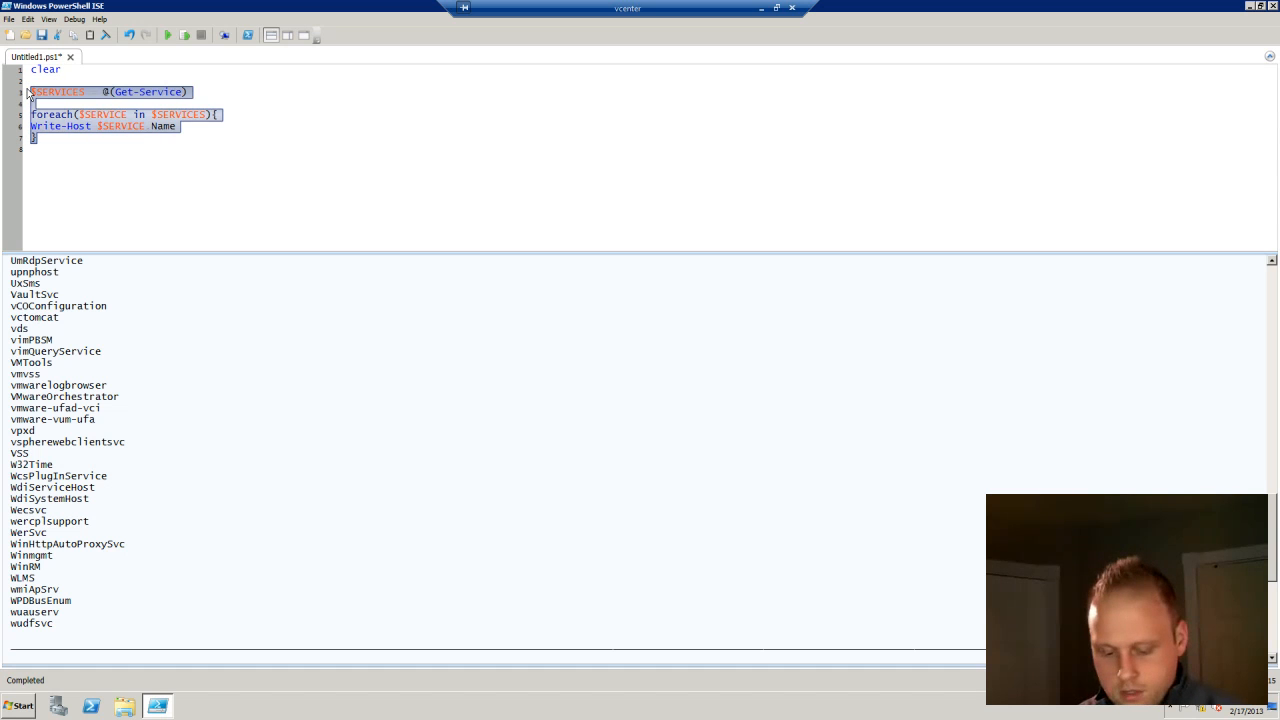
pyautogui.write('Get-Service')
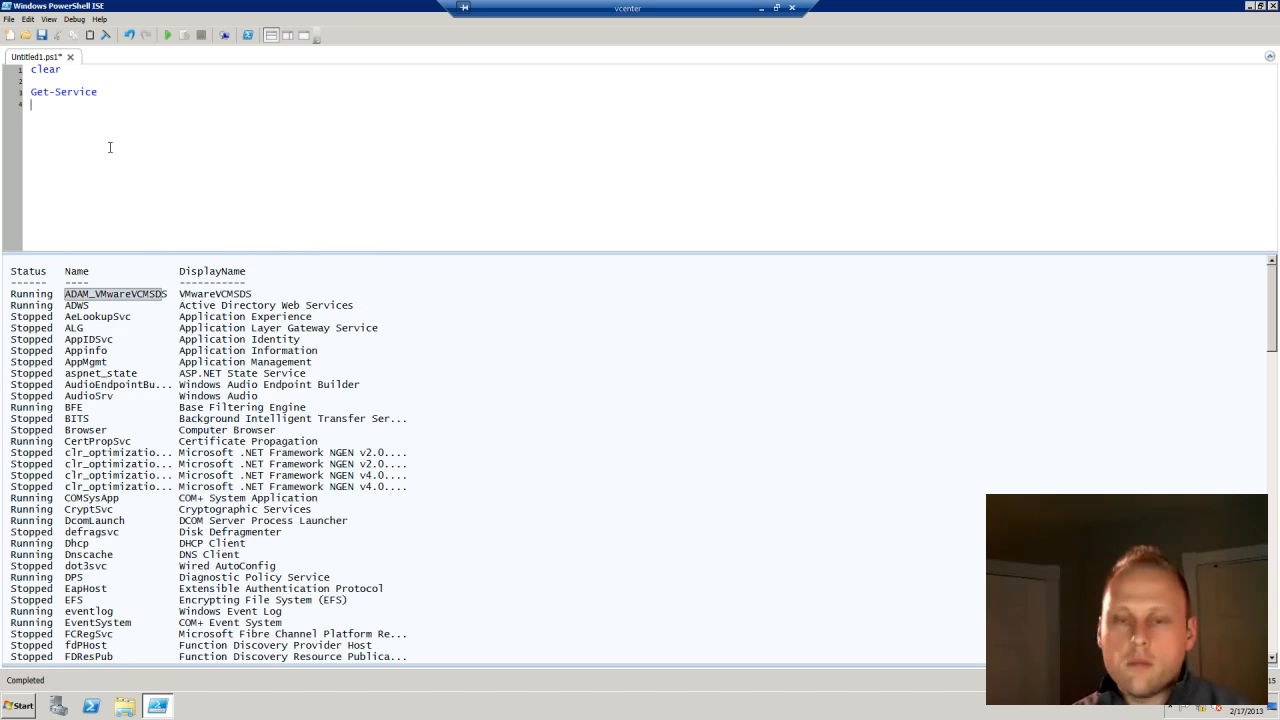
pyautogui.write('$SERVICES = @(Get-Service)')
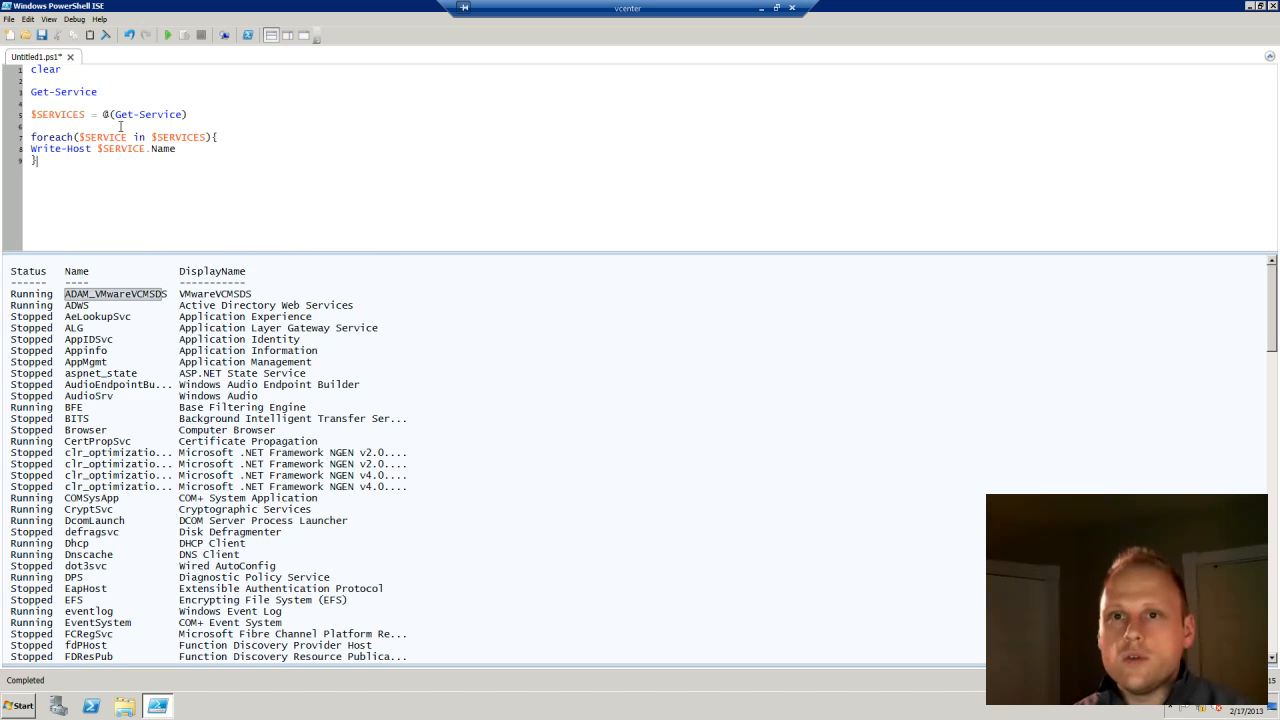
pyautogui.doubleClick(64, 92)
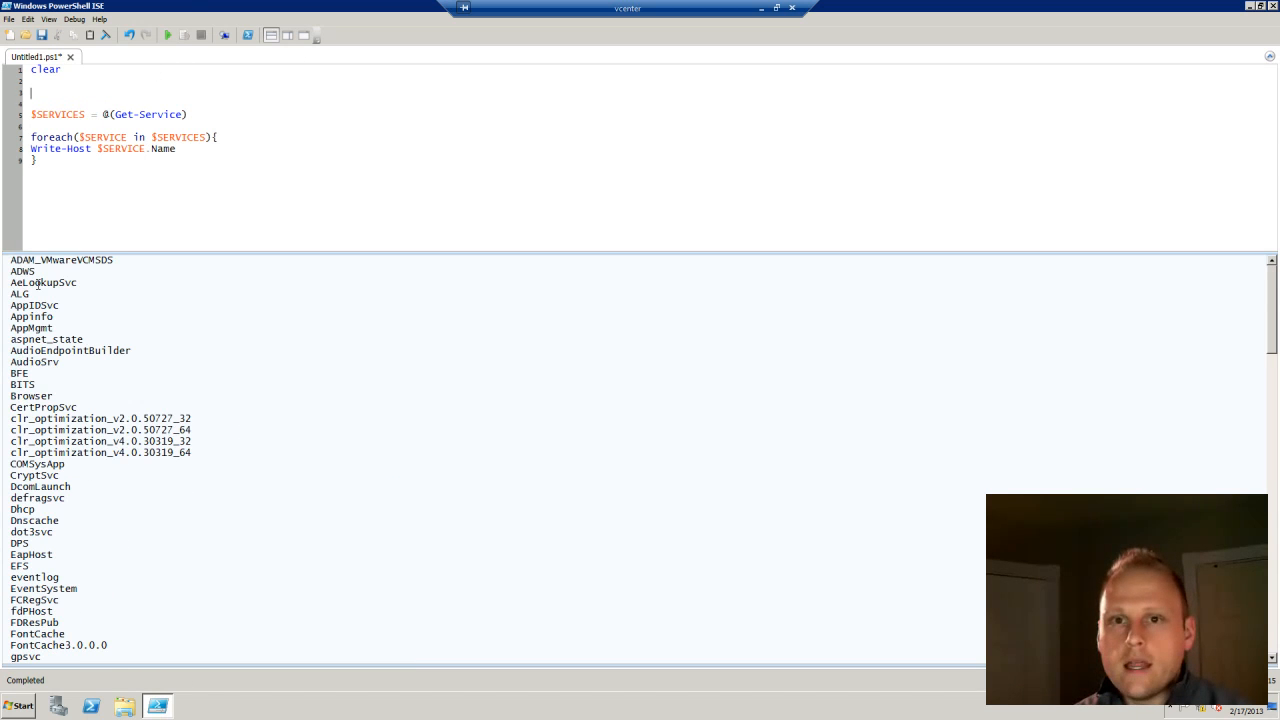
pyautogui.moveTo(10, 260); pyautogui.dragTo(90, 278)
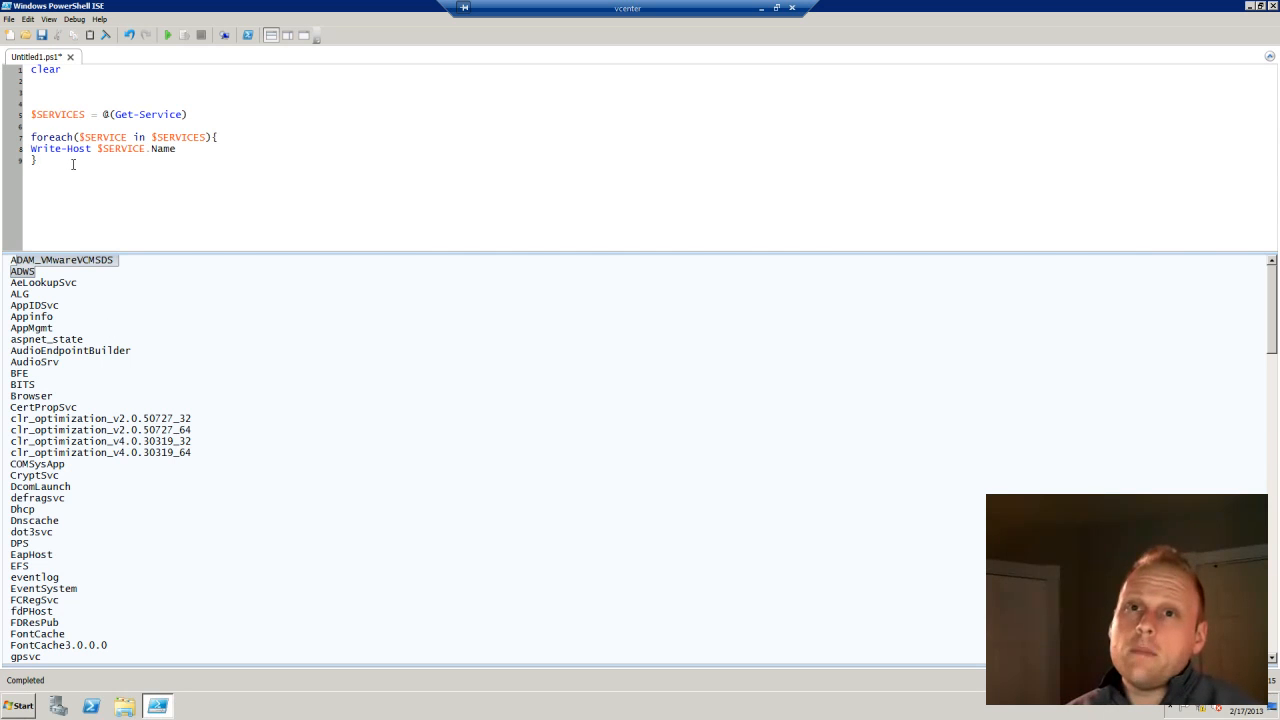
pyautogui.press('ctrl+a')
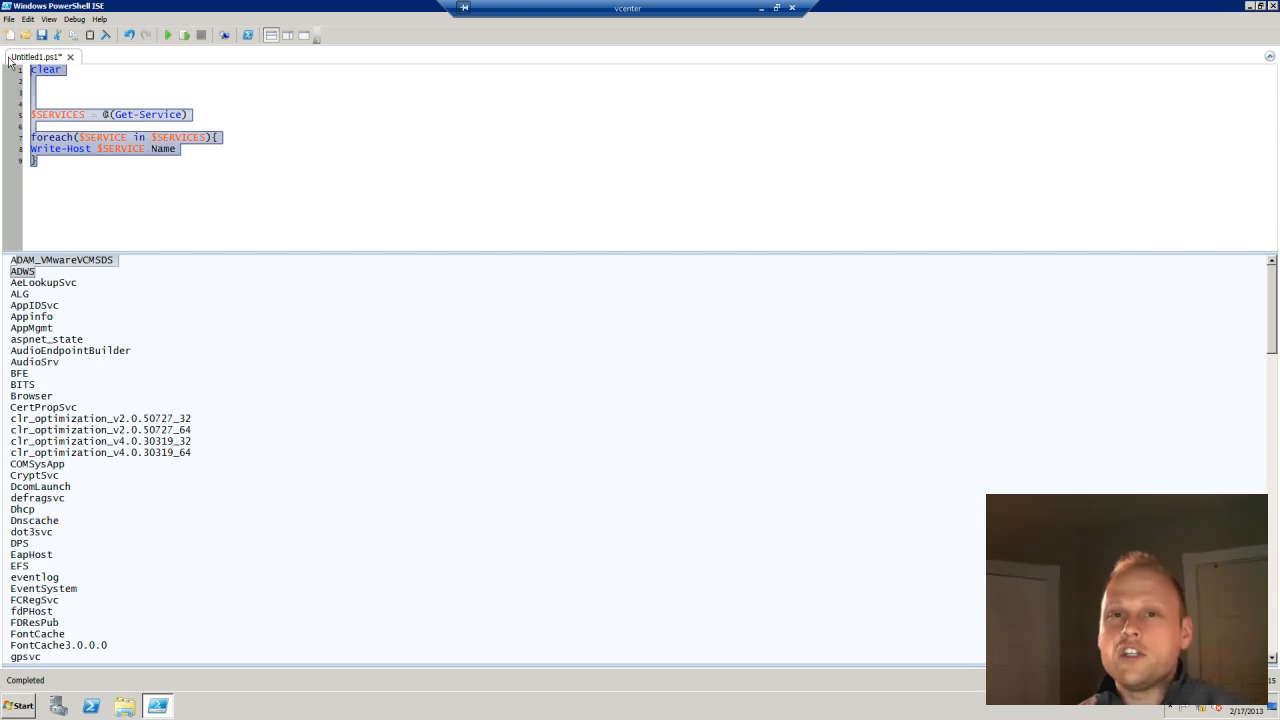
pyautogui.moveTo(336, 58)
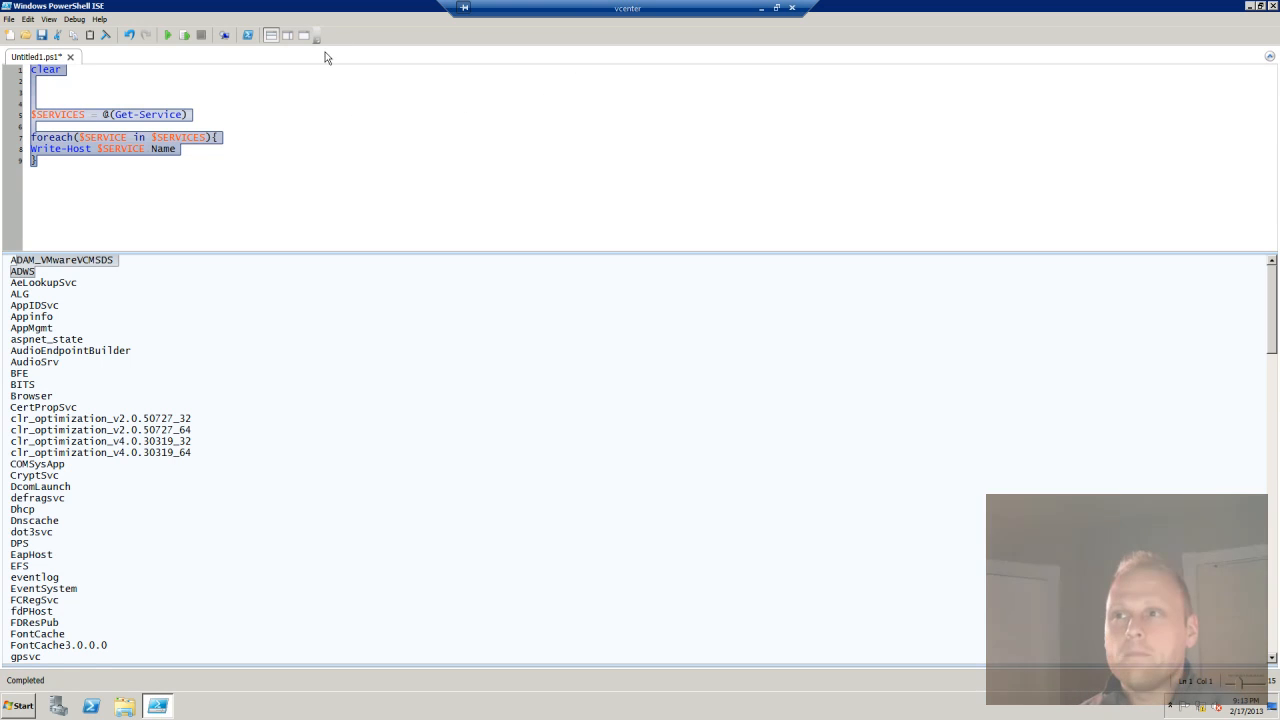